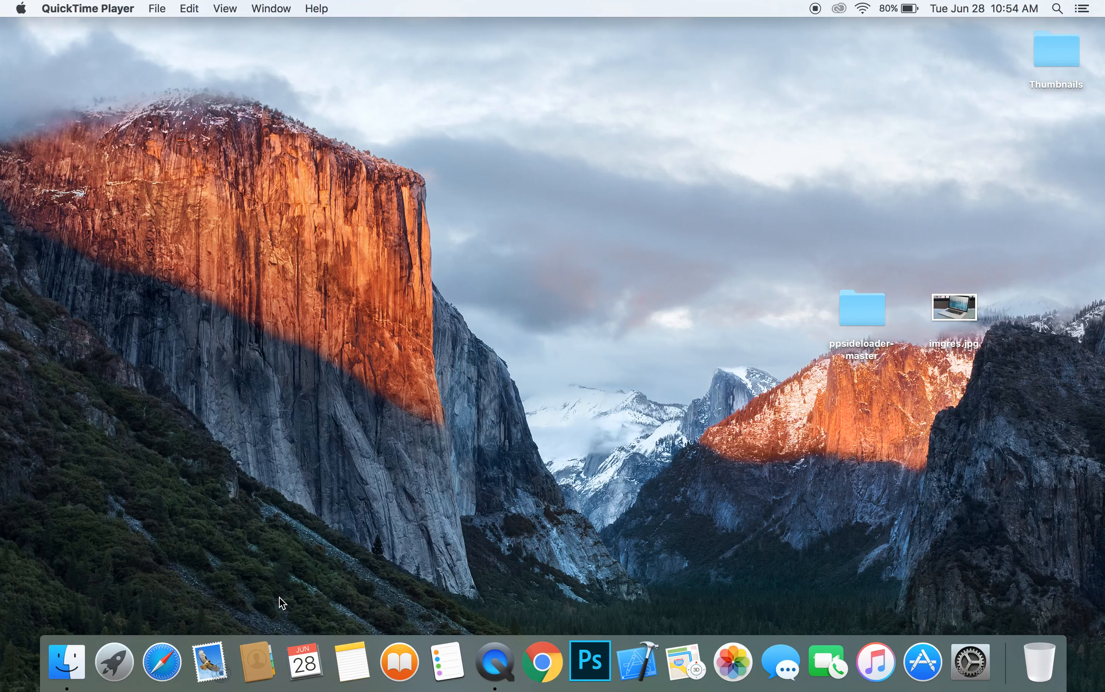
- Launch Notes from the Dock into a new blank full-screen note and dismiss the iCloud warning with Later
left_click(352, 662)
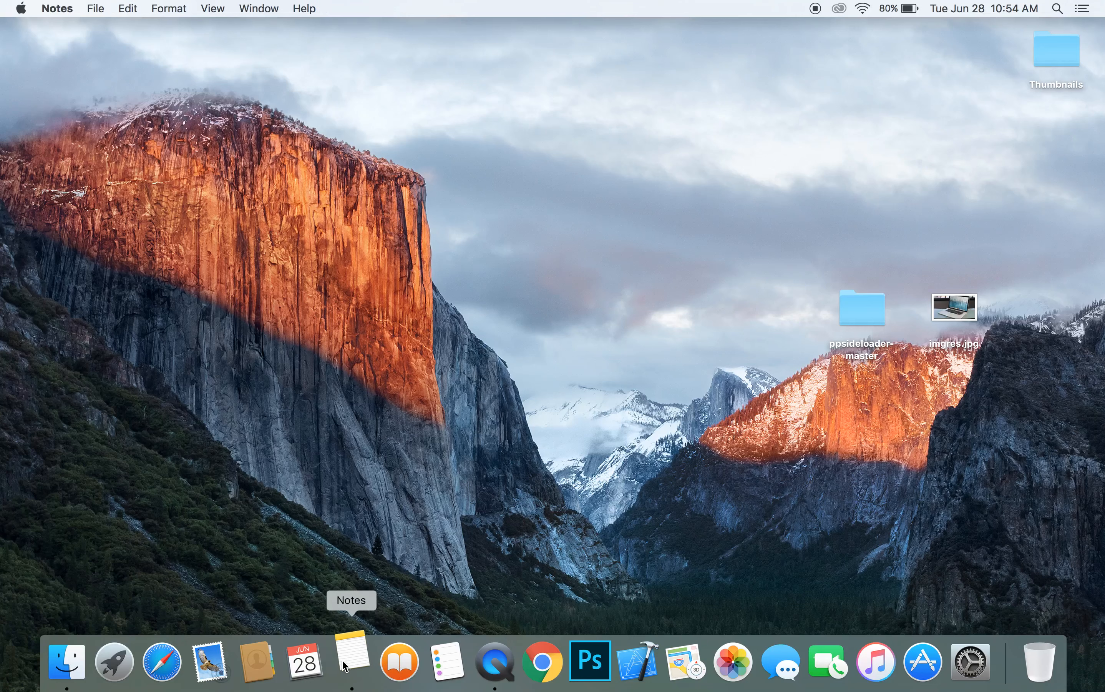
left_click(350, 662)
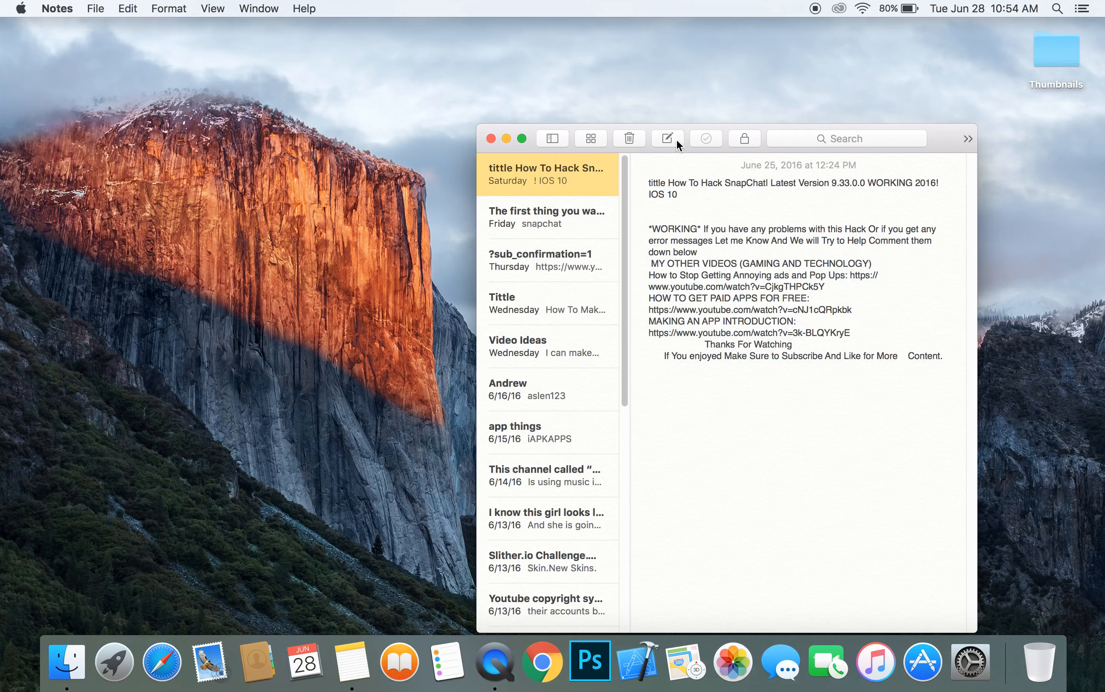
left_click(666, 137)
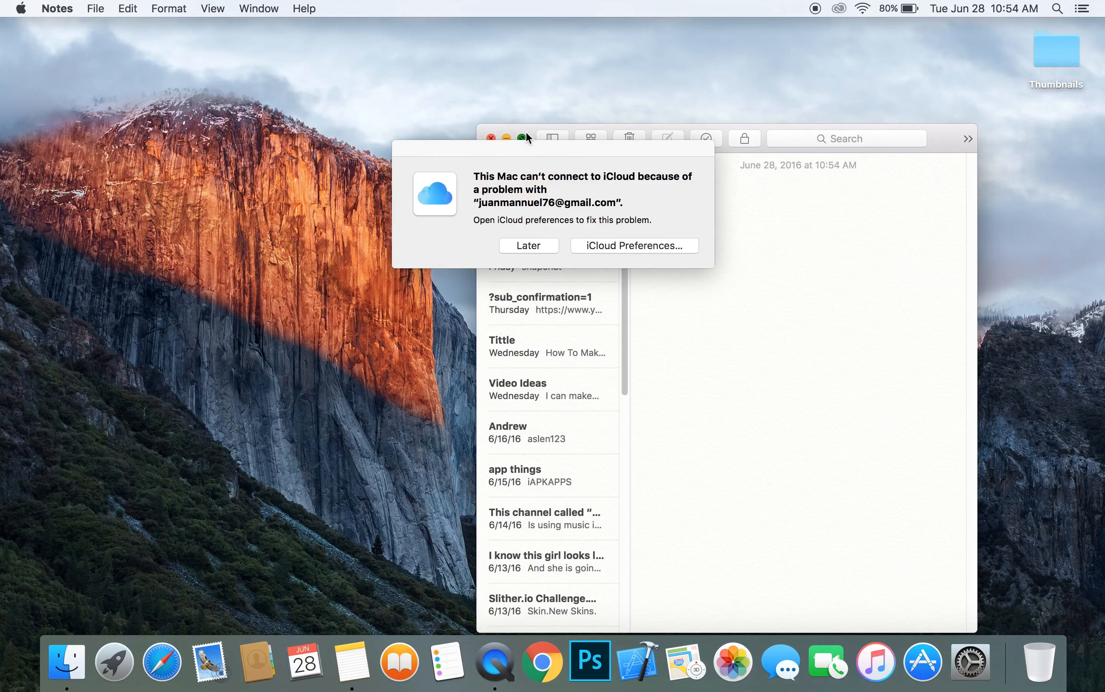
left_click(510, 139)
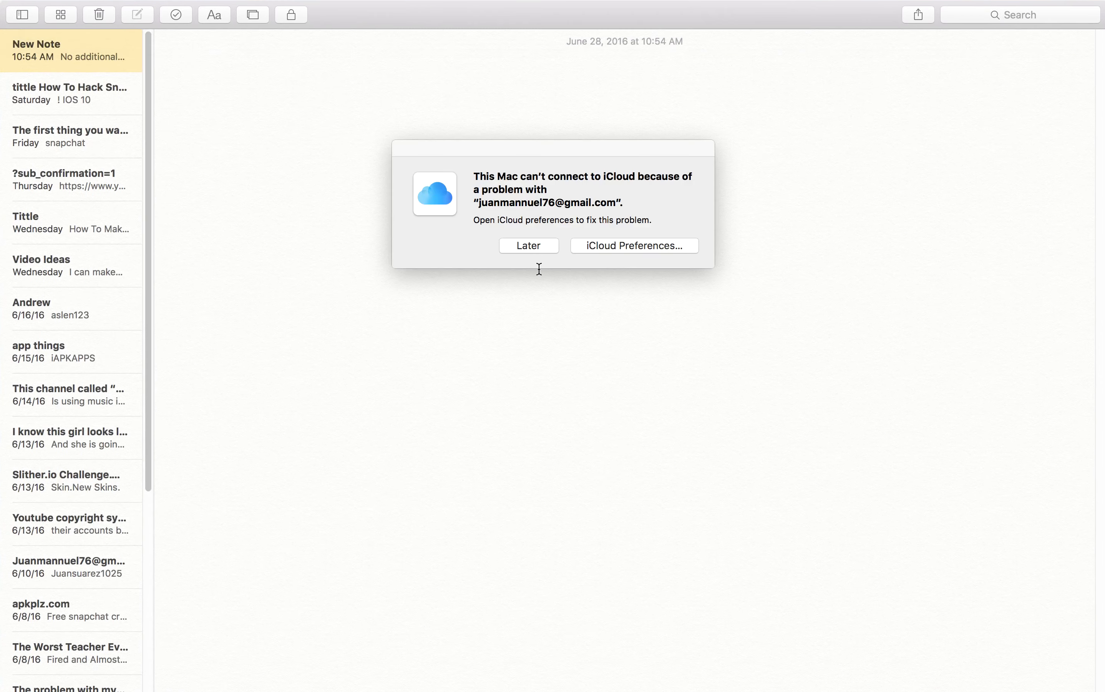
left_click(528, 245)
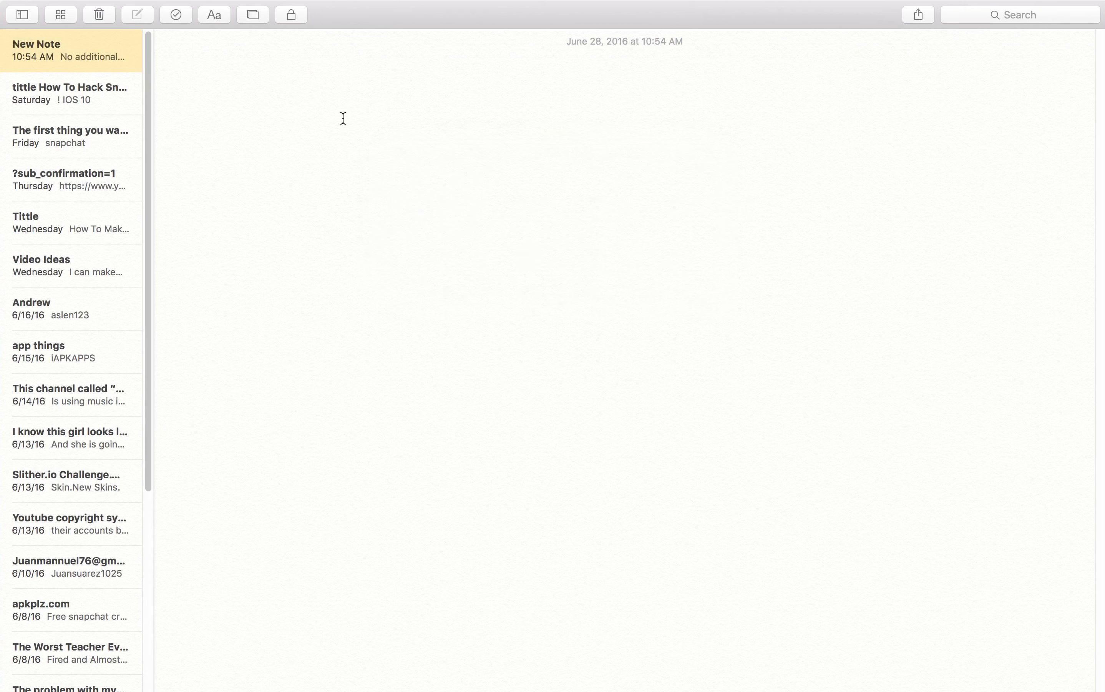
- Write the first sentence: 'In this video i am going to be teaching you how to make awesome youtube thumbnails'
left_click(173, 59)
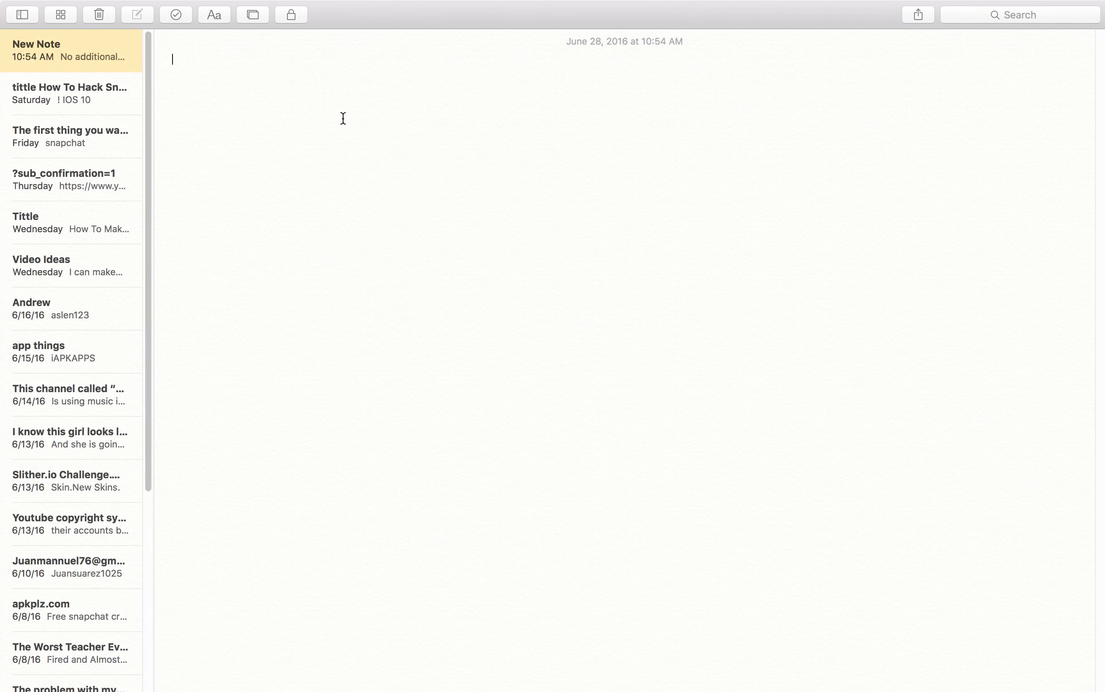
type("In this v")
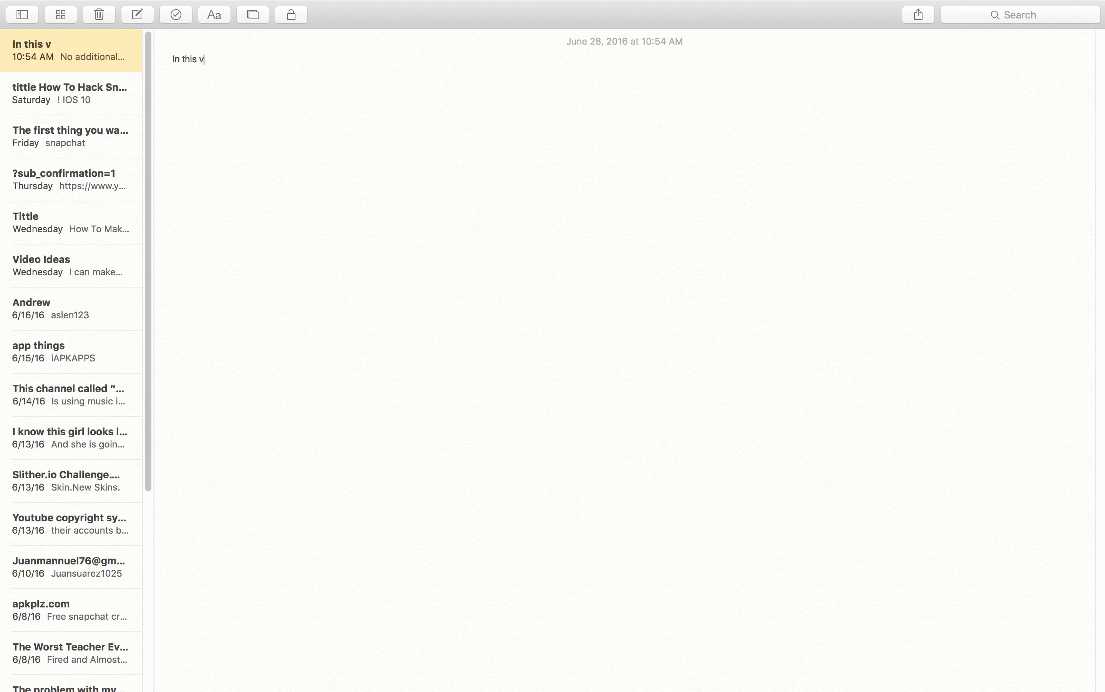
type("ideo i am goi")
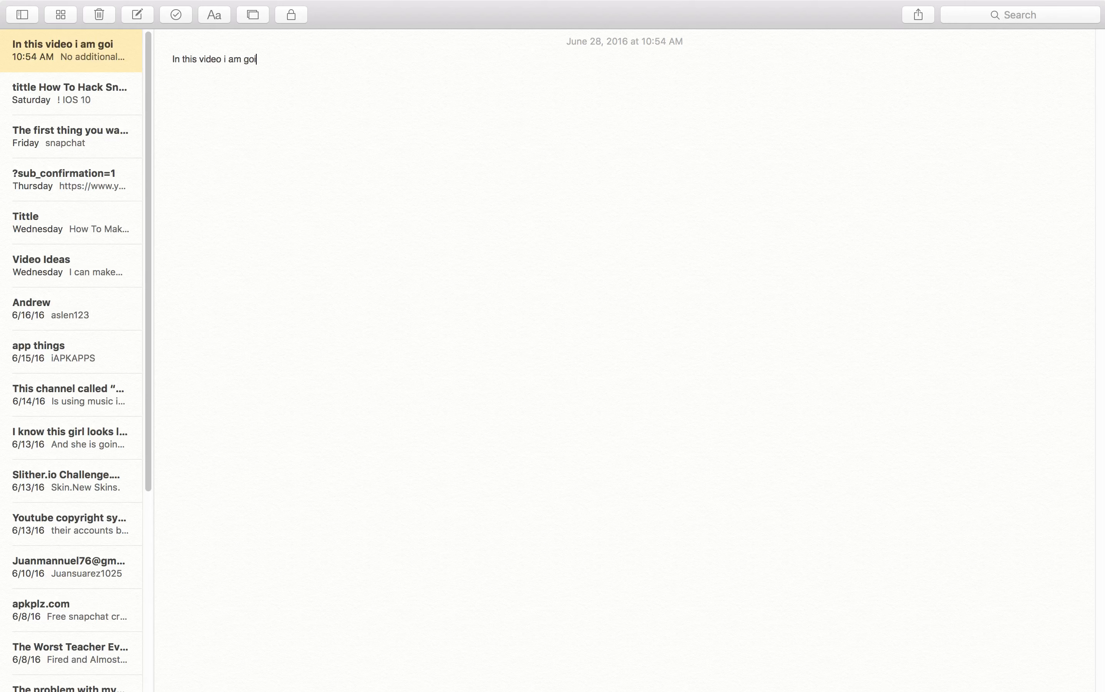
type("ng to be t")
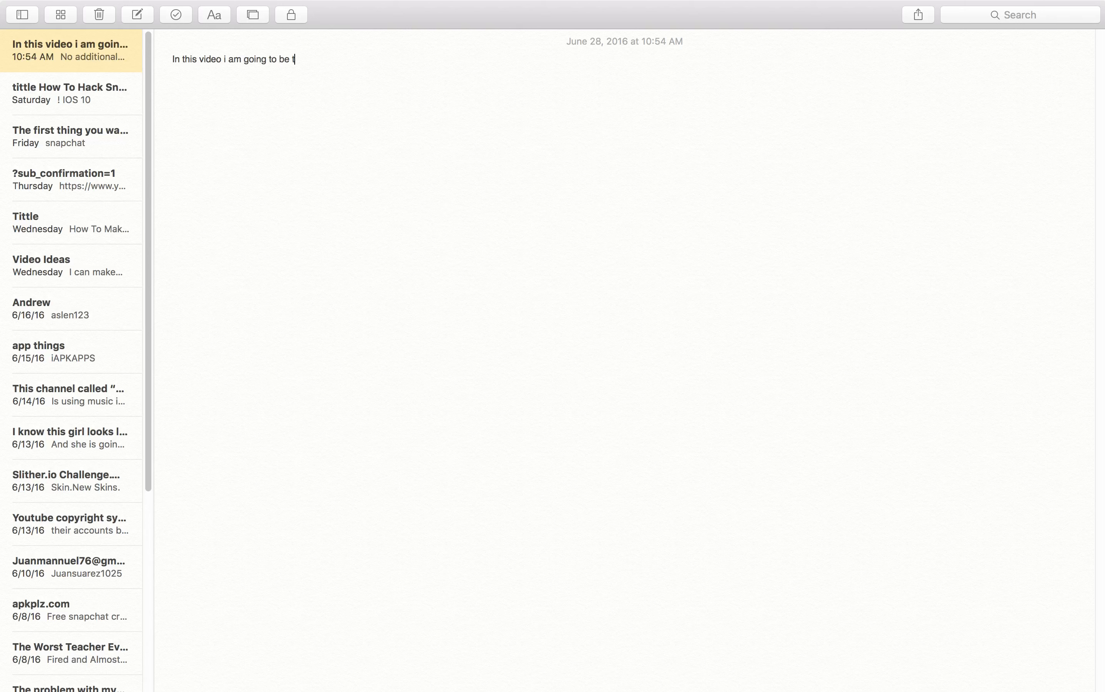
type("eaching you")
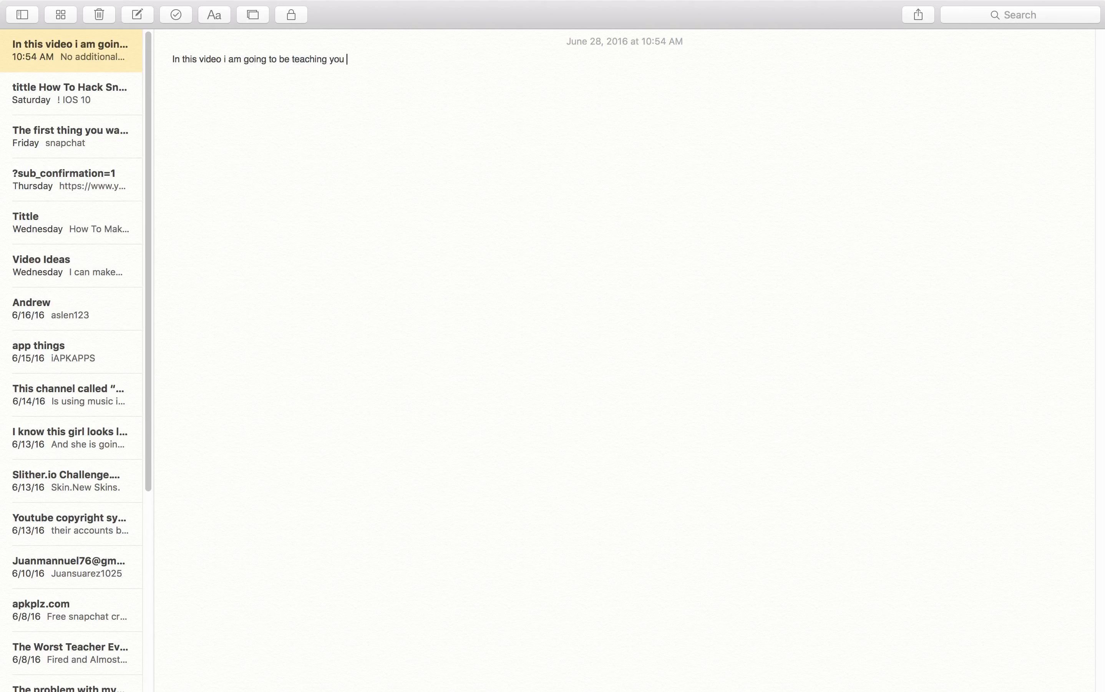
type("how to make aw")
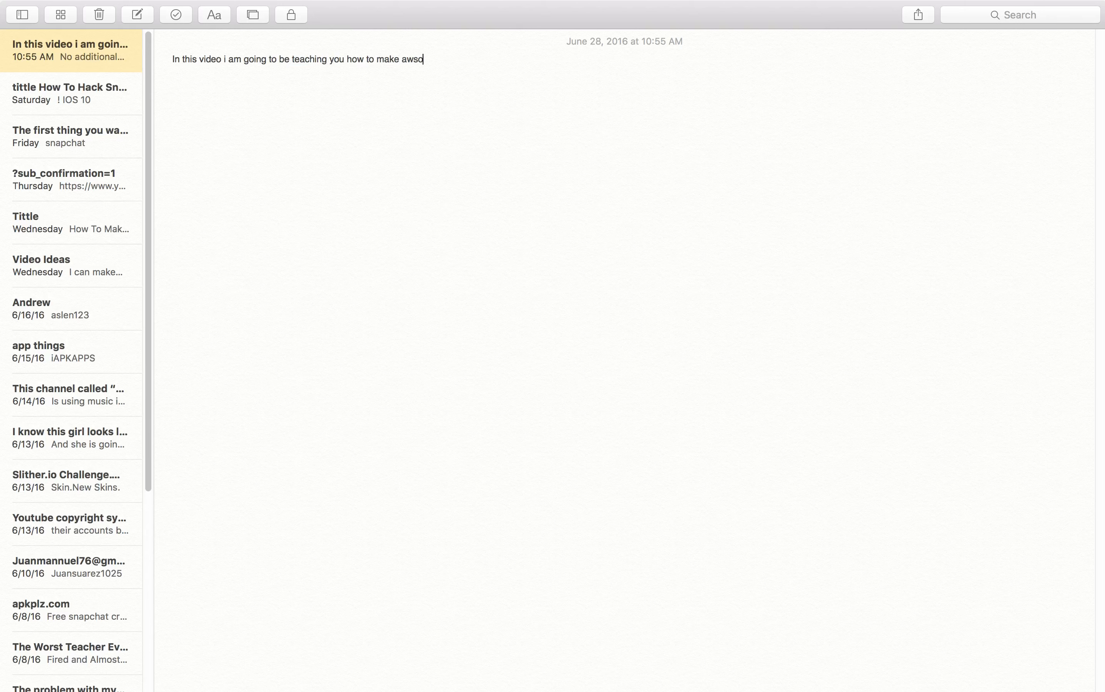
type("some youtube")
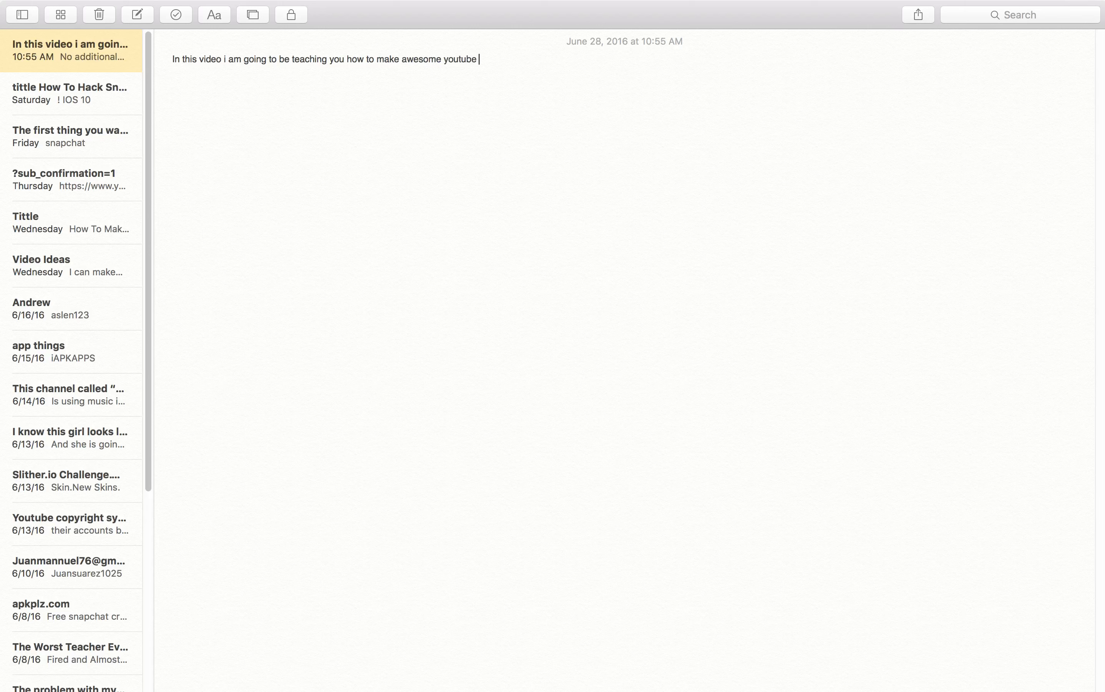
type("thumbnails.")
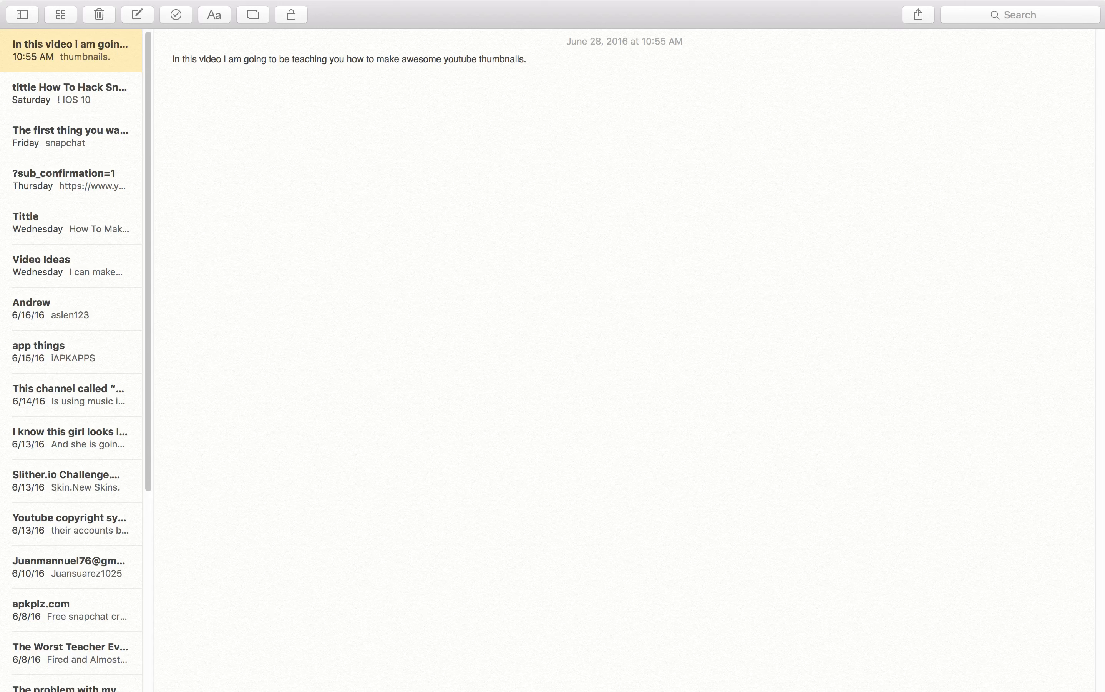
- Continue with the sentence that thumbnails are important and should have nice bright text
left_click(526, 60)
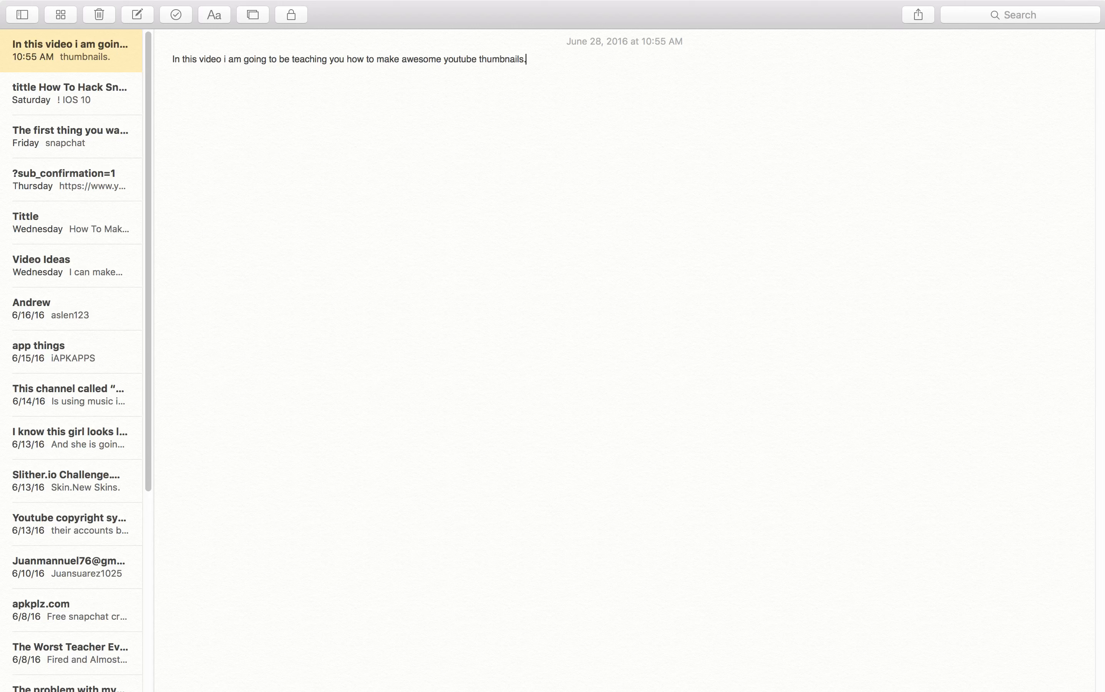
type("Thumbnials are very")
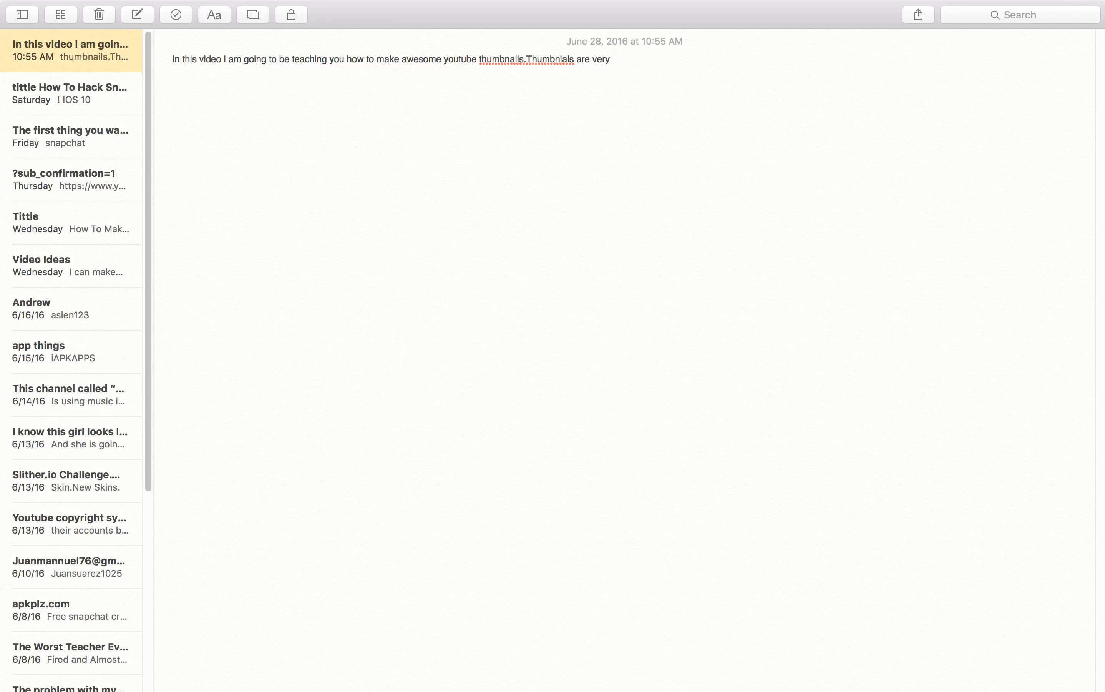
type("important and i thibk")
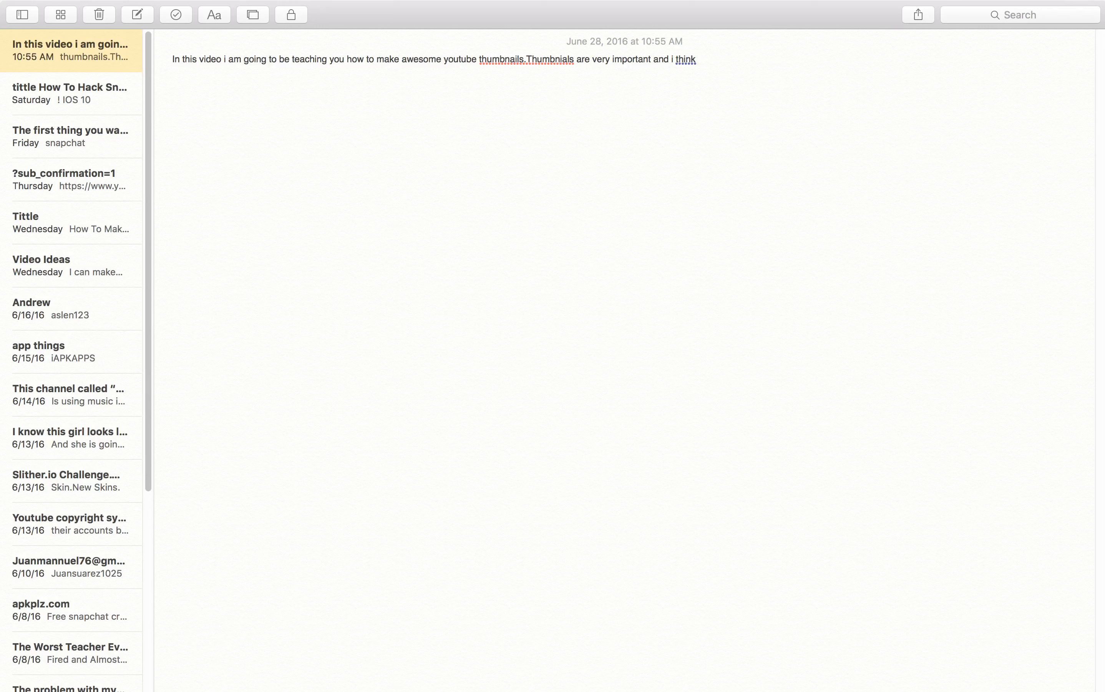
type("we")
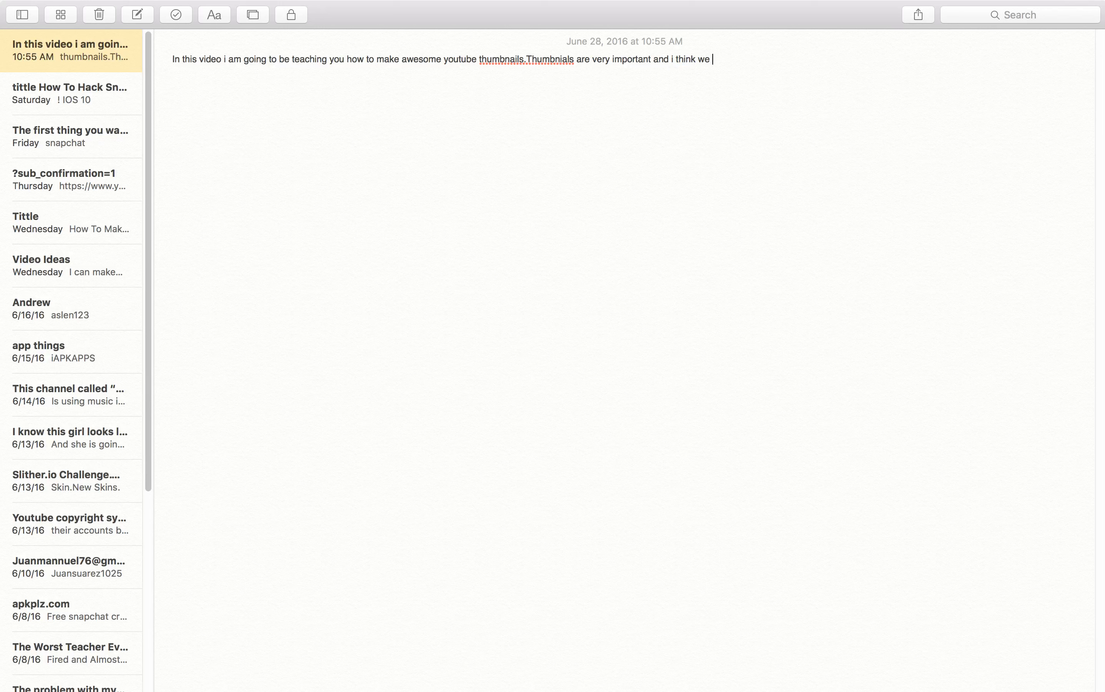
type("should")
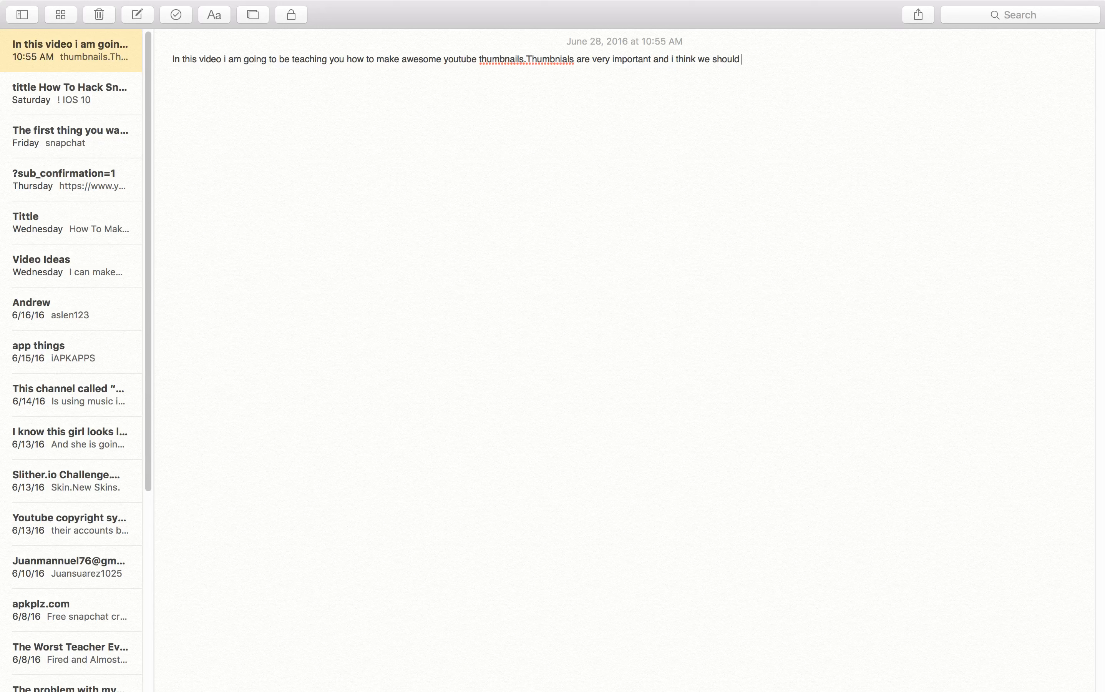
type("have them. Make sure to ha")
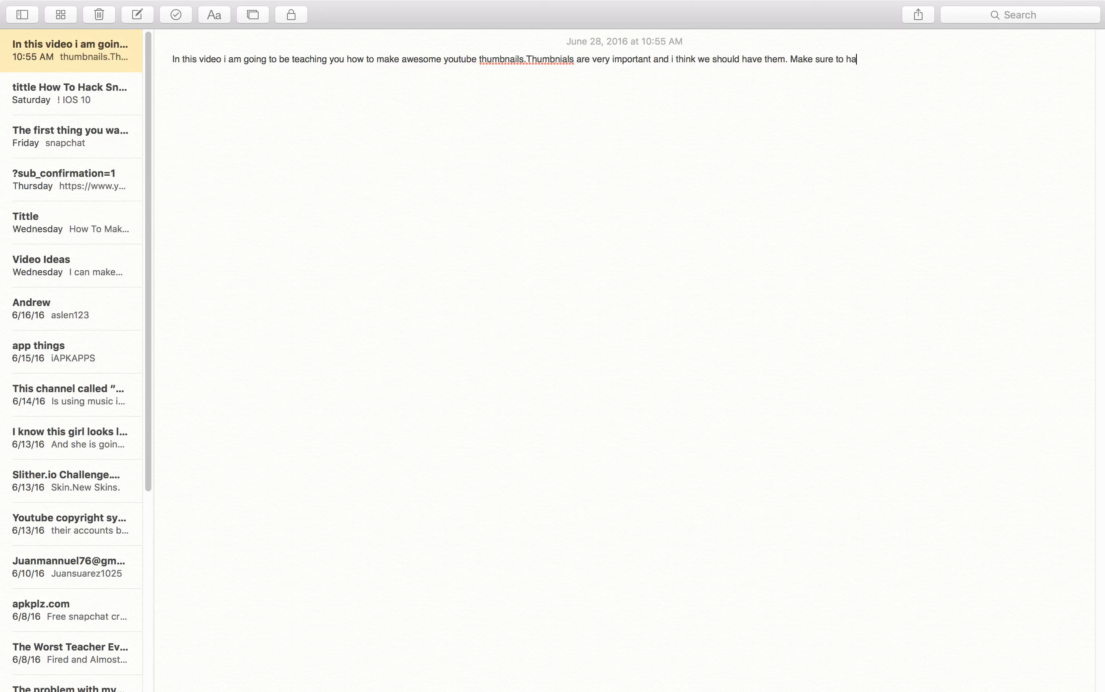
type("ve nice br")
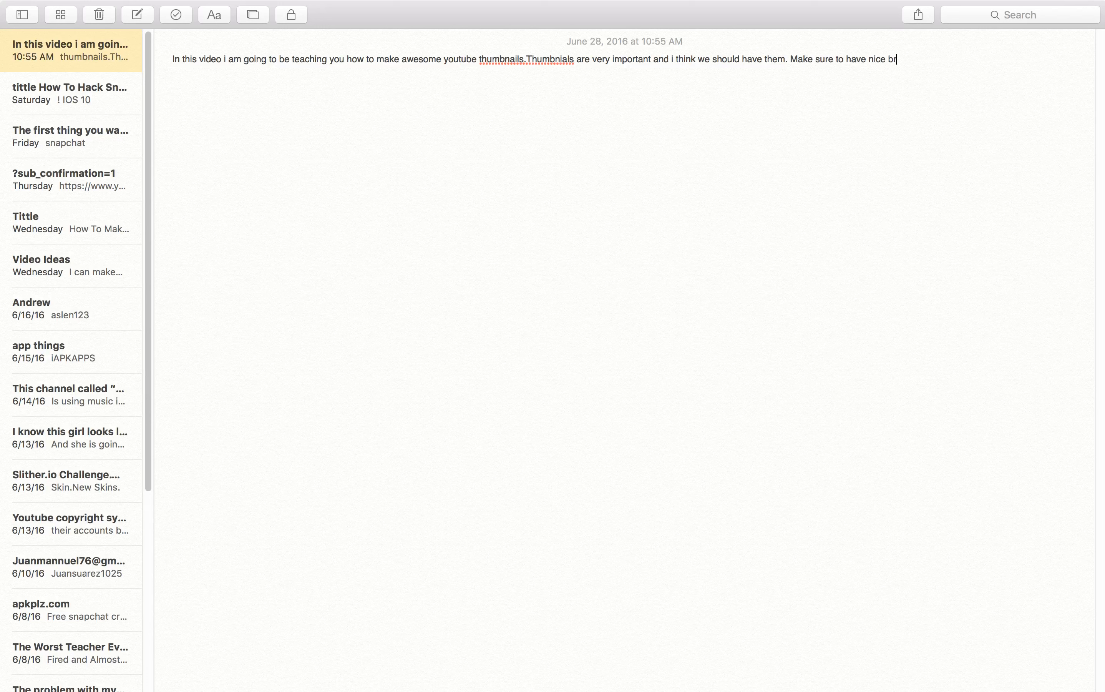
type("ight test")
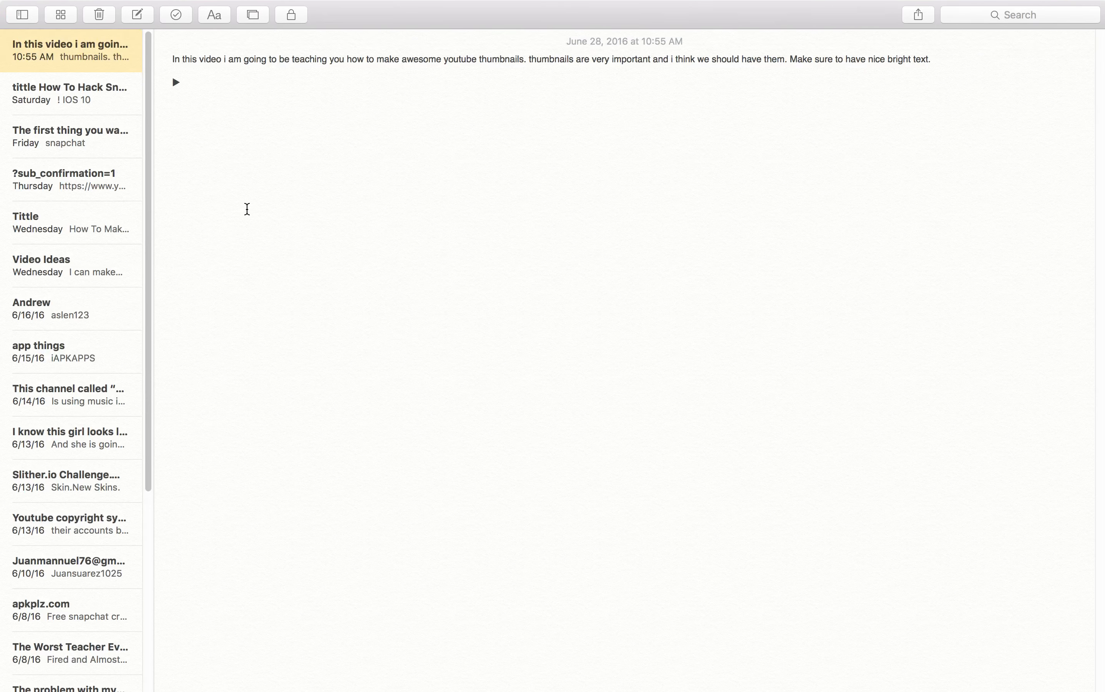
- Add the capitals line 'IF YOU ENJOYED THIS VIDEO MAKE SURE TO SUBSCRIBE NY CLICKING THIS LINK'
type("If")
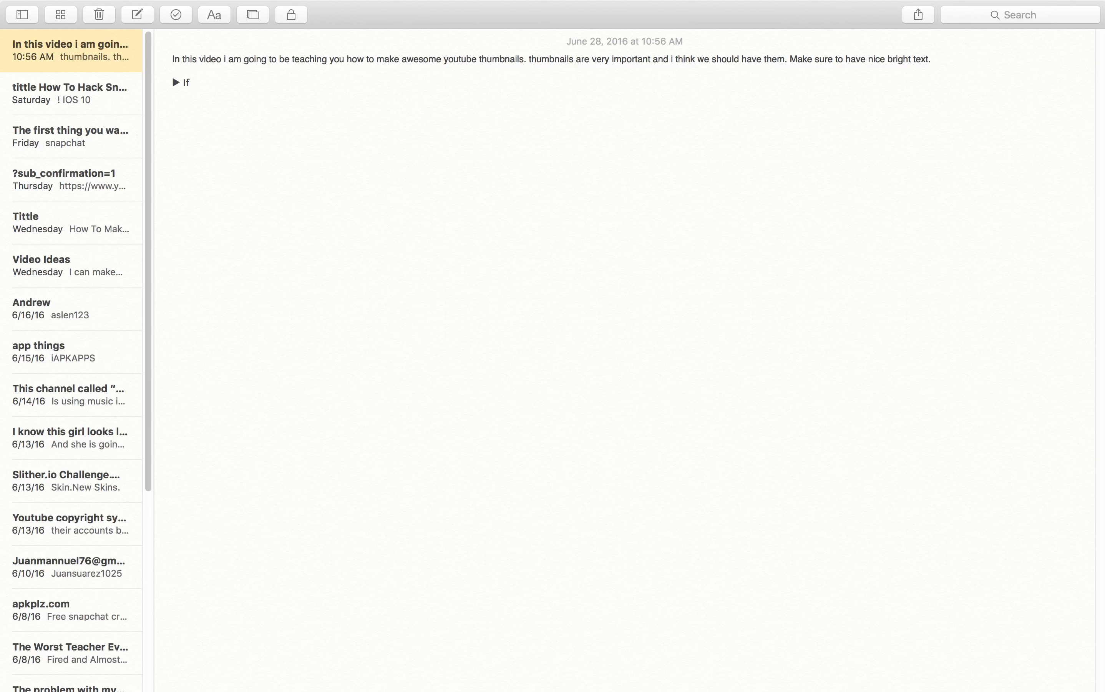
key("Backspace")
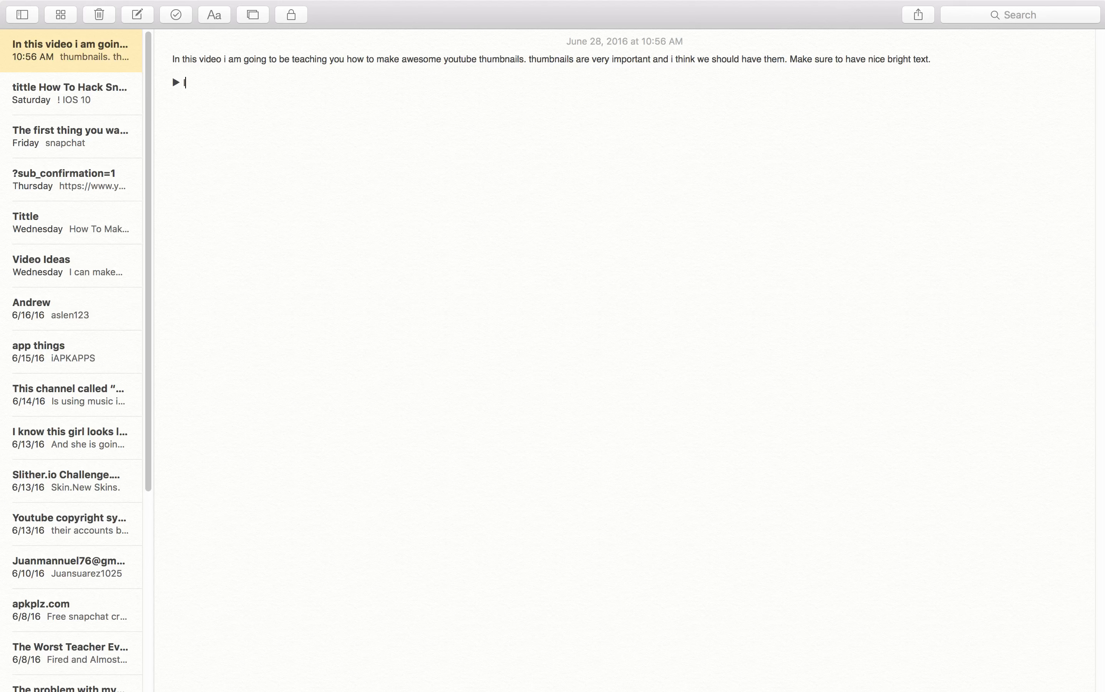
type("IF YOU EN")
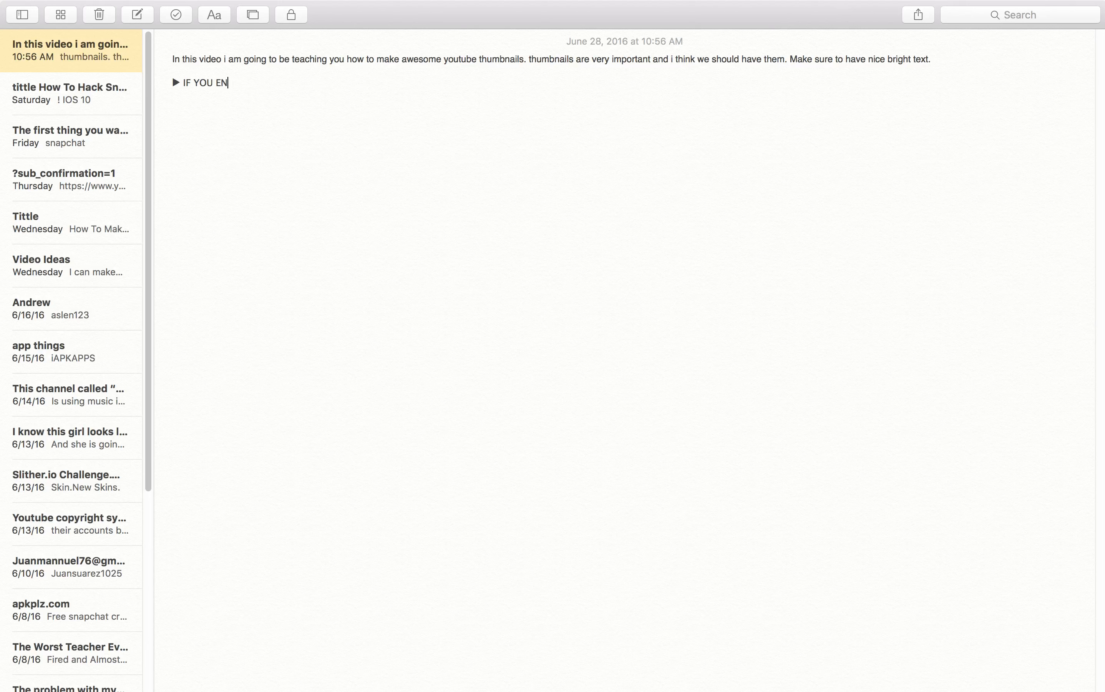
type("JOYED THI")
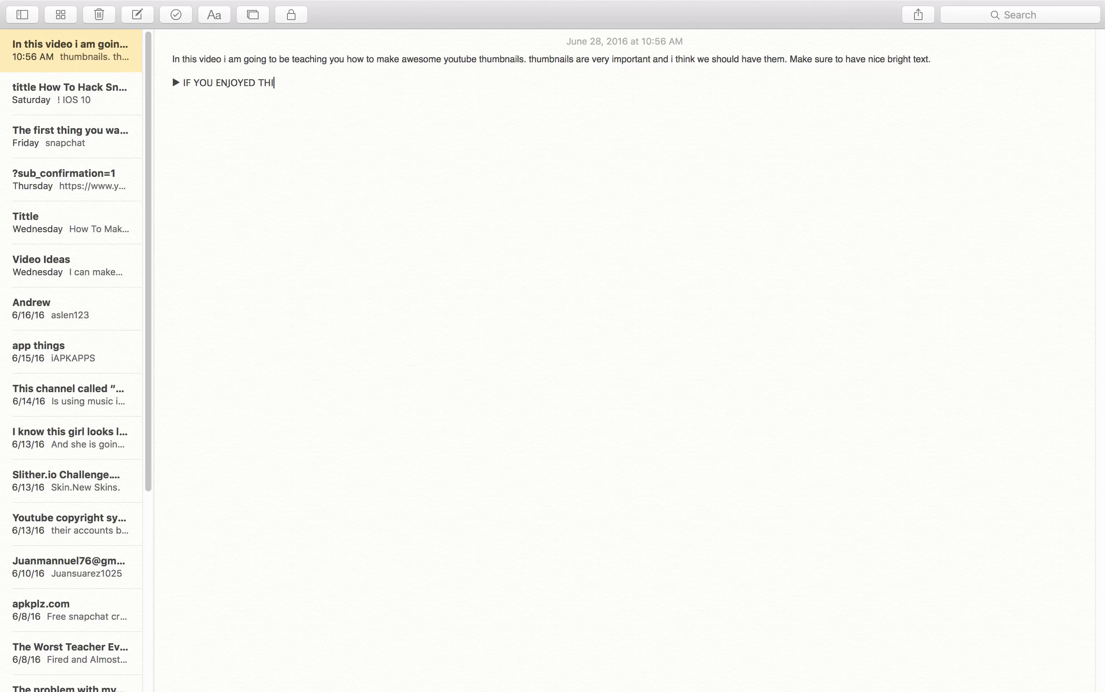
type("S")
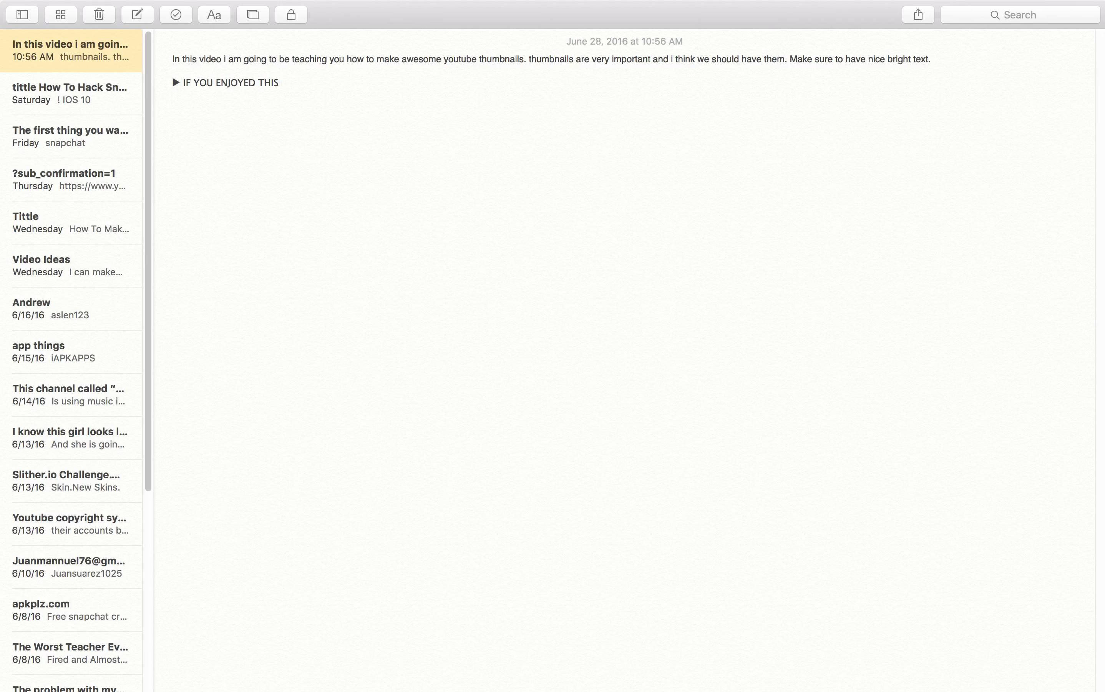
left_click(282, 82)
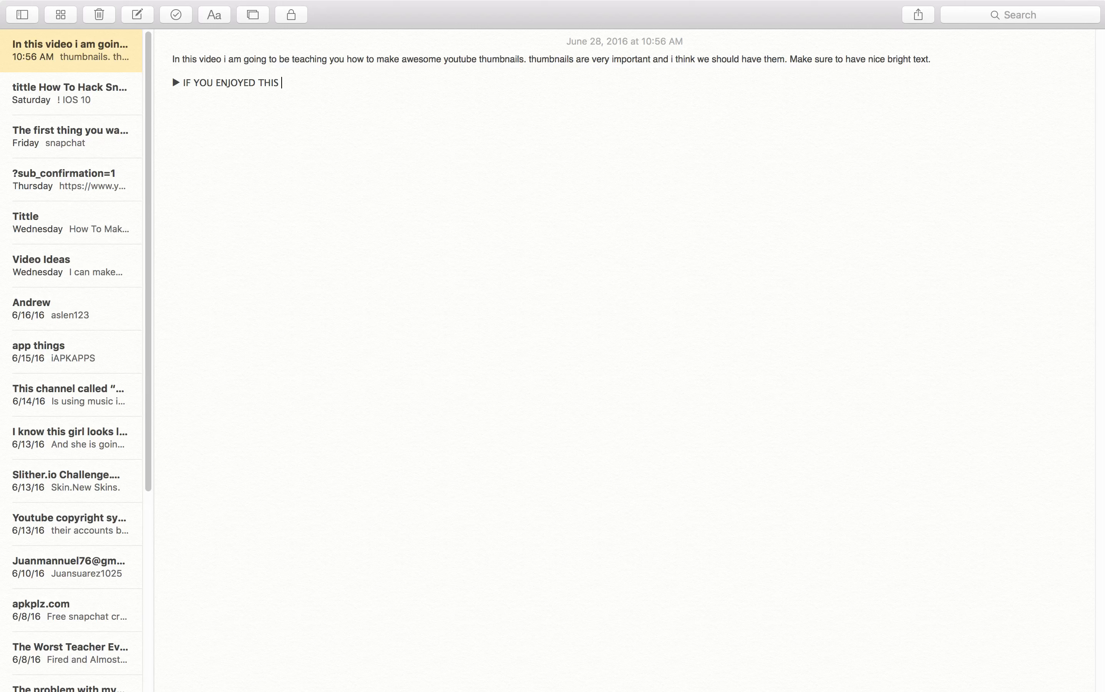
type("VIDEO")
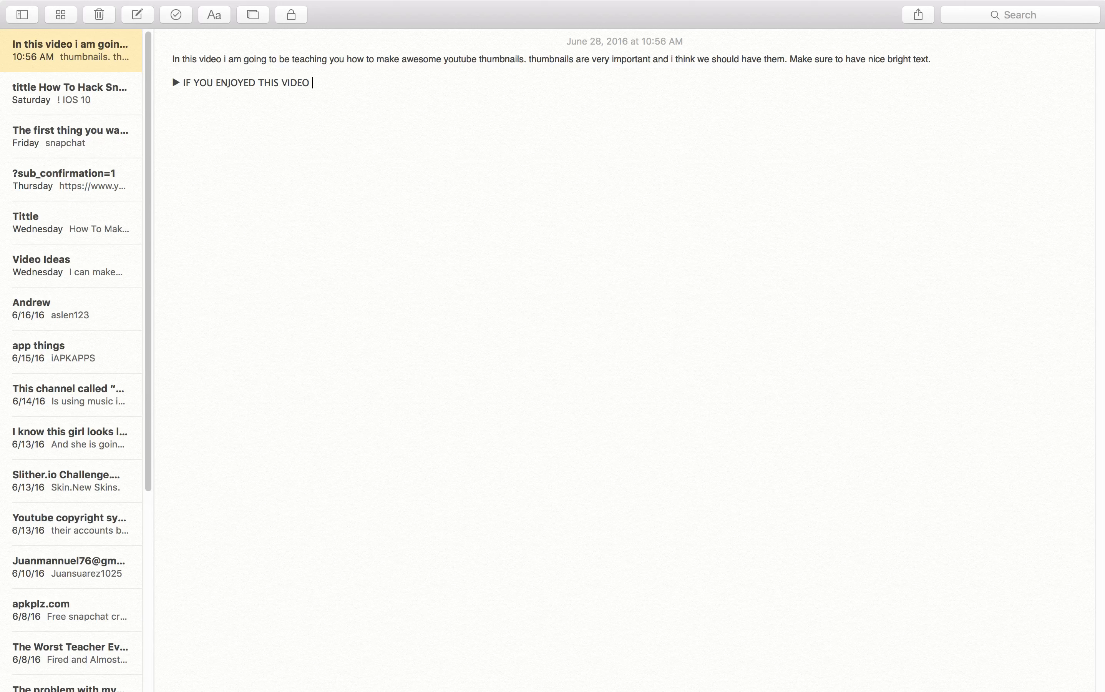
type("MAKE SURE TO")
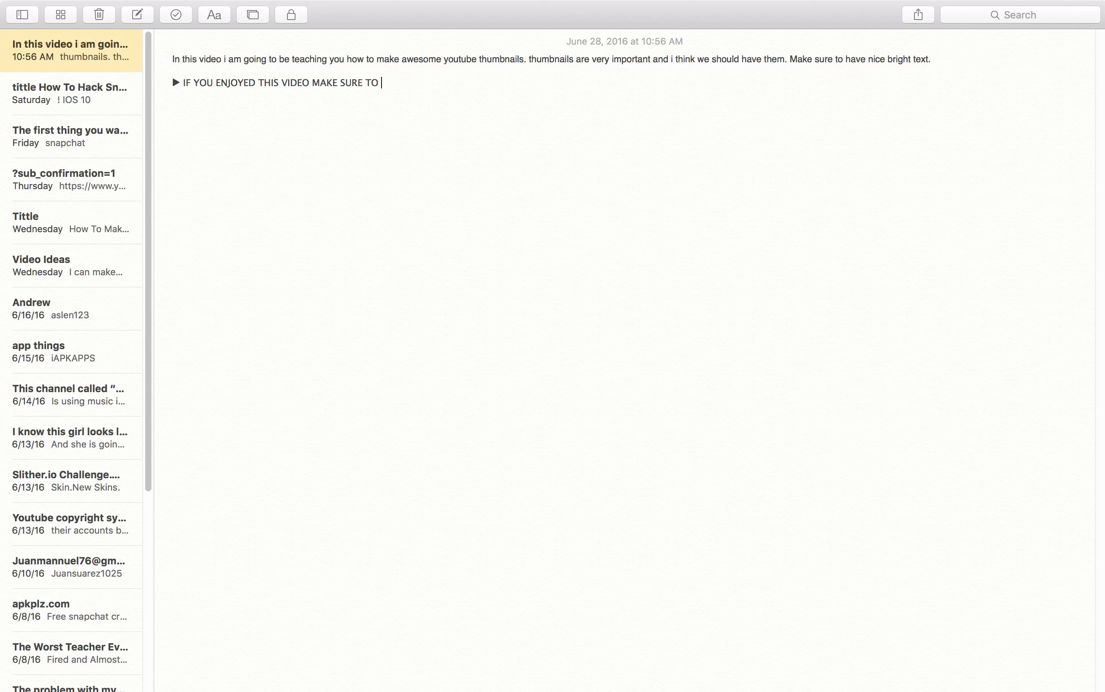
type("SUBSSC")
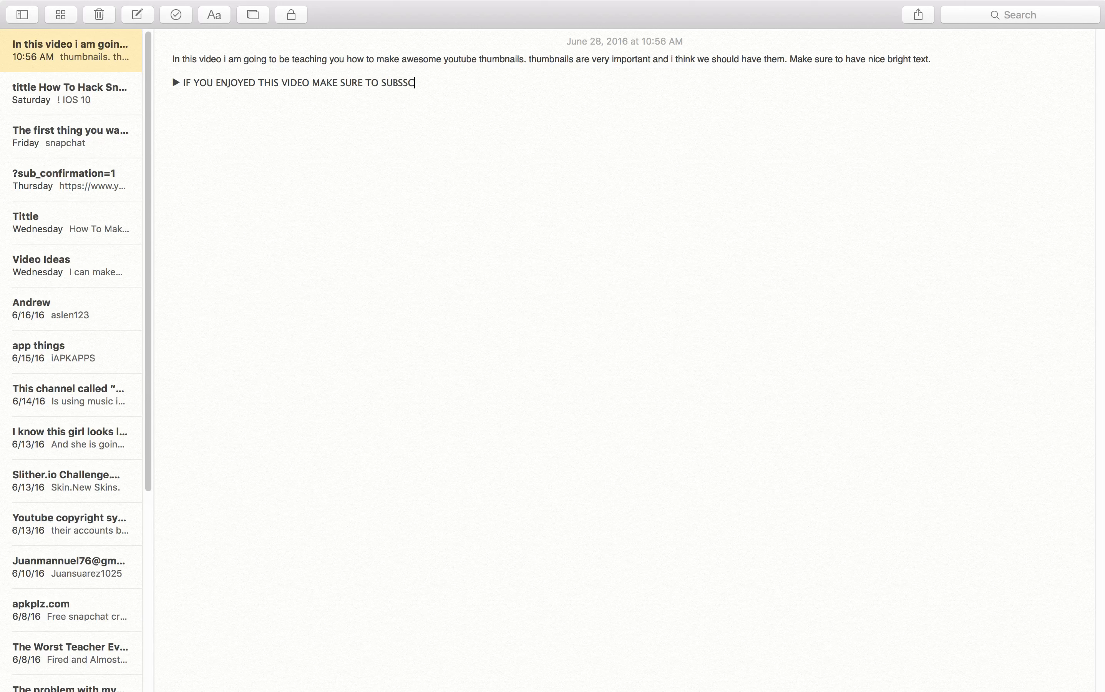
type("RIBE")
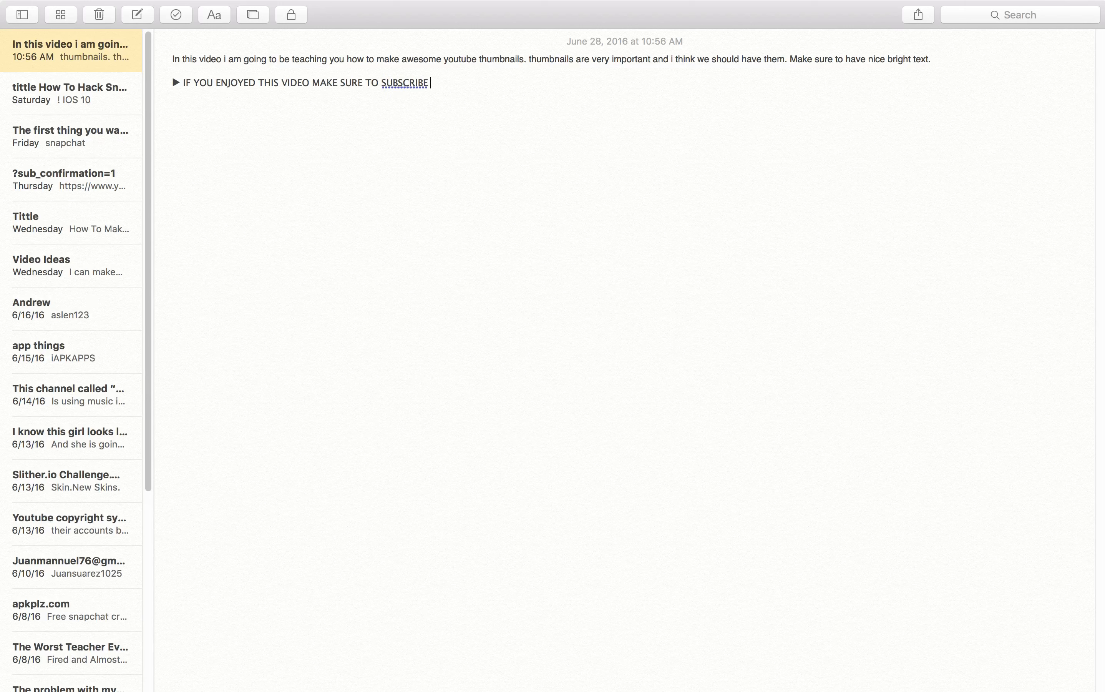
type("NY CLICKIN")
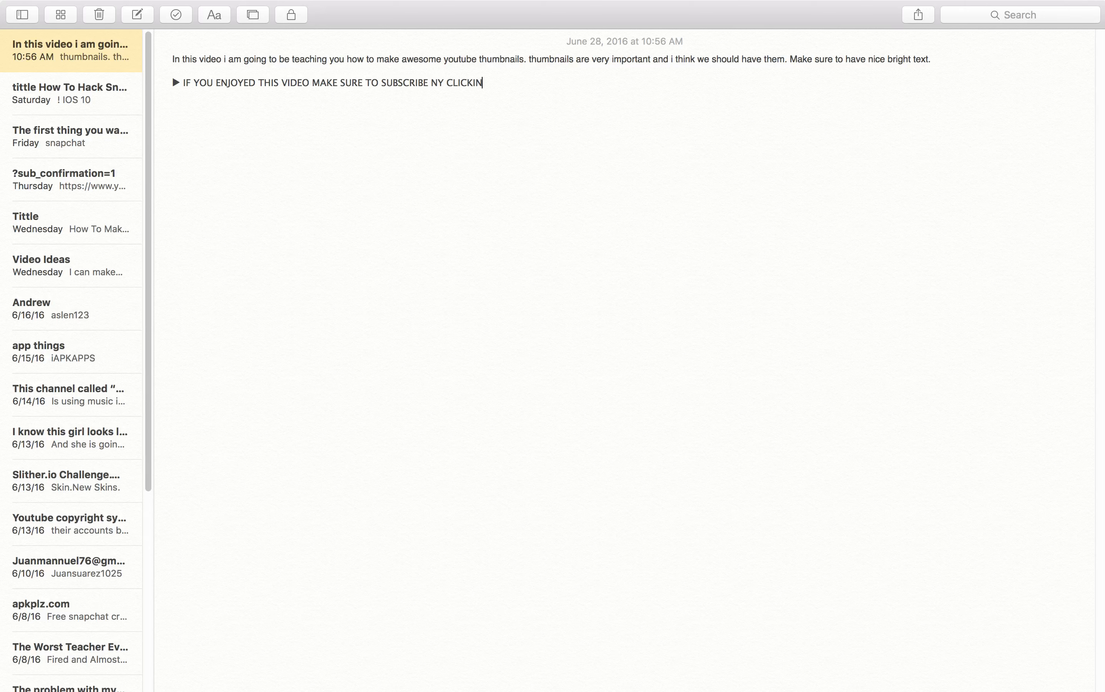
type("G THIS LINK")
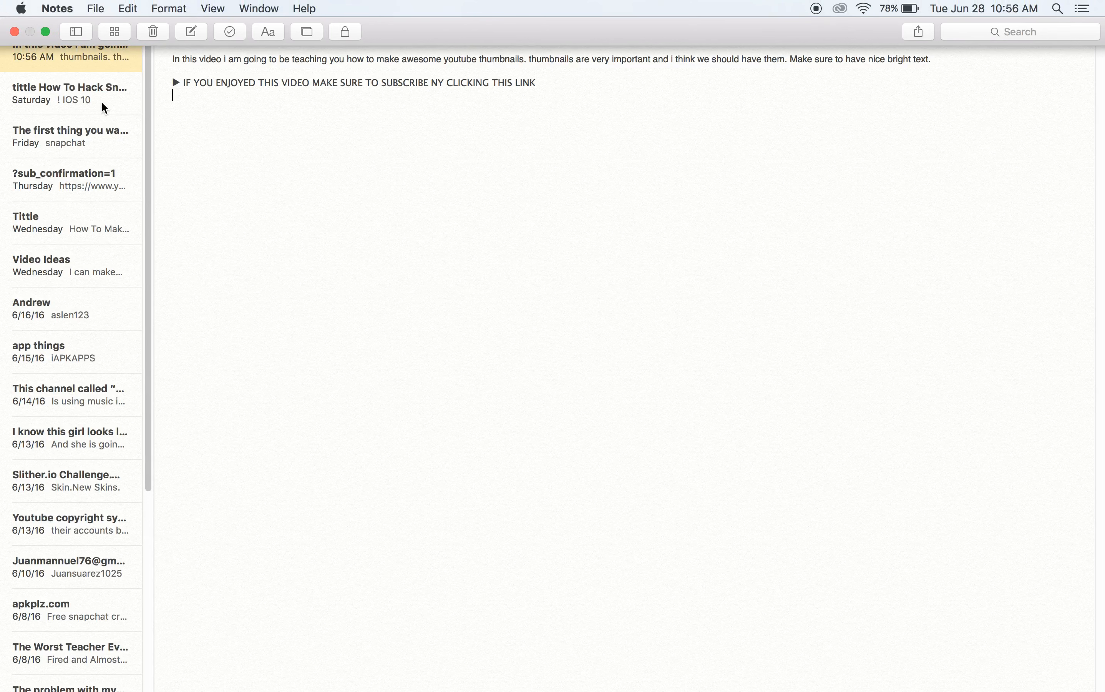
- Copy the ?sub_confirmation=1 link from the other note under the subscribe line, removing the duplicate paste
left_click(71, 180)
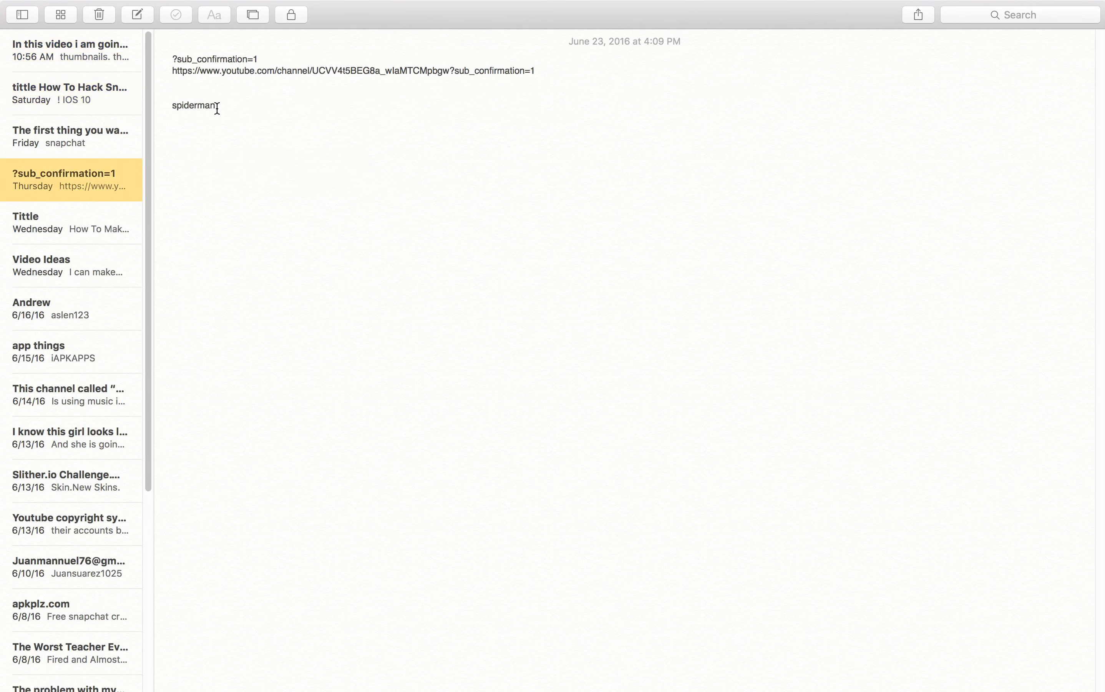
left_click_drag(173, 59, 536, 71)
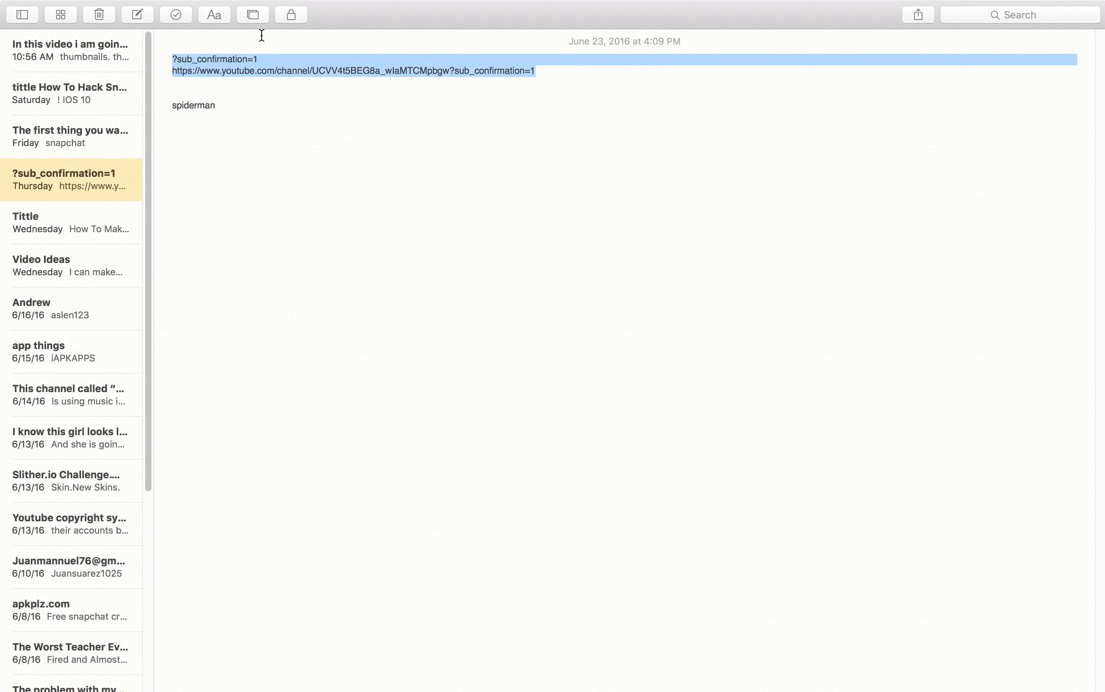
left_click(71, 50)
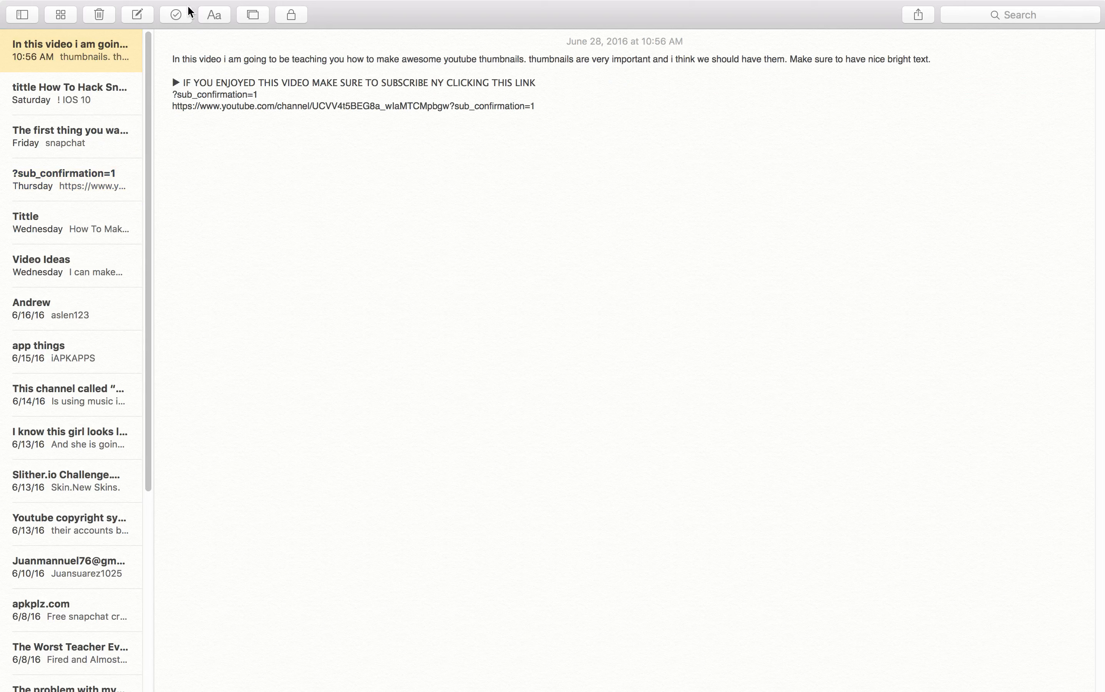
mouse_move(176, 14)
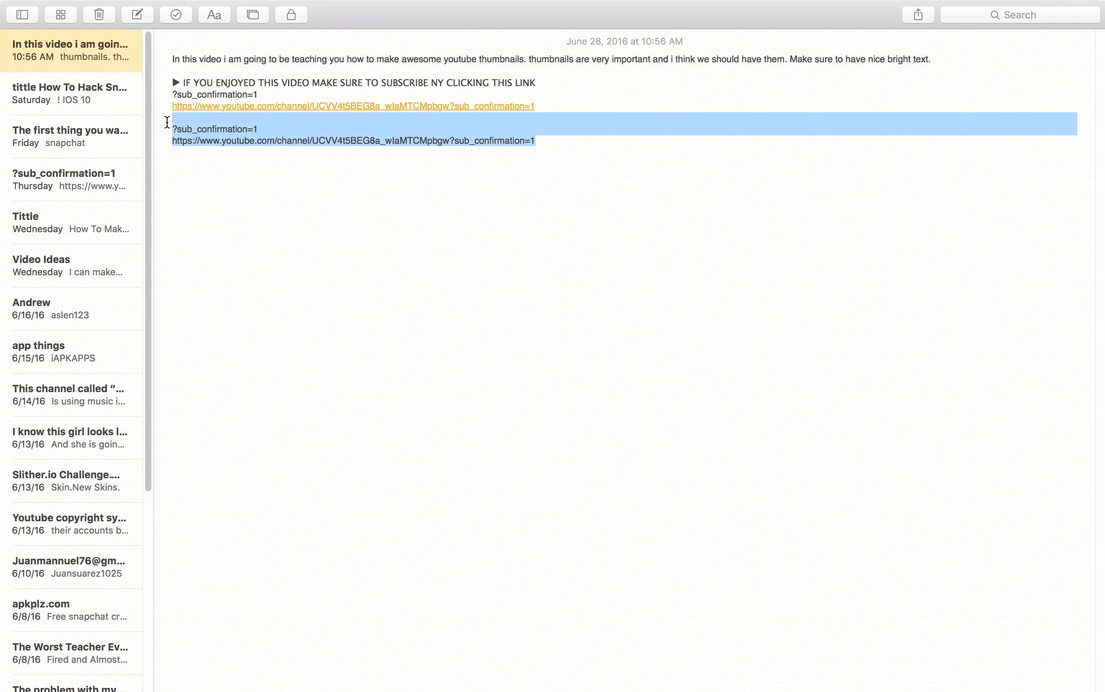
key("delete")
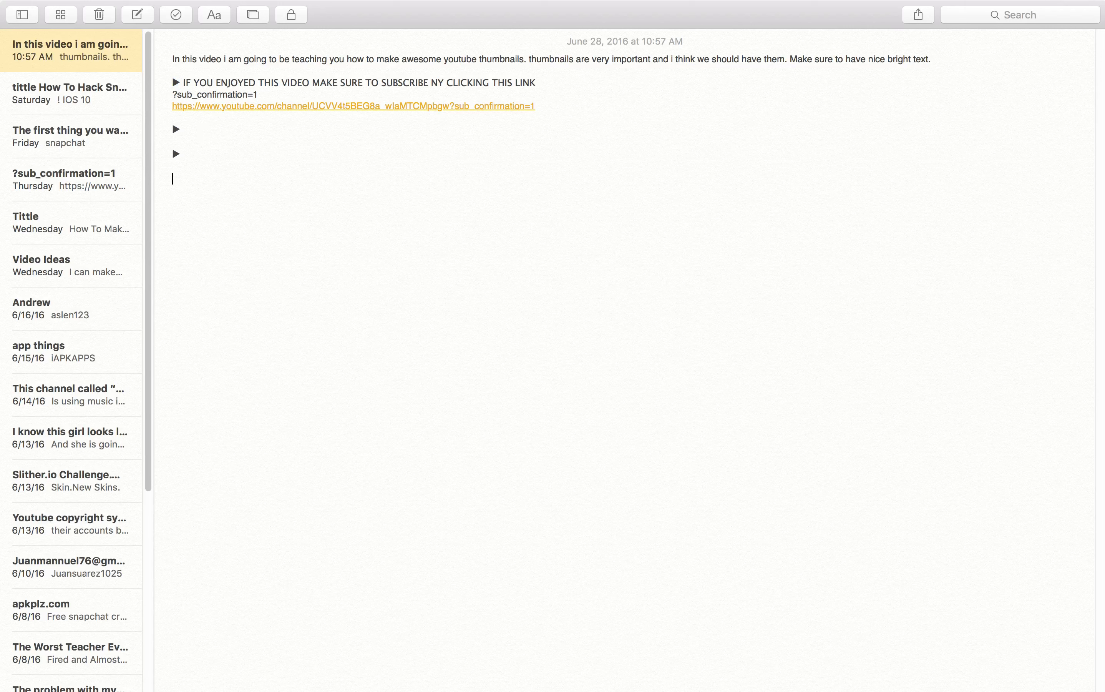
- Add bullet lines and write the 'Follow MY social media' heading
key("return")
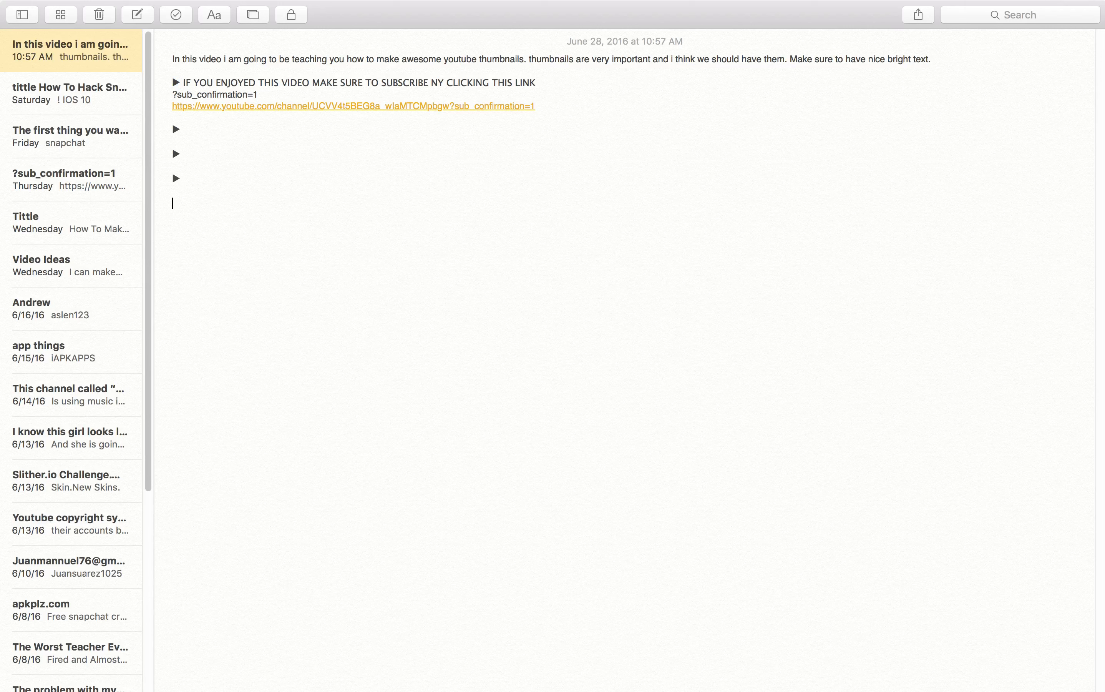
key("Return")
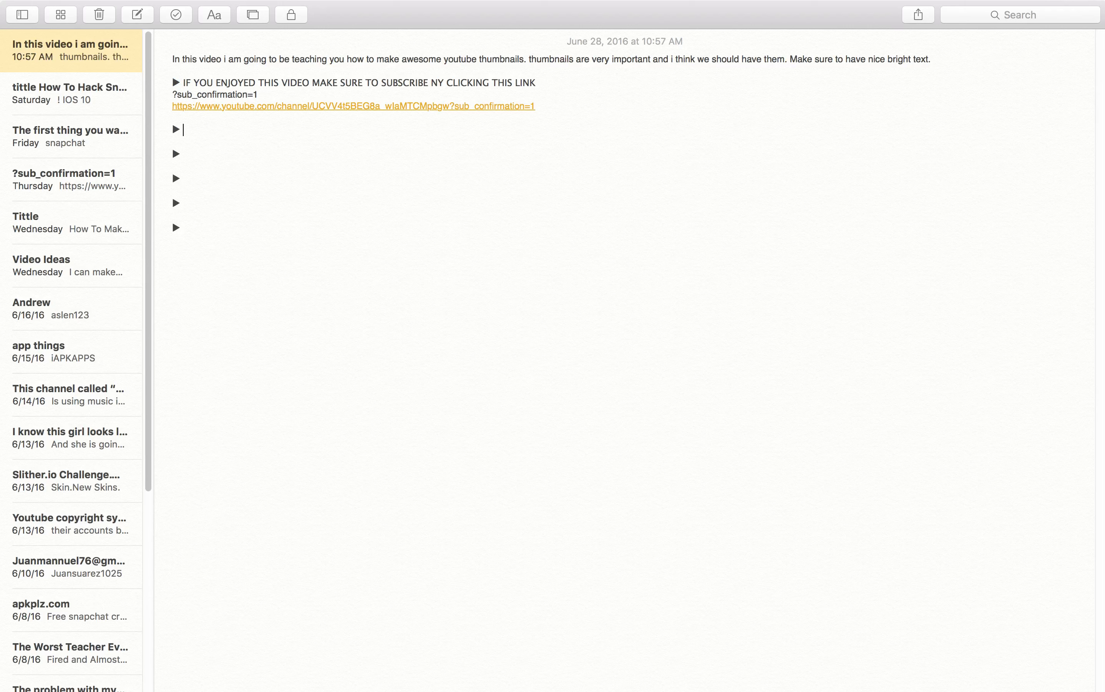
type("Follow MY")
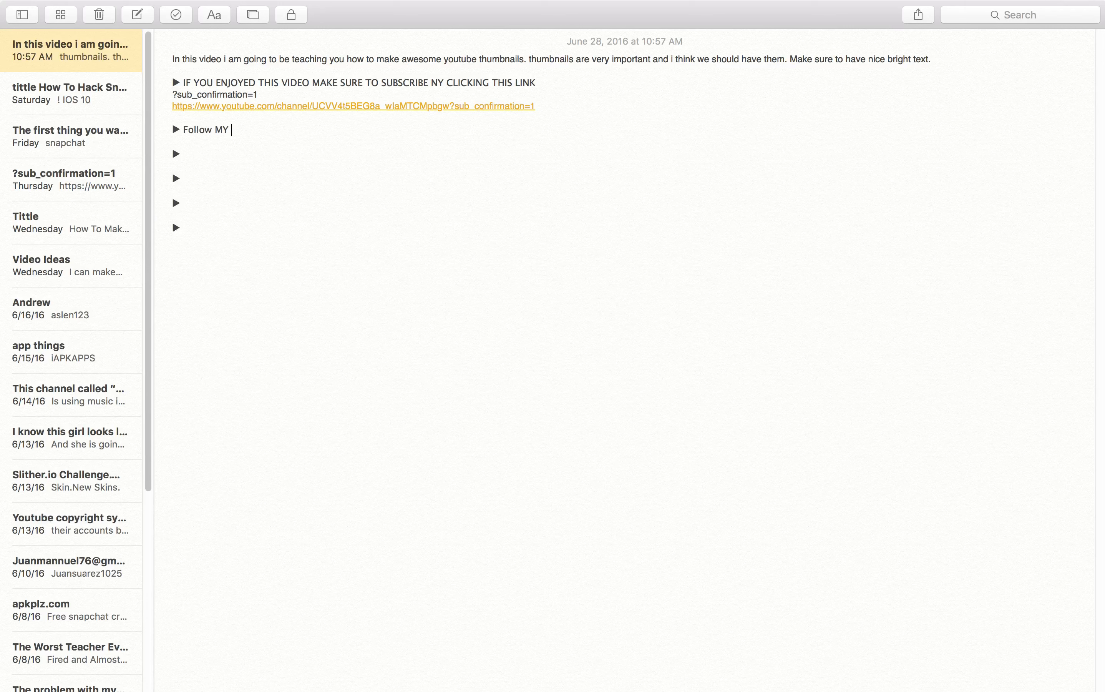
type("s")
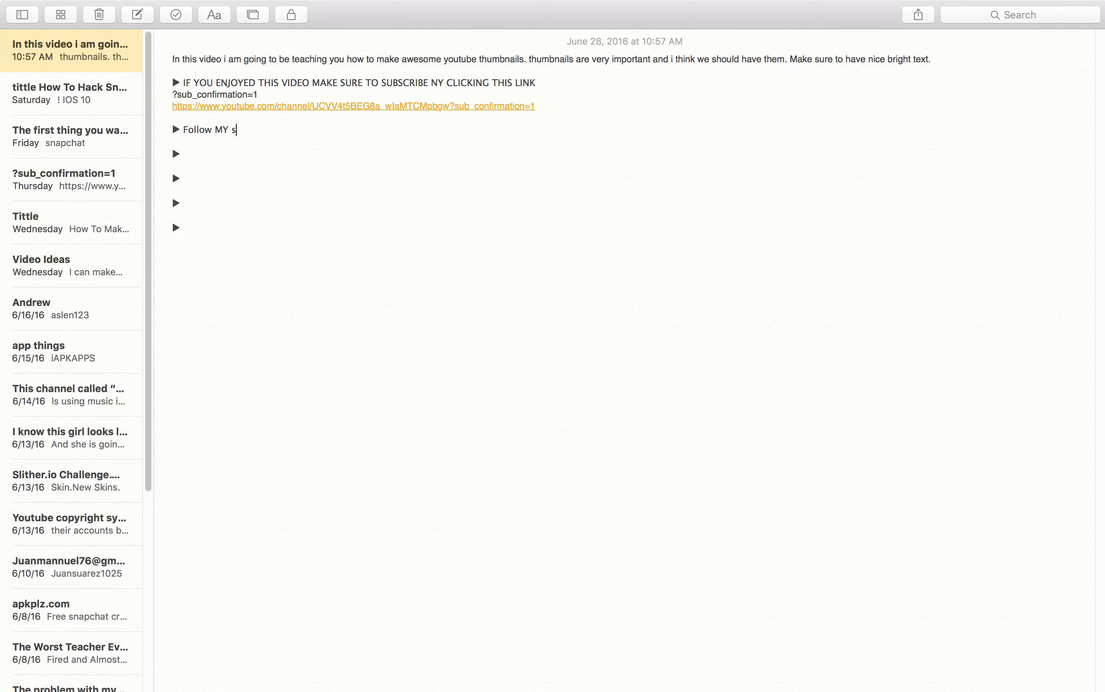
type("ocia")
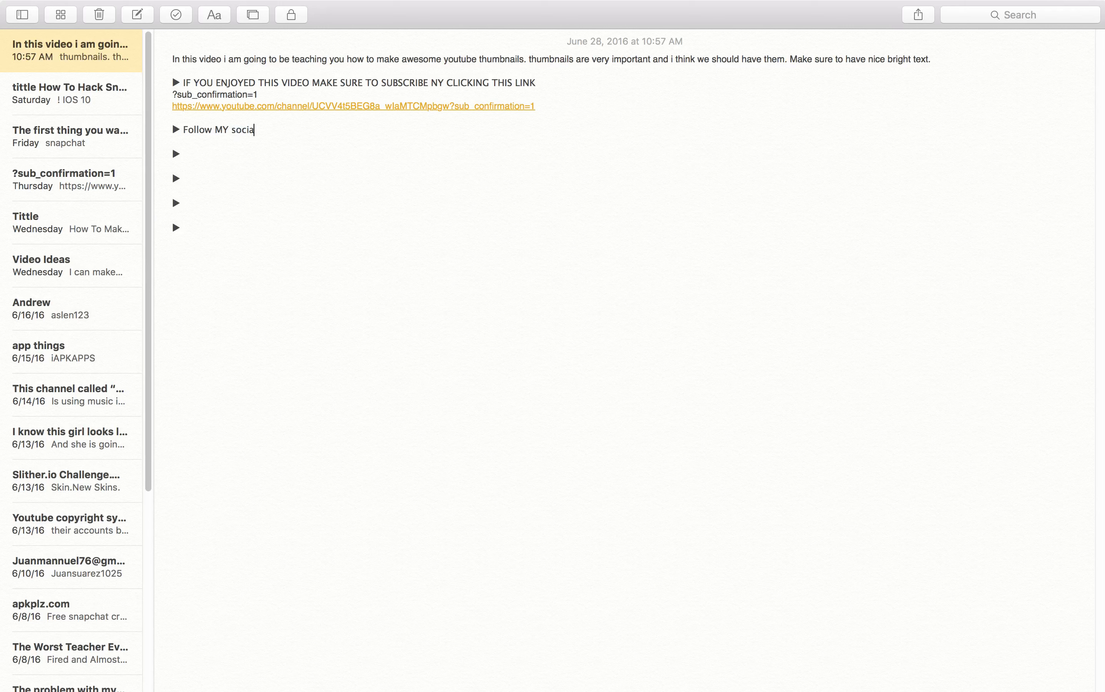
type("idea")
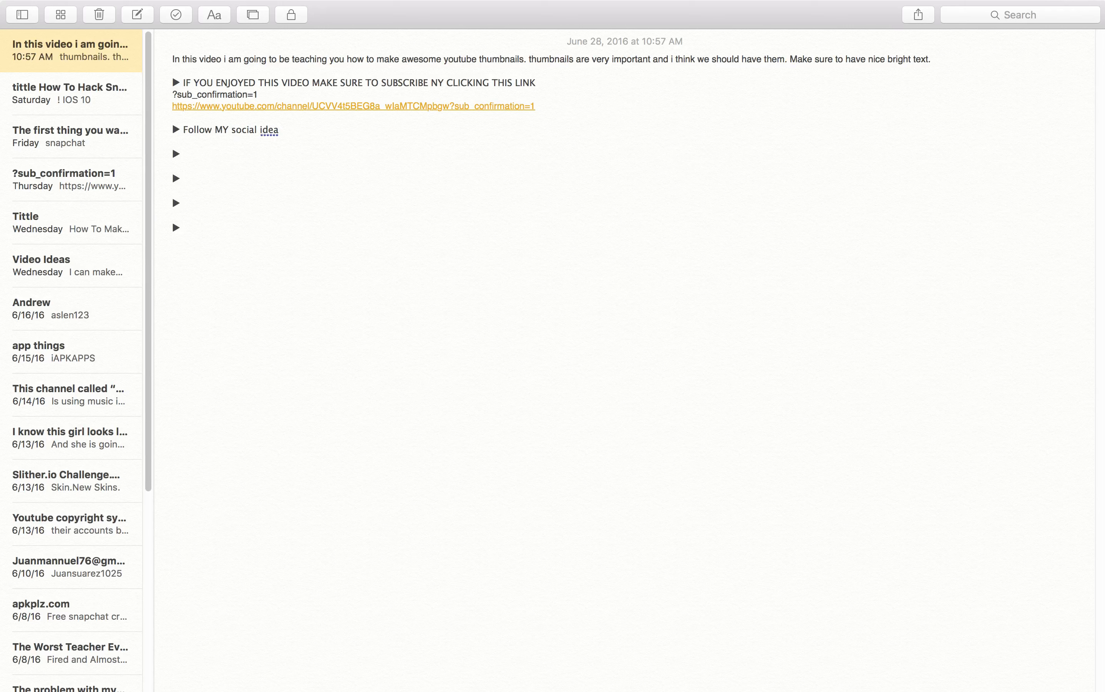
type("mide")
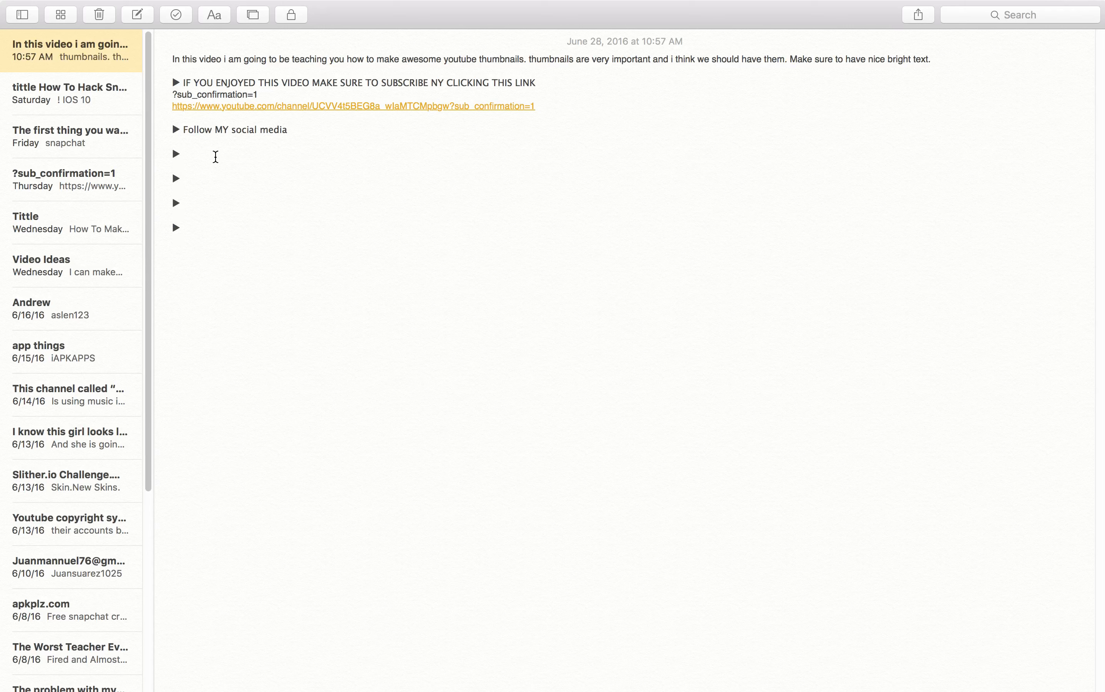
- List TWITTER, FACEBOOK and TWITCH on the following lines, then leave full screen
type("T")
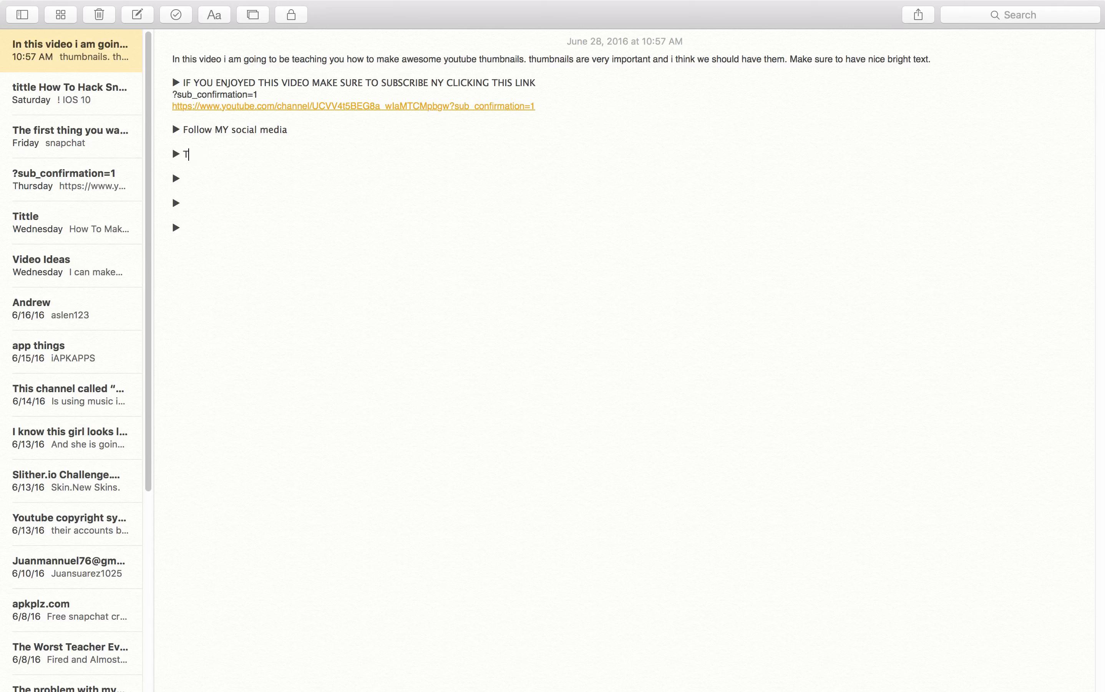
type("WITTER")
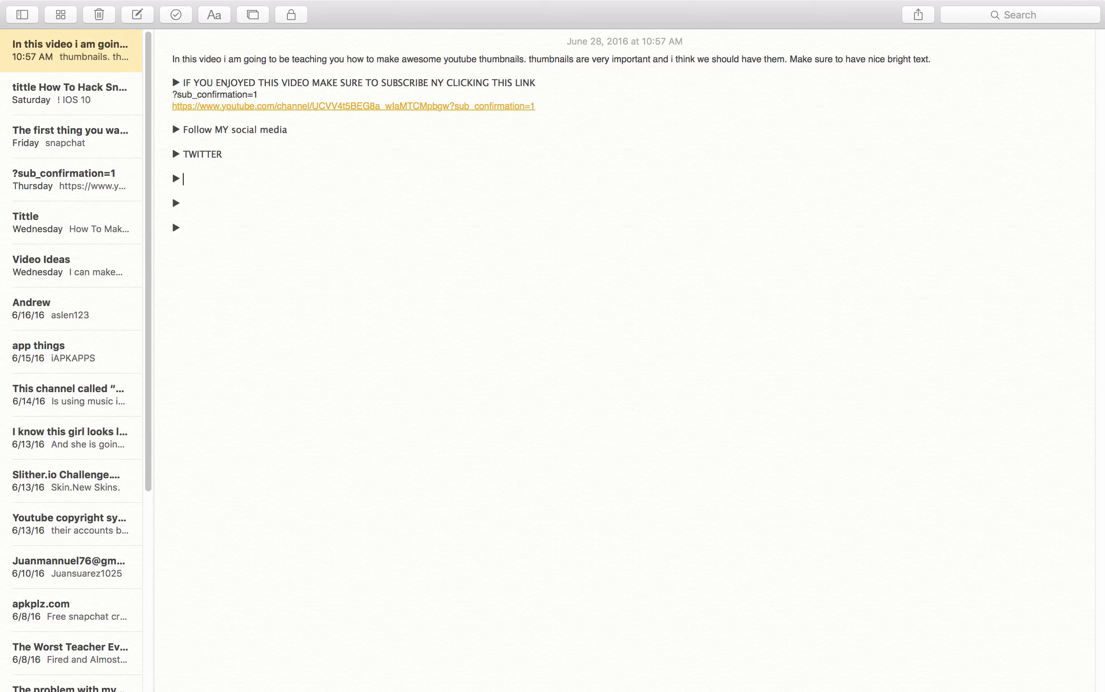
type("FACE")
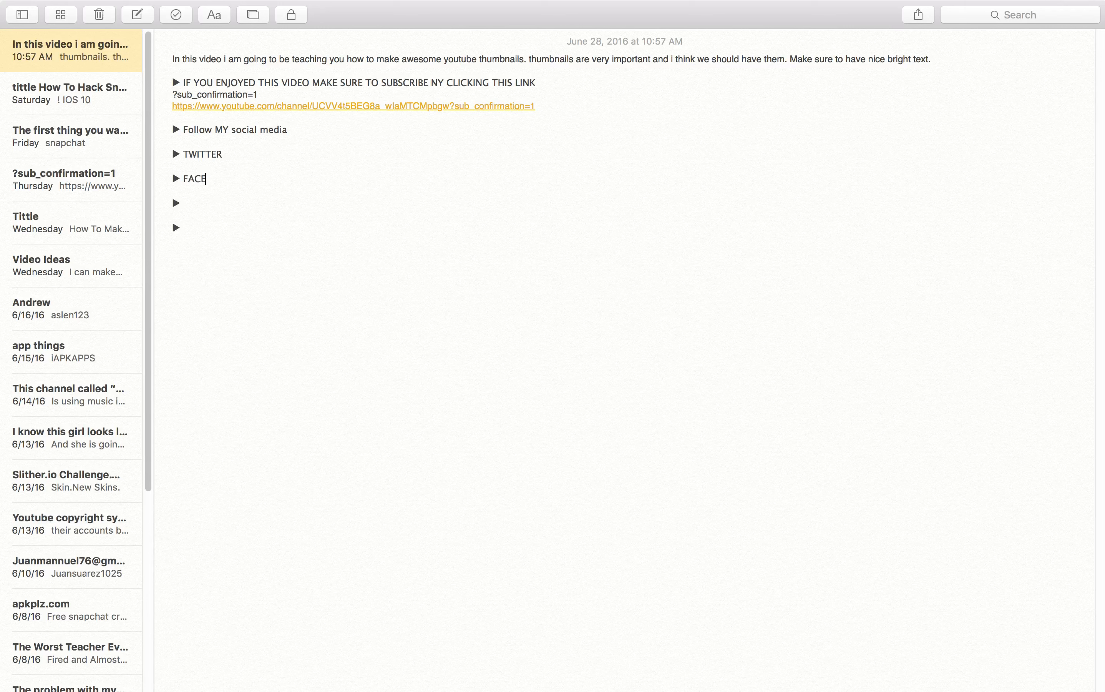
type("BOOK")
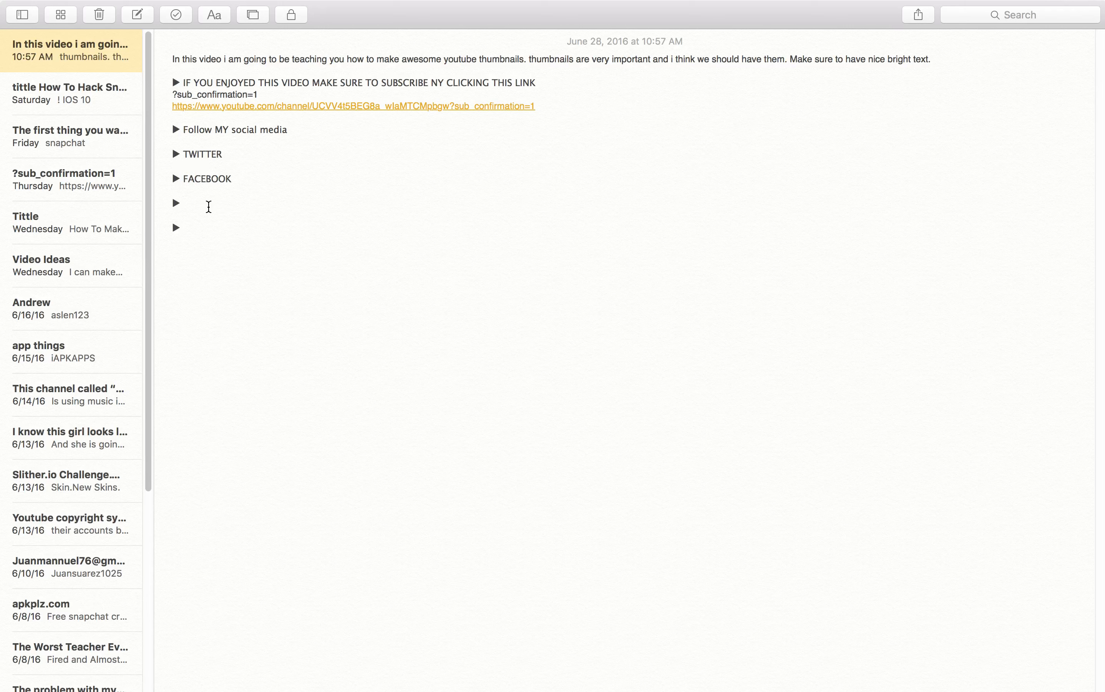
type("T")
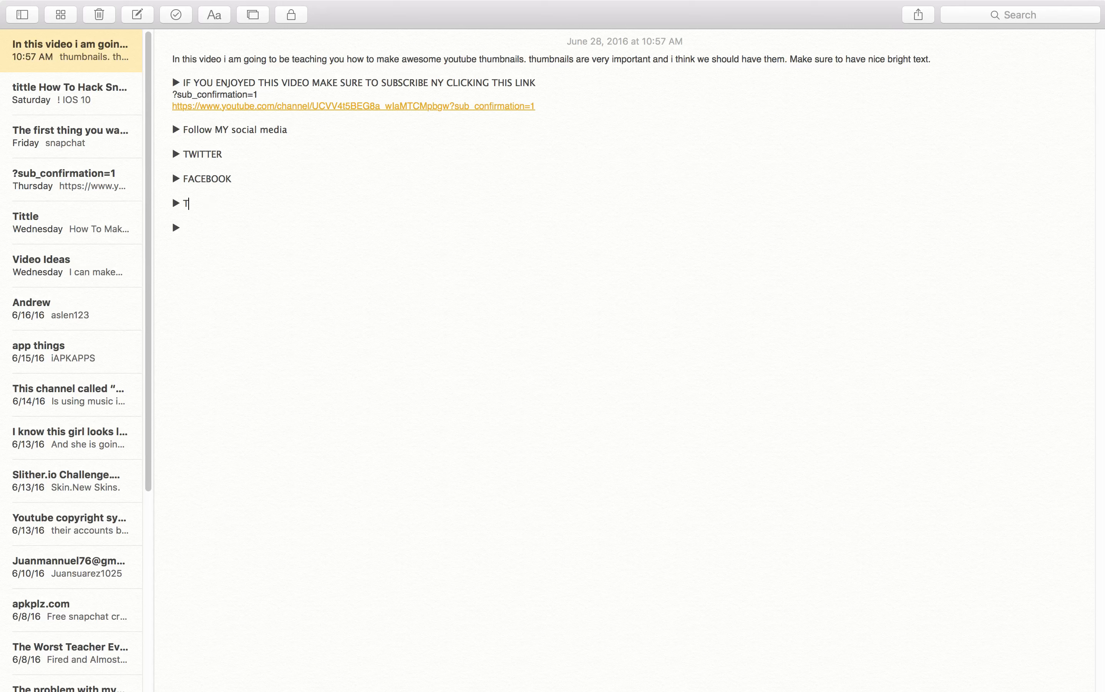
type("WITCH")
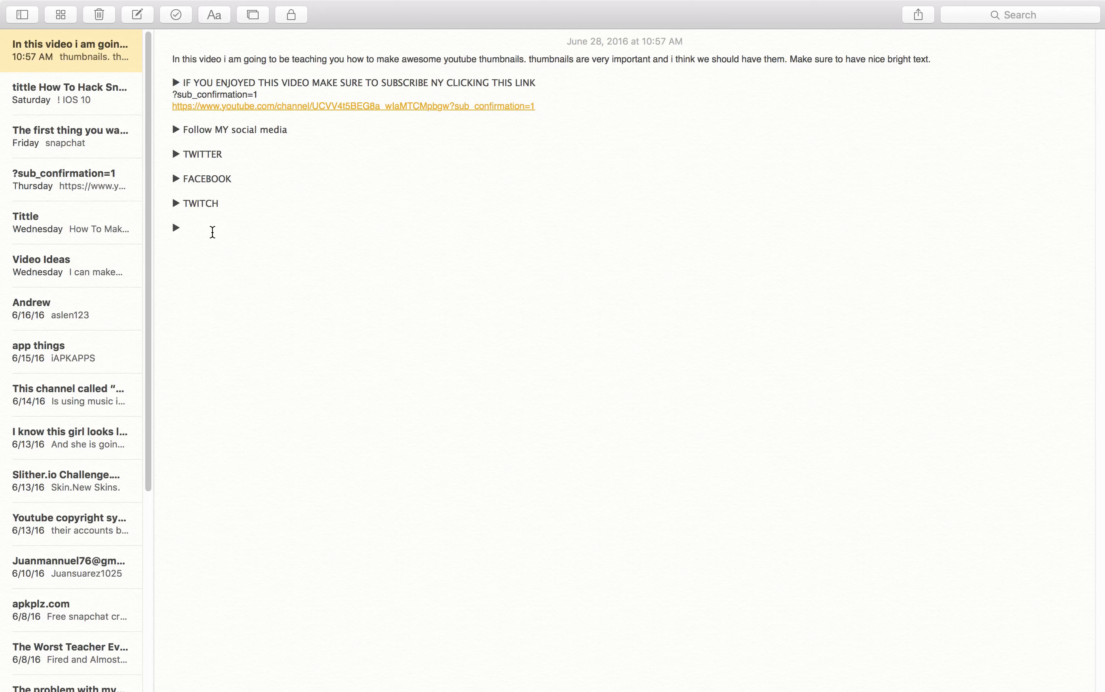
left_click(184, 228)
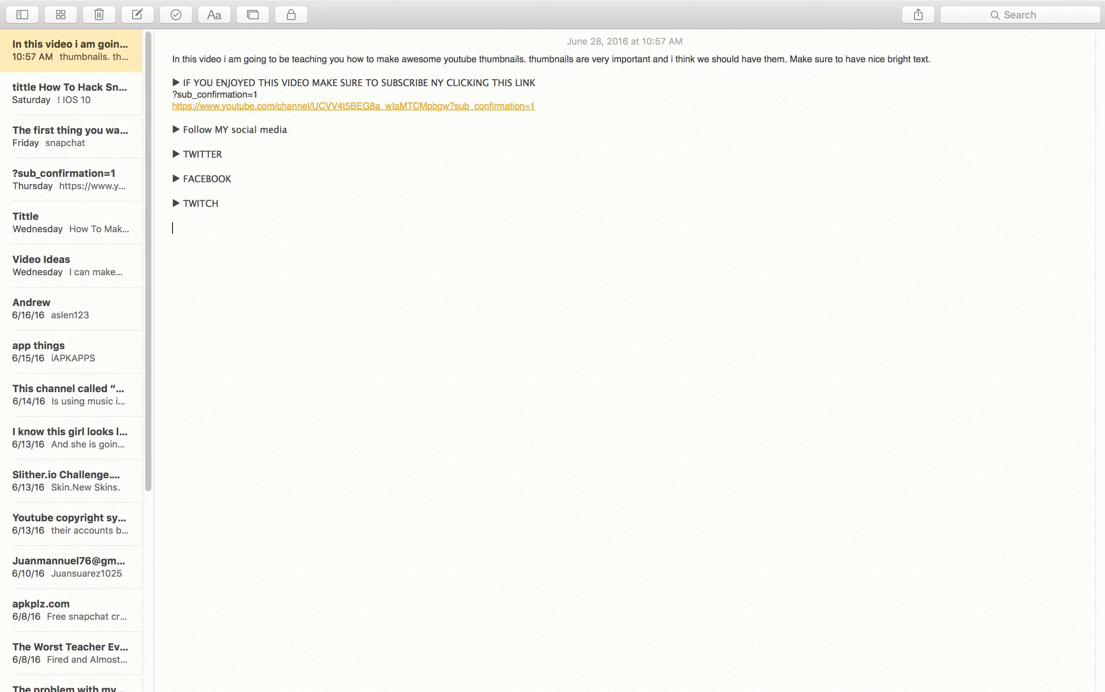
mouse_move(304, 137)
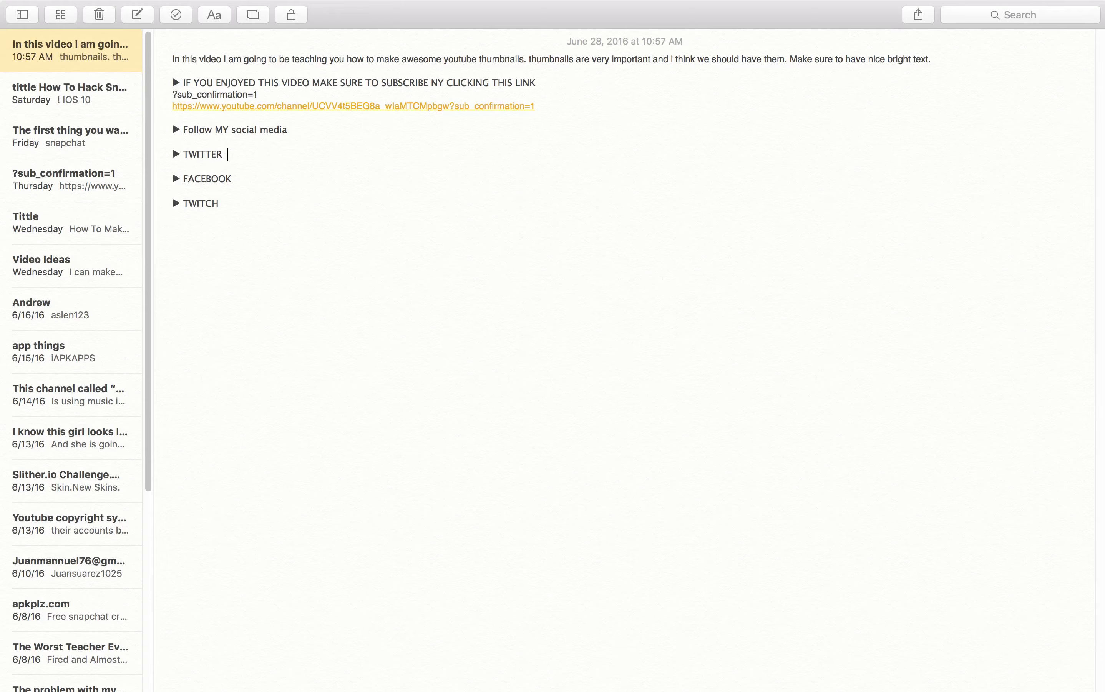
left_click(491, 139)
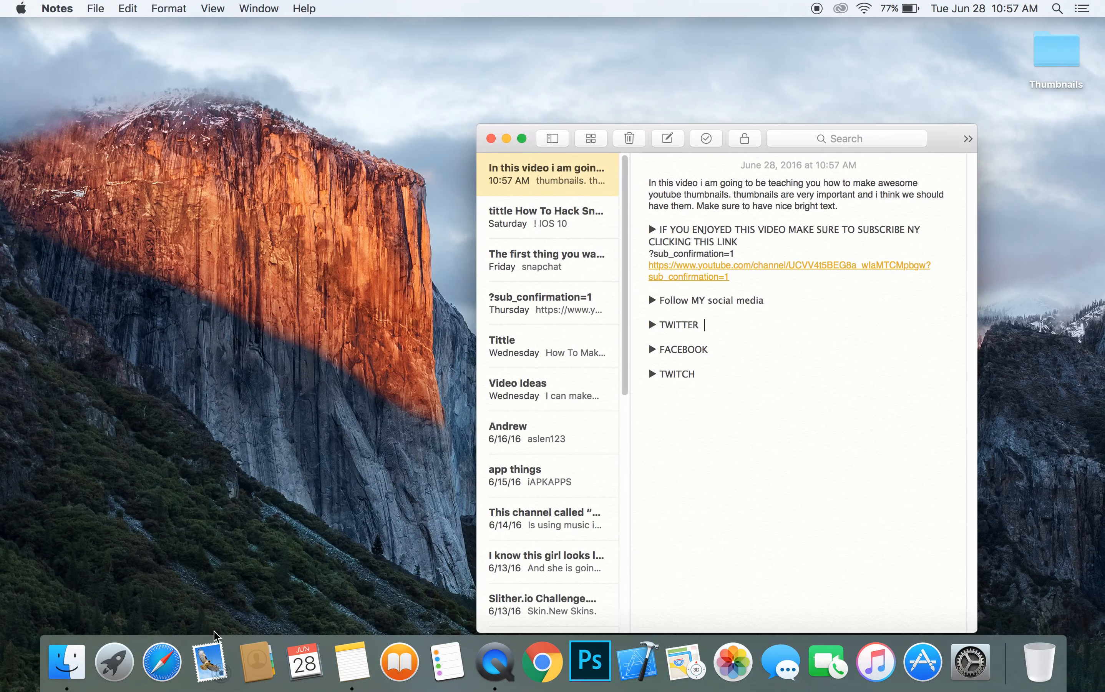
- In Safari, search TWITTER, reach the log-in page and sign in with the saved credentials
left_click(161, 662)
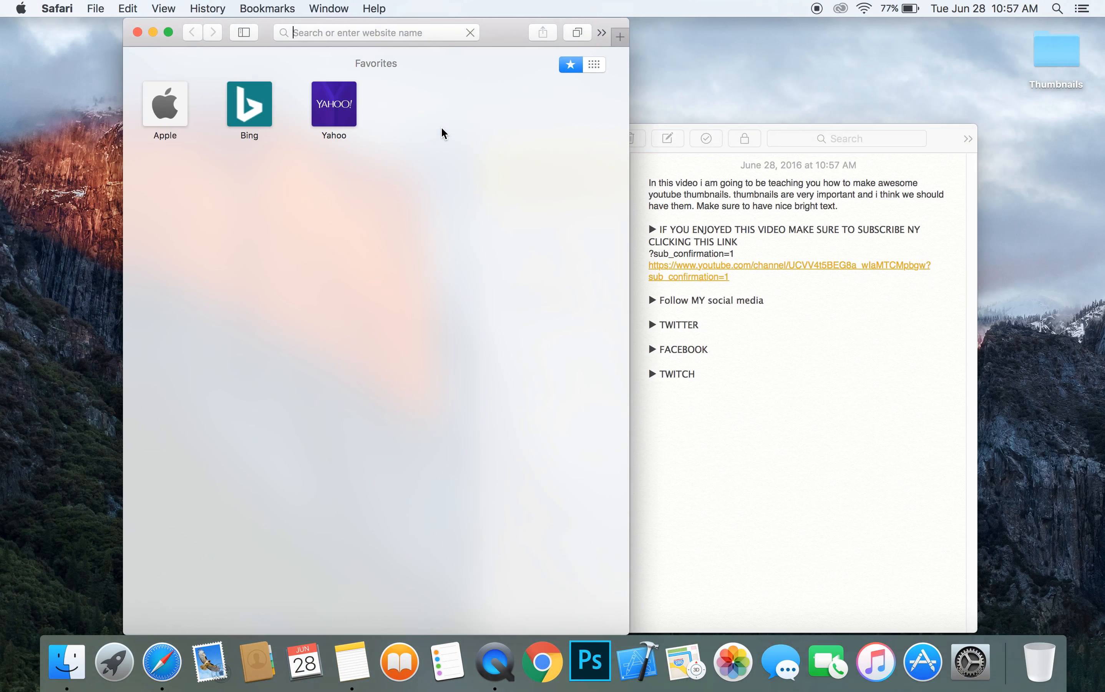
type("TWITTER")
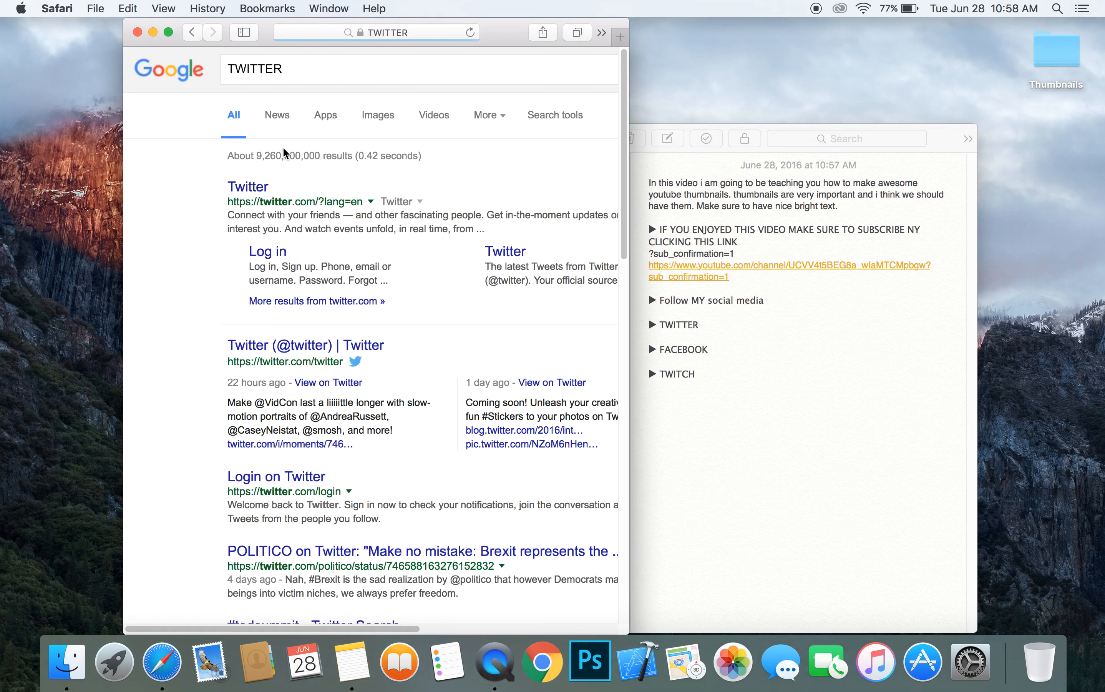
left_click(247, 186)
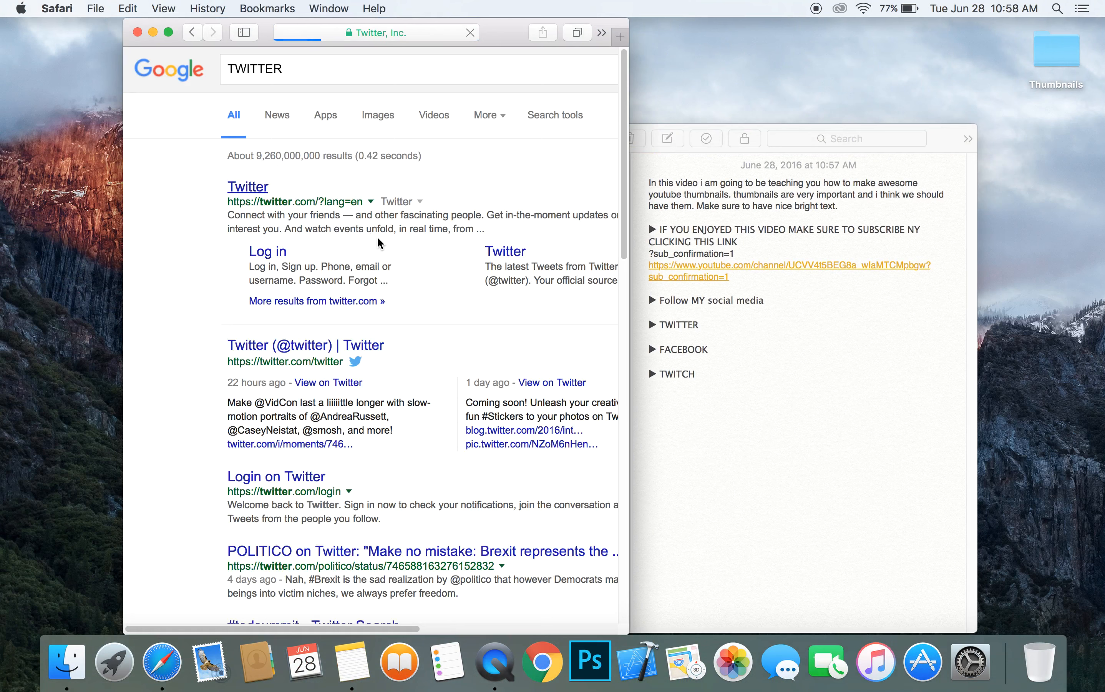
left_click(248, 186)
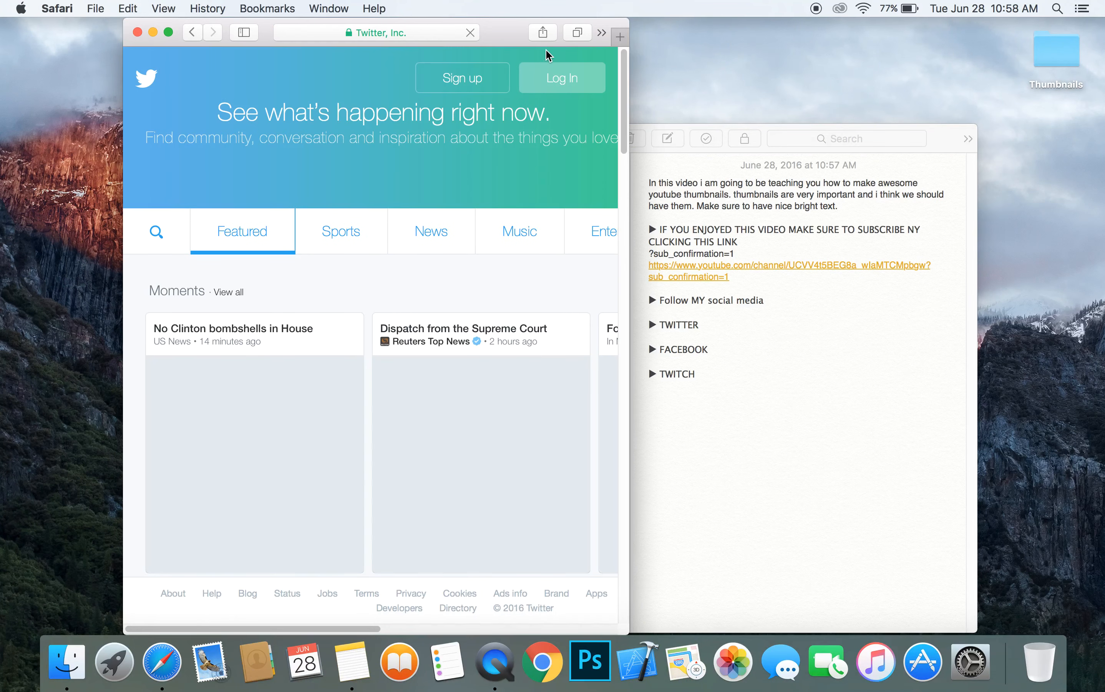
left_click(562, 78)
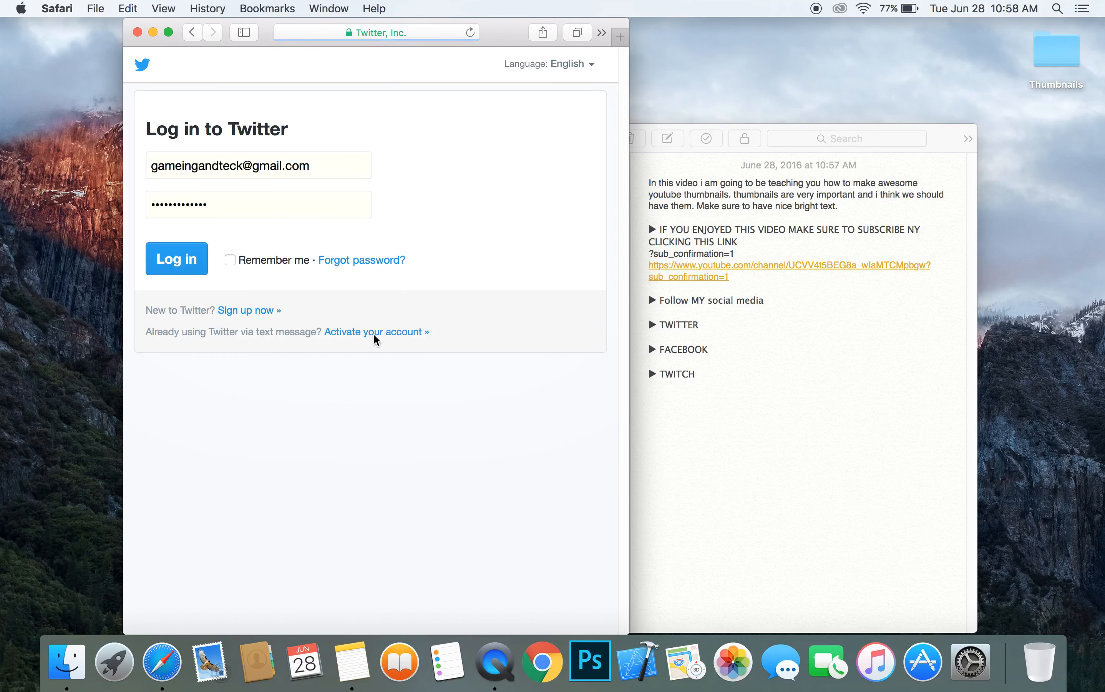
left_click(176, 260)
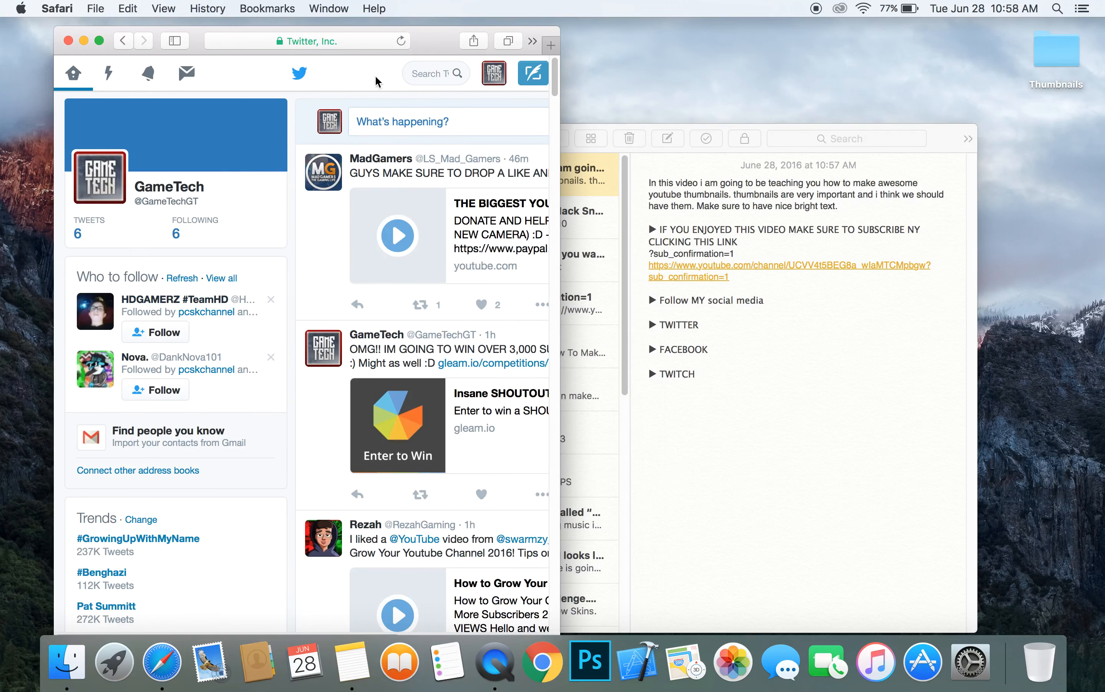
- Go to the GameTech profile page and select its address for copying
left_click(306, 39)
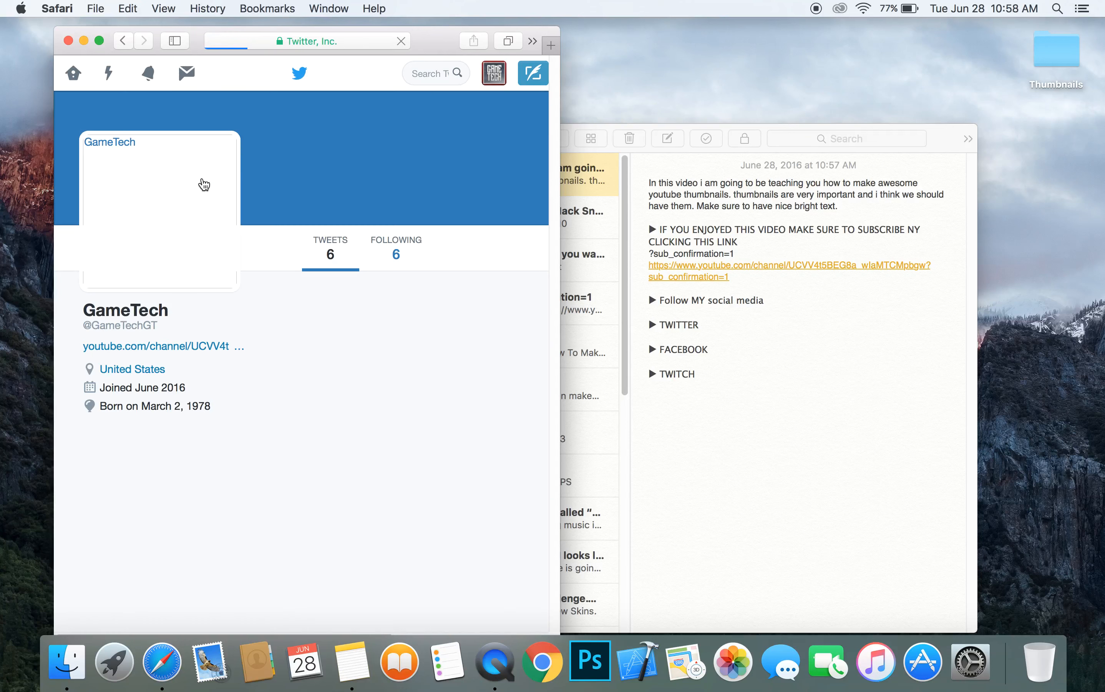
left_click(307, 40)
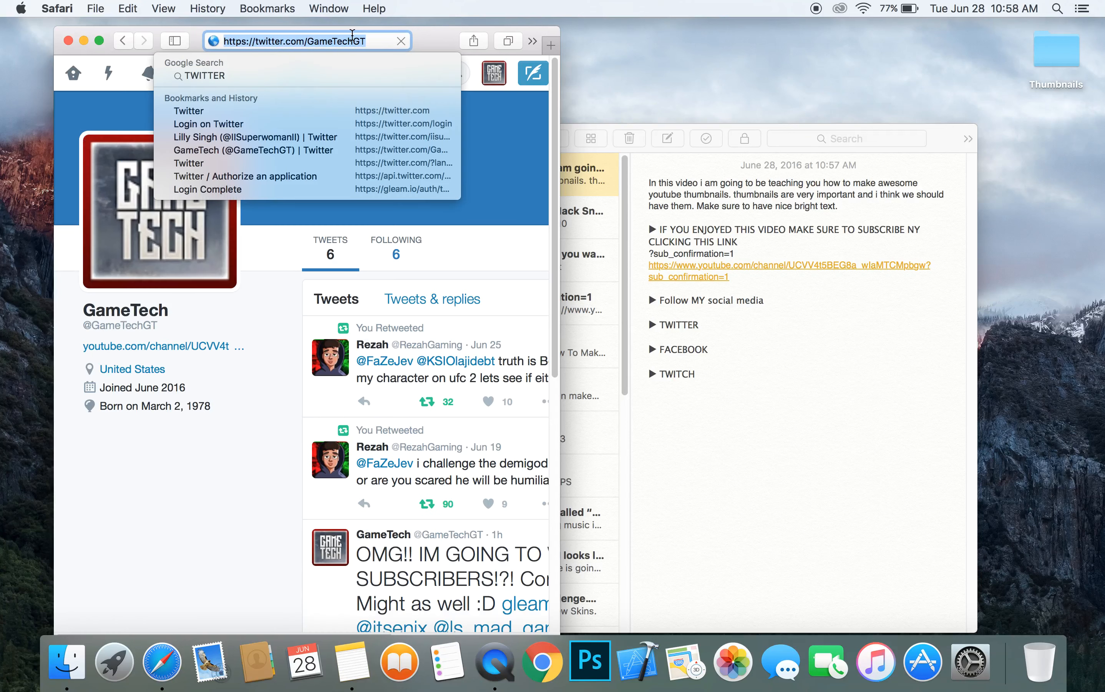
left_click(749, 327)
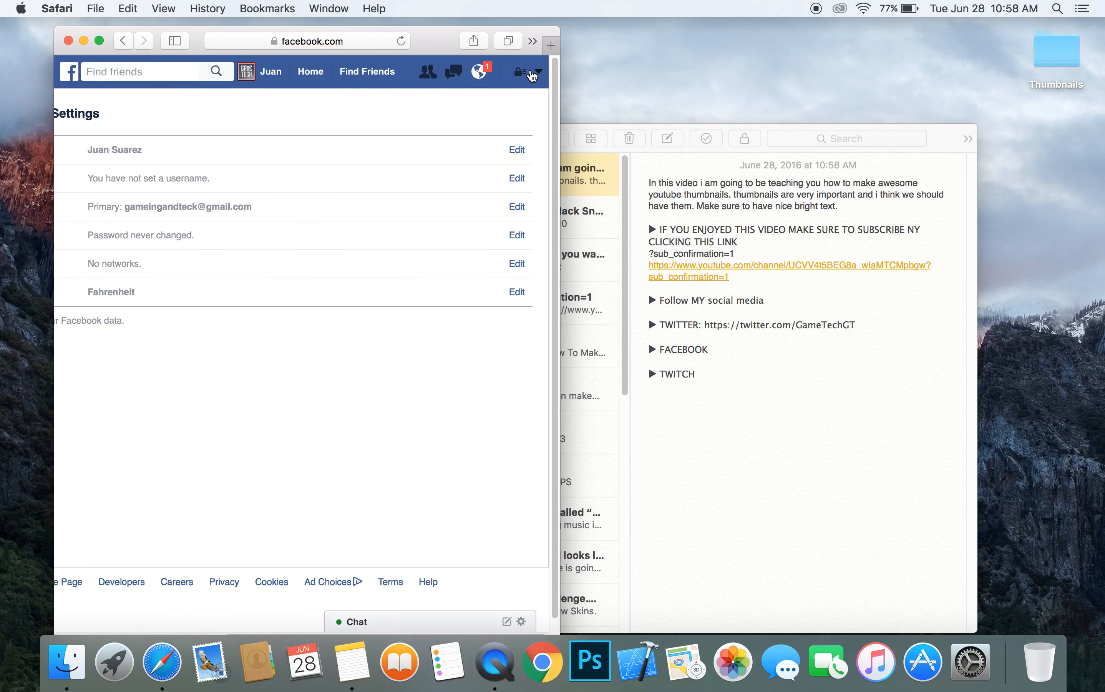
left_click(533, 76)
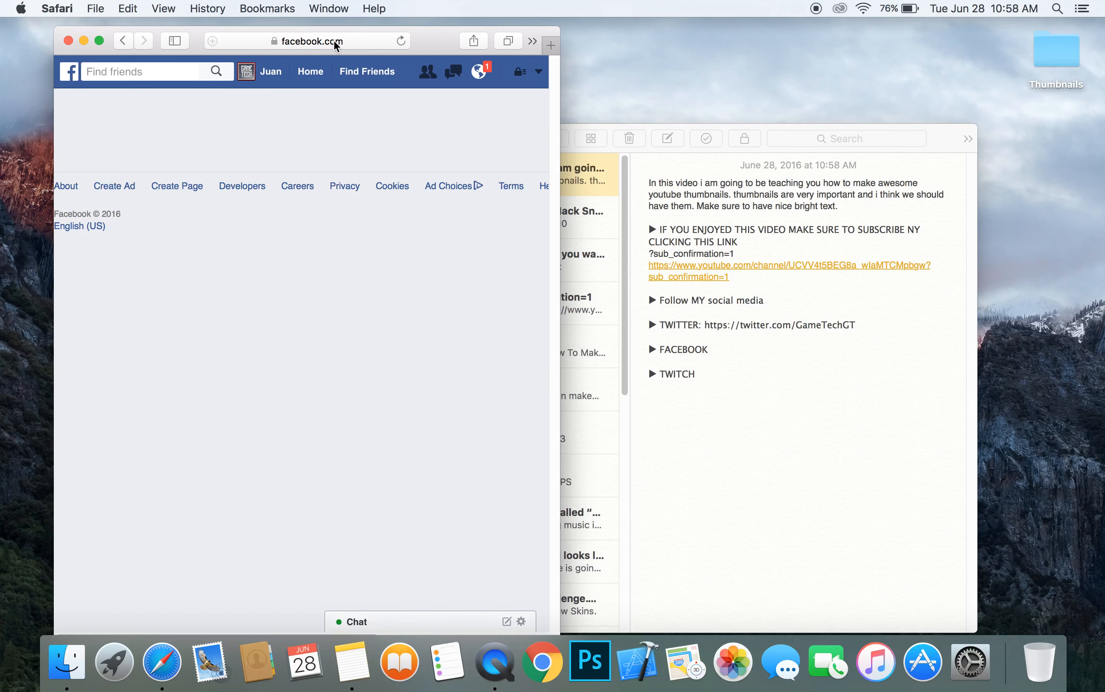
left_click(310, 40)
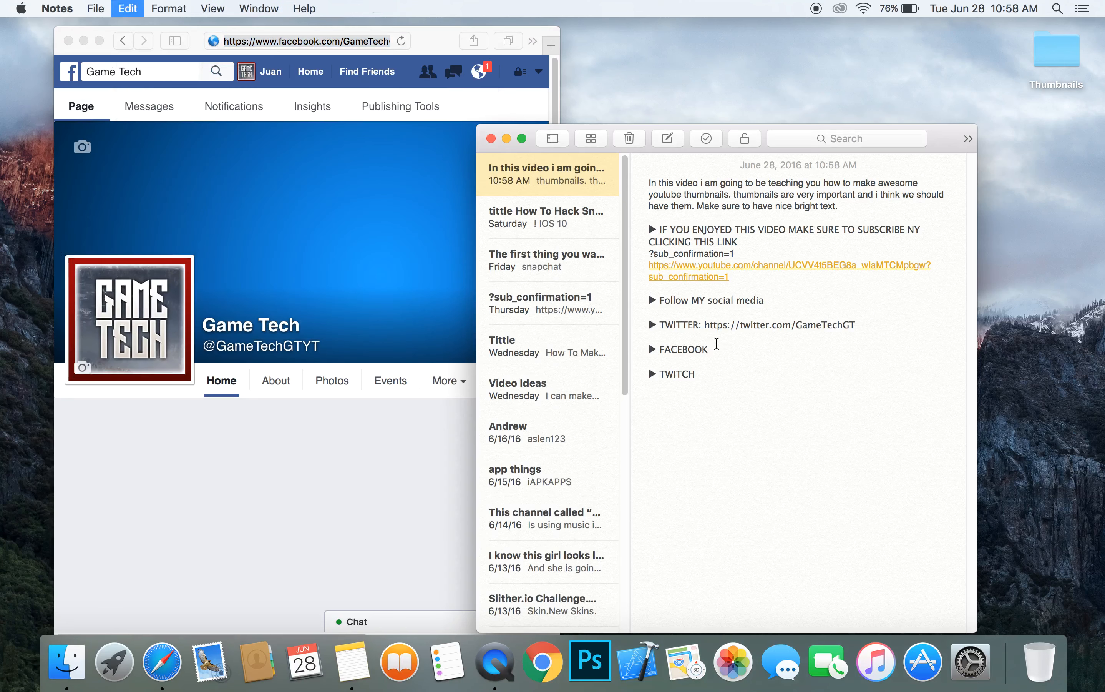
type("https://www.facebook.com/GameTechGTYT/")
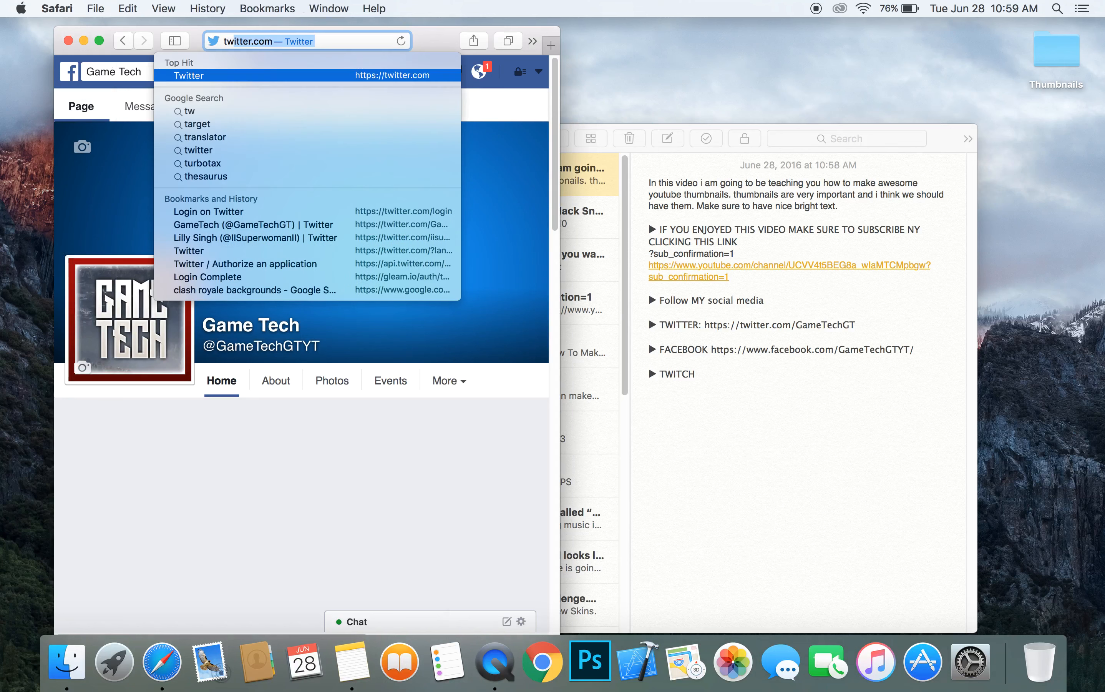
- Load twitch.tv full screen and sign in to the GameTechGT account
type("twitch.tv")
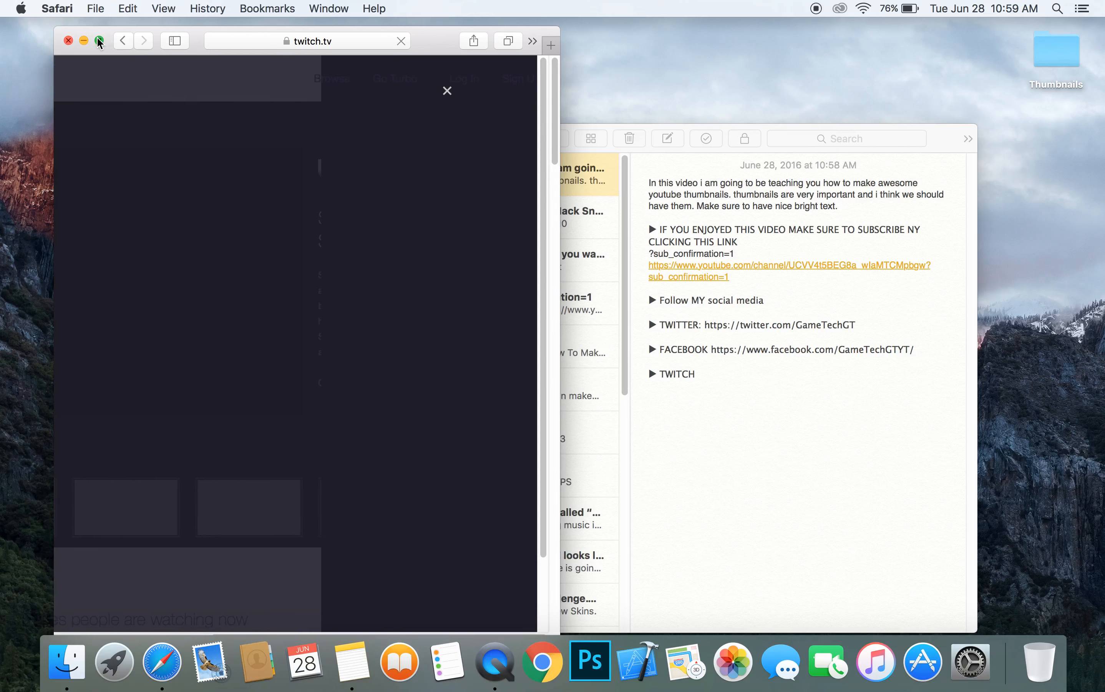
left_click(98, 41)
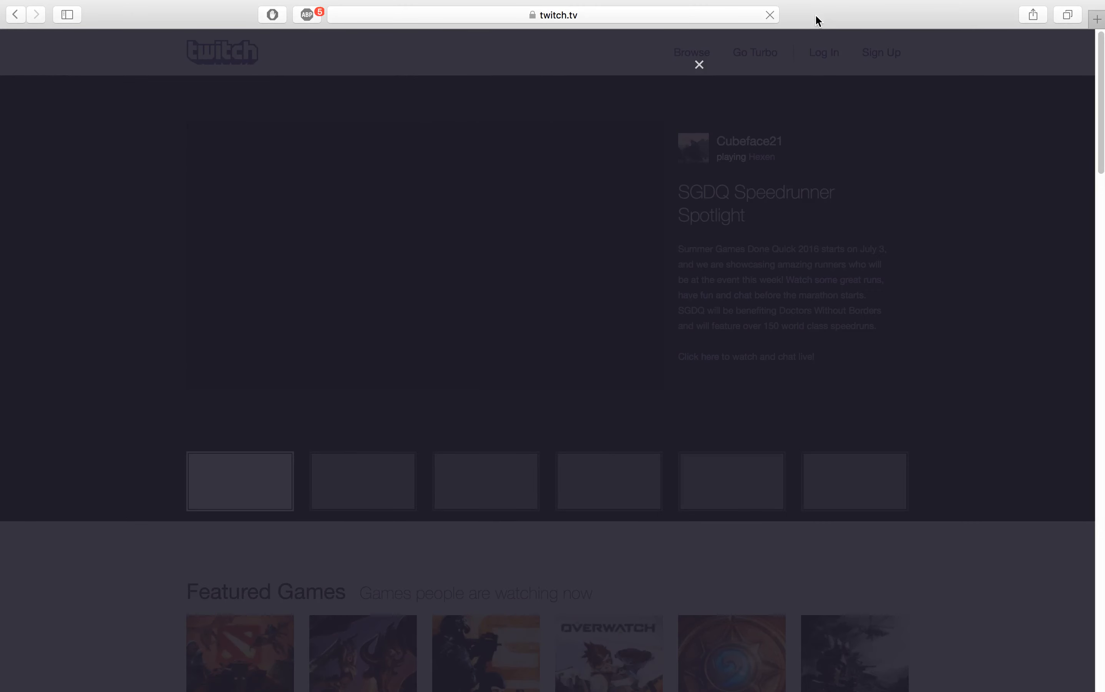
left_click(549, 15)
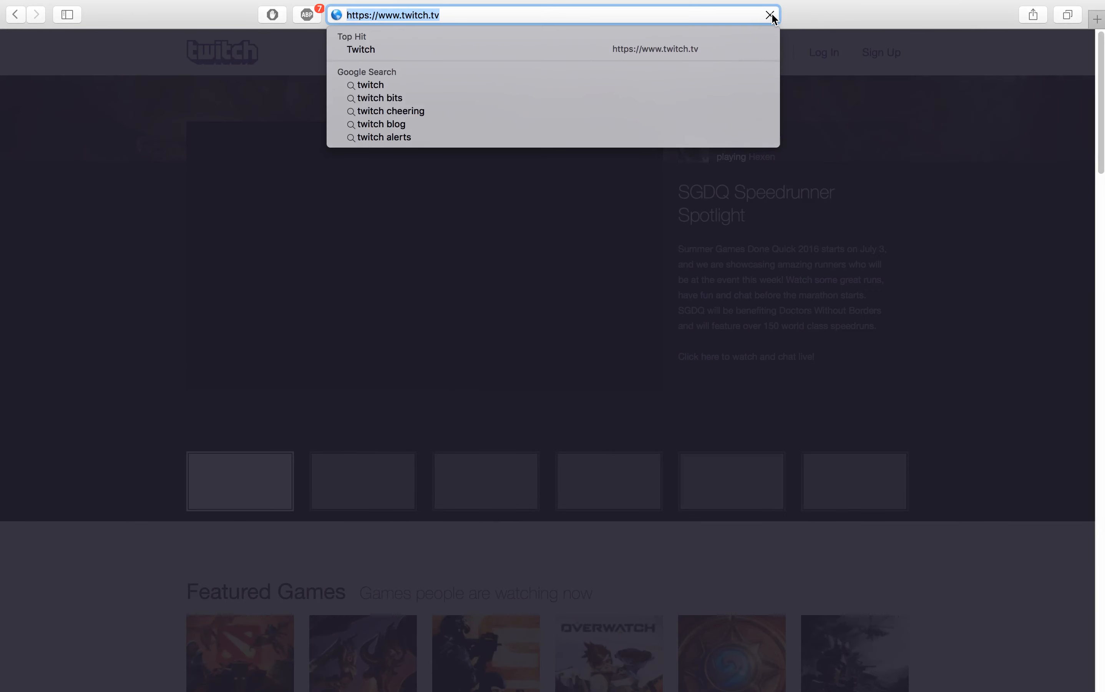
key("Return")
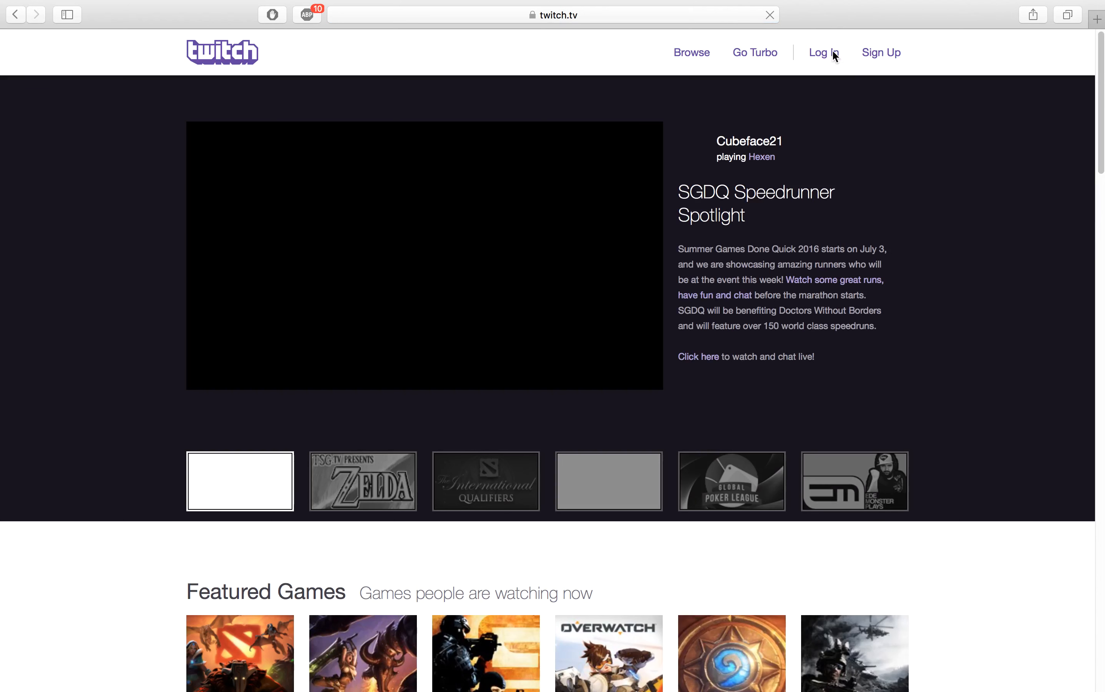
mouse_move(835, 56)
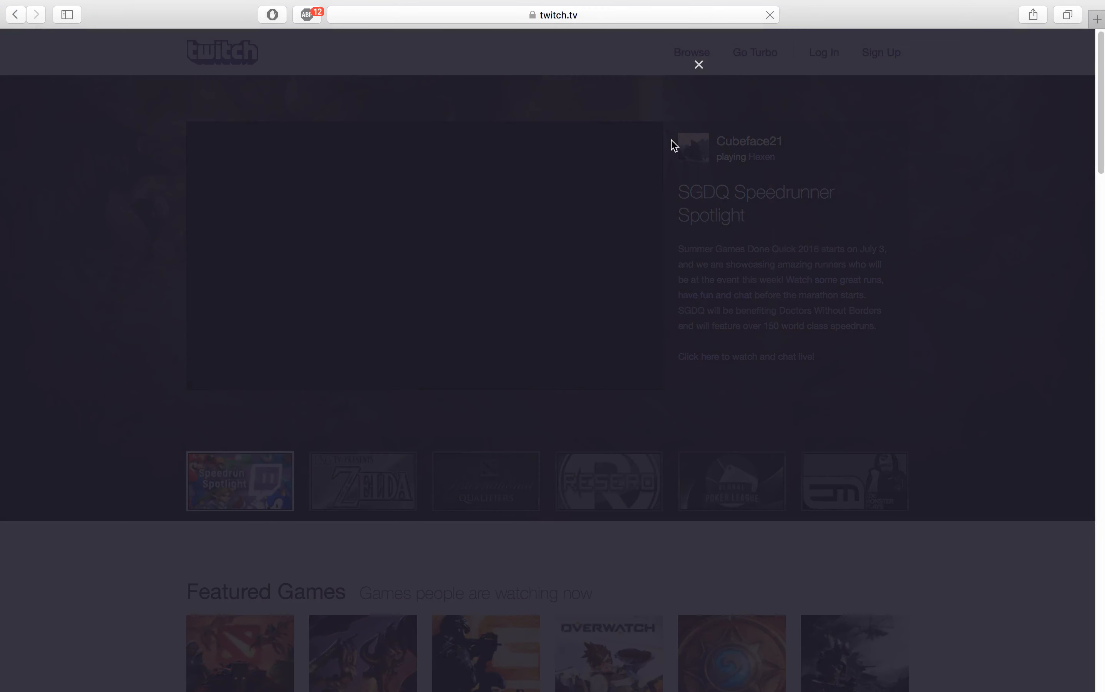
left_click(823, 52)
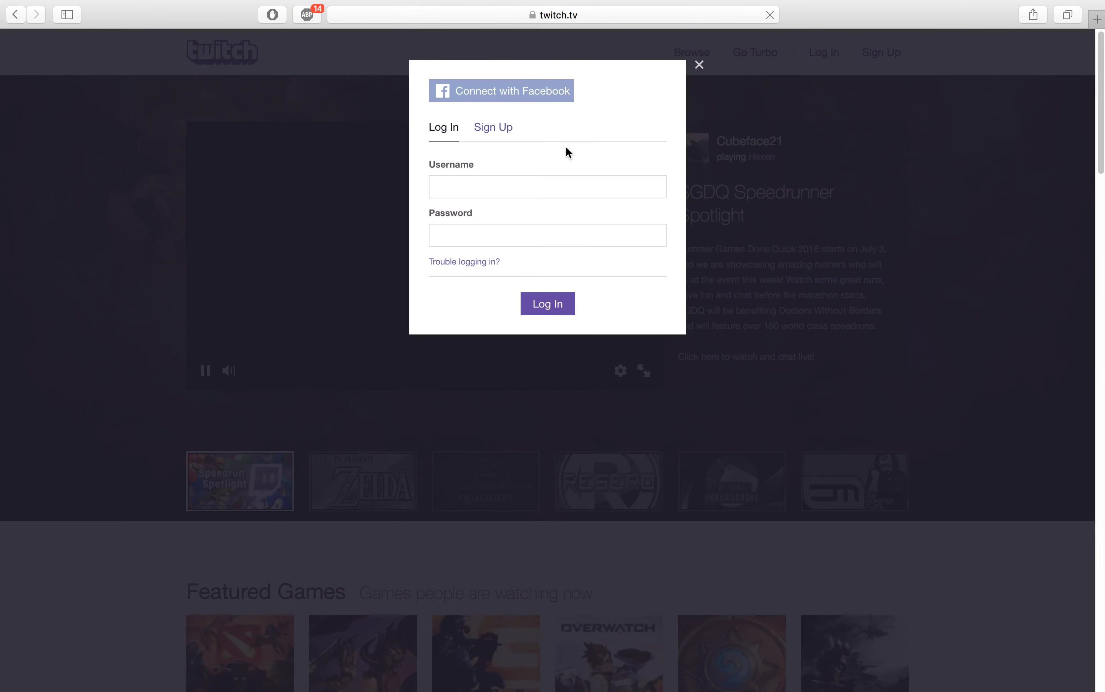
type("GameTechGT")
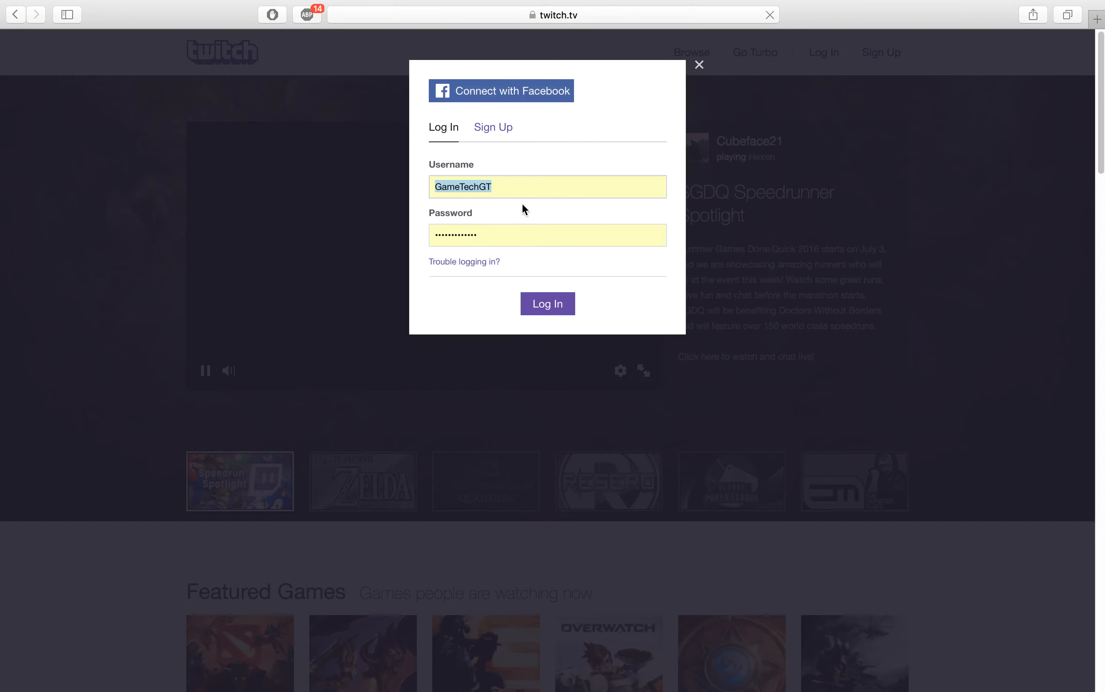
left_click(547, 303)
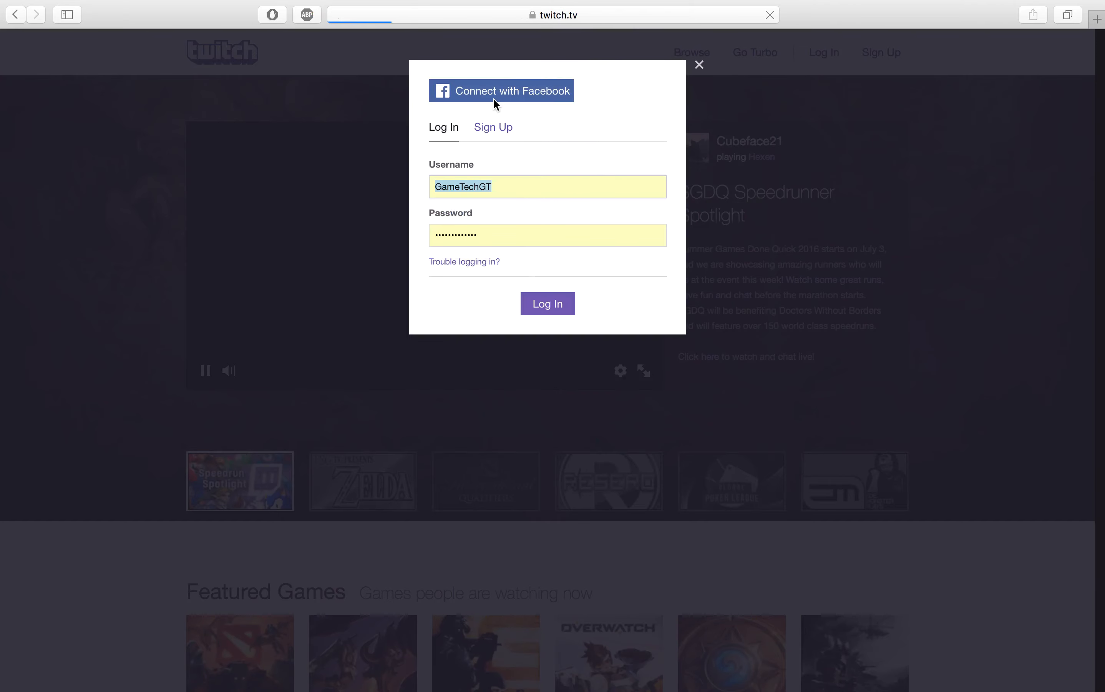
left_click(547, 303)
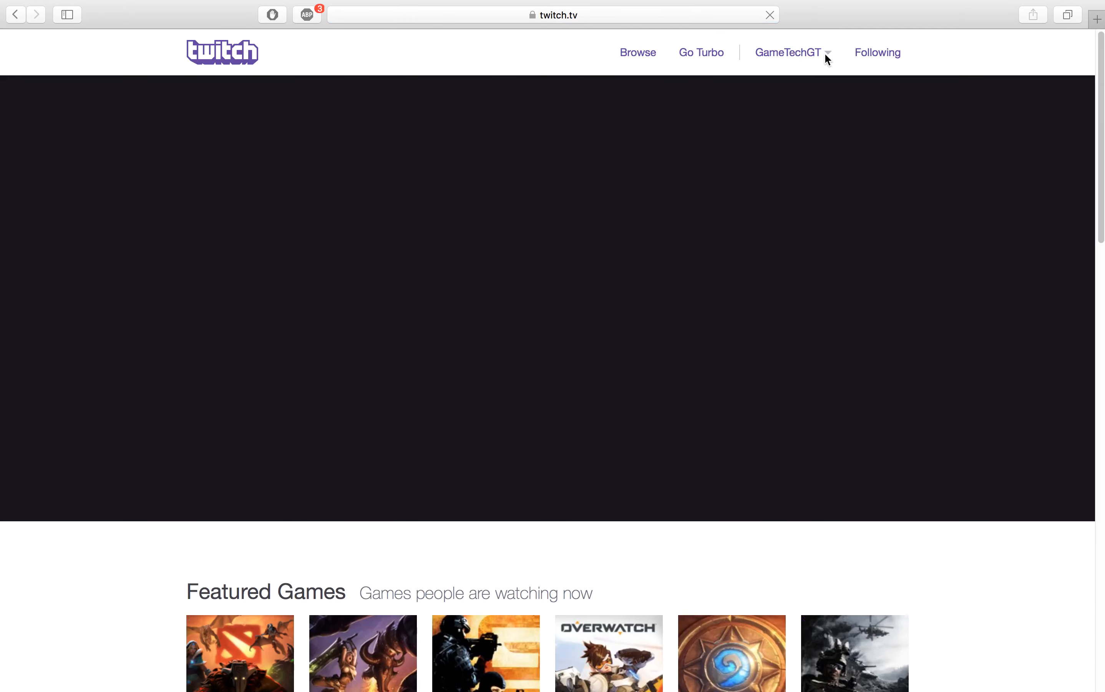
- From the account dropdown reach the GameTechGT channel profile page and select its address
left_click(788, 52)
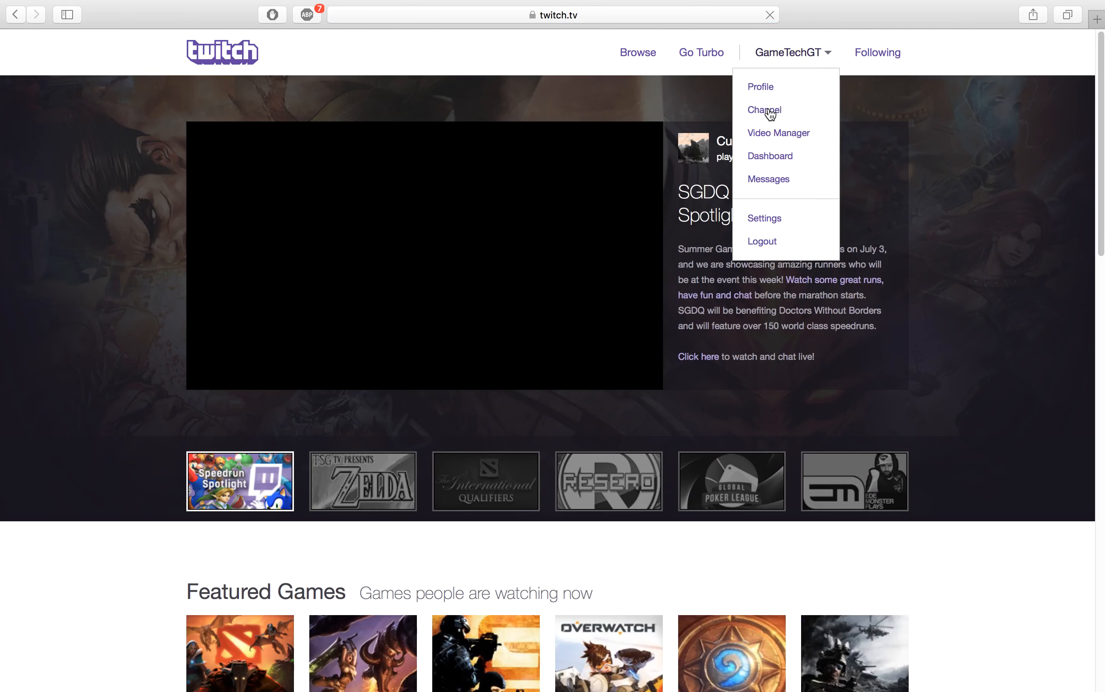
left_click(764, 109)
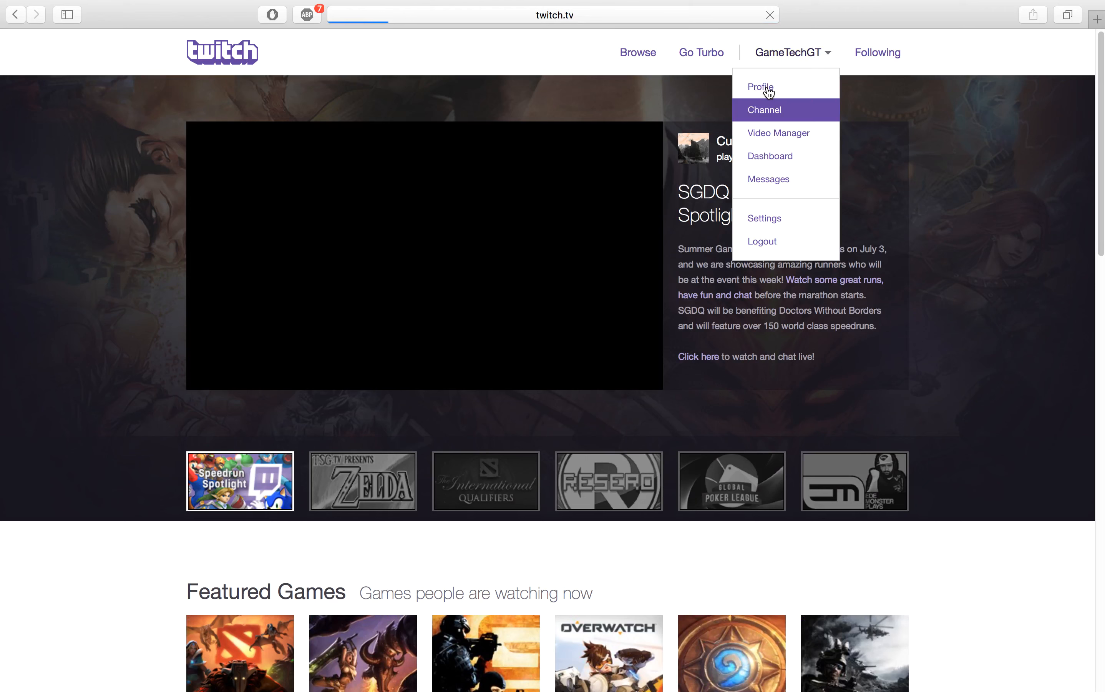
left_click(760, 87)
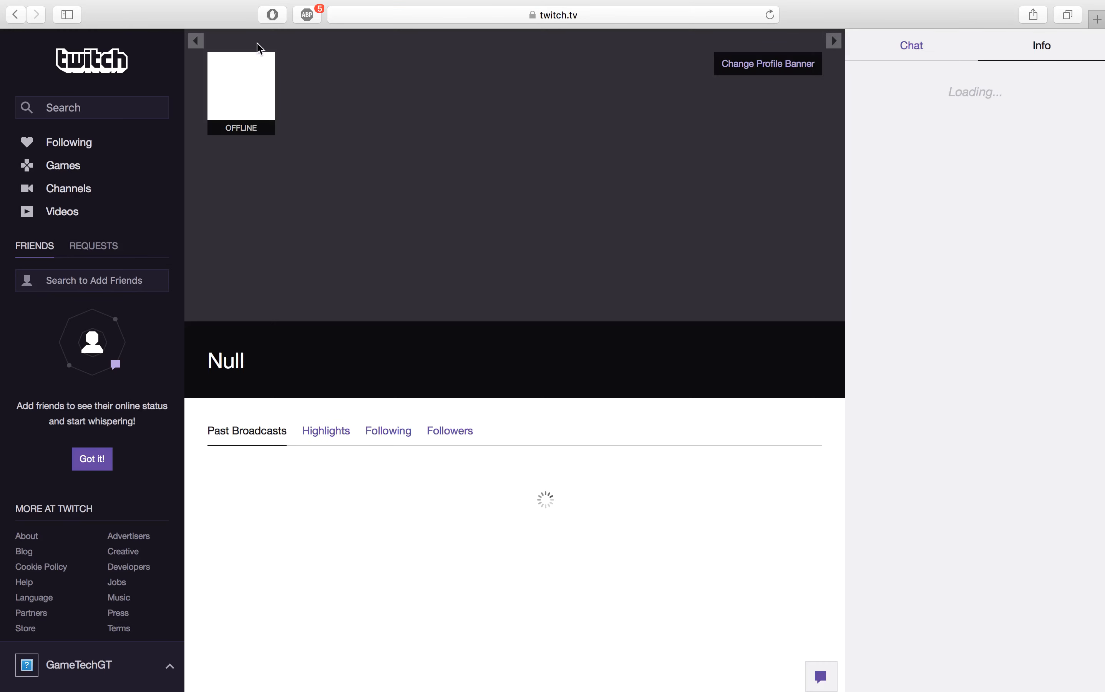
left_click(553, 31)
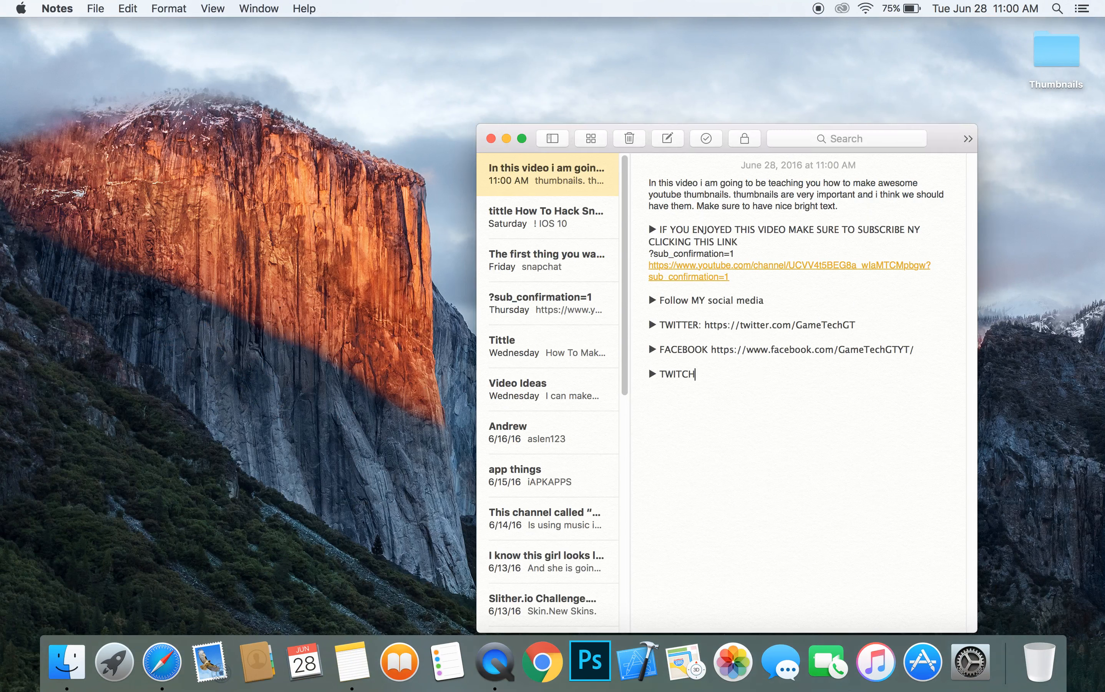
type(": https://www.twitch.tv/gametechgt/profile")
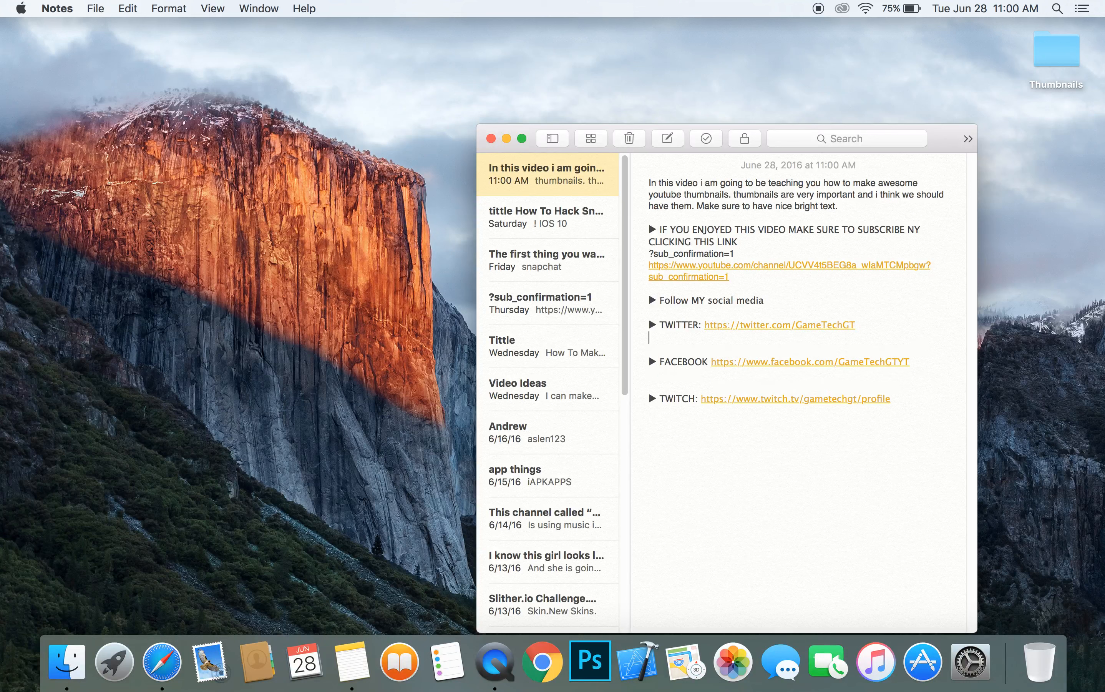
key("backspace")
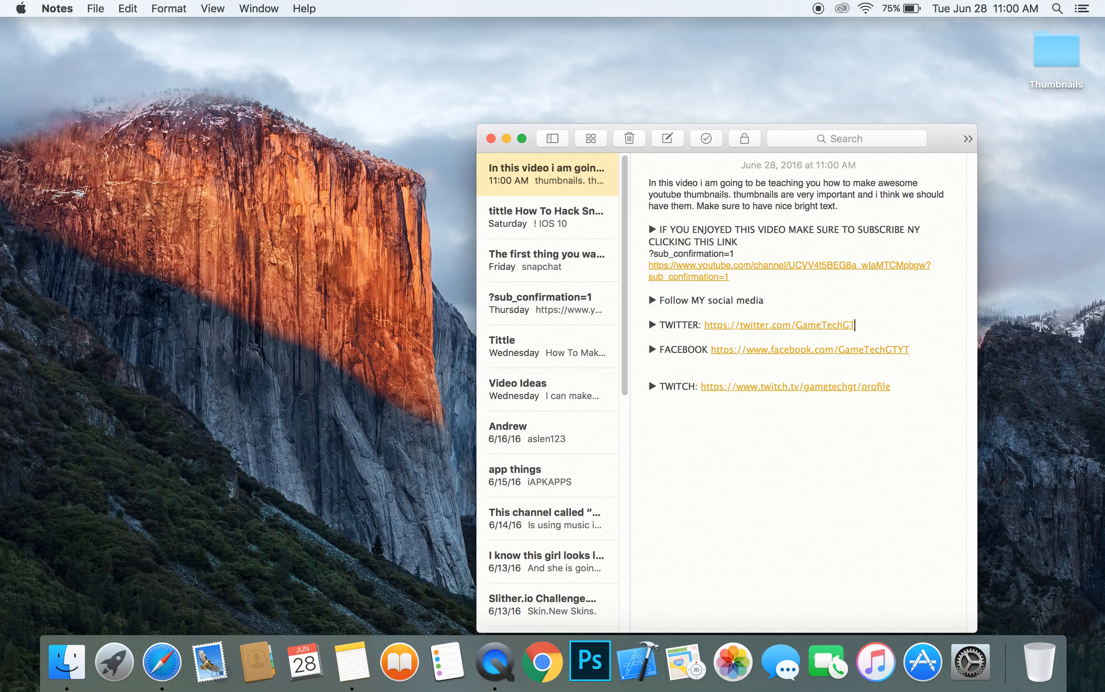
key("backspace")
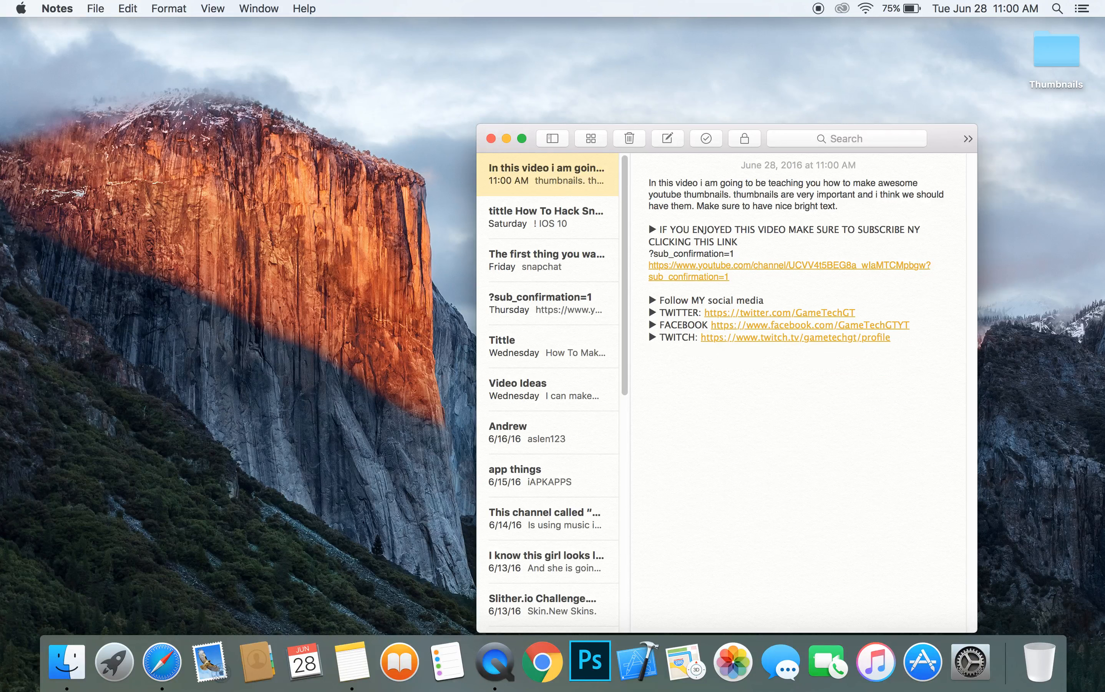
left_click(902, 347)
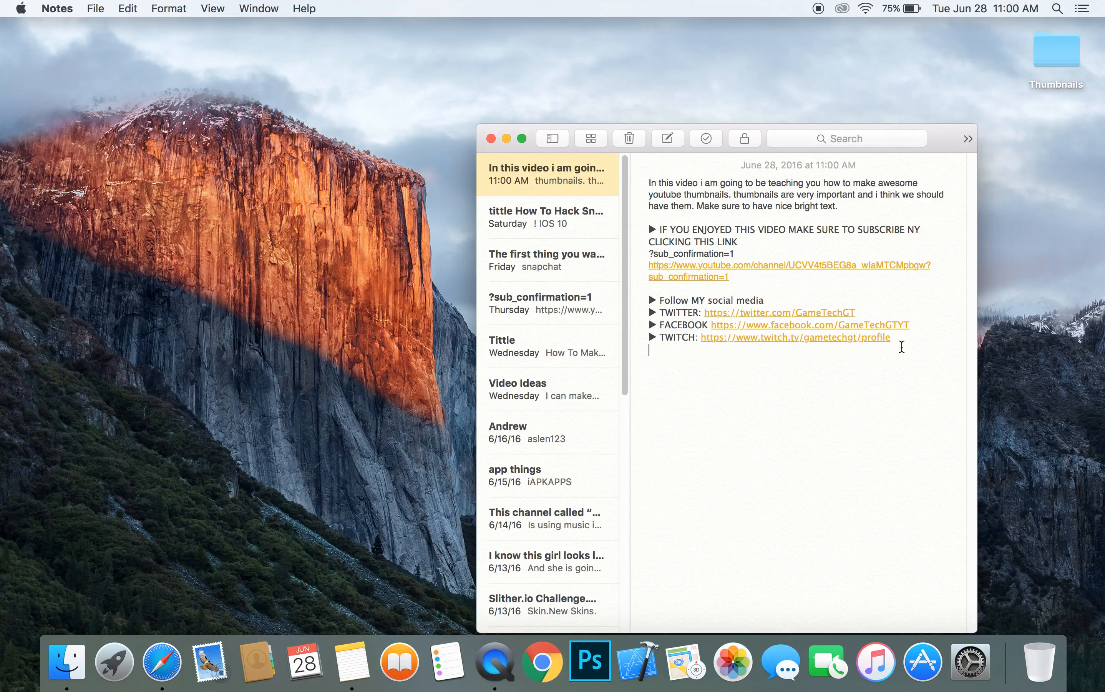
- Write the 'My PlayLists' heading, remove the accidentally pasted Twitch link, and start the ▶ bullet lines
type("M")
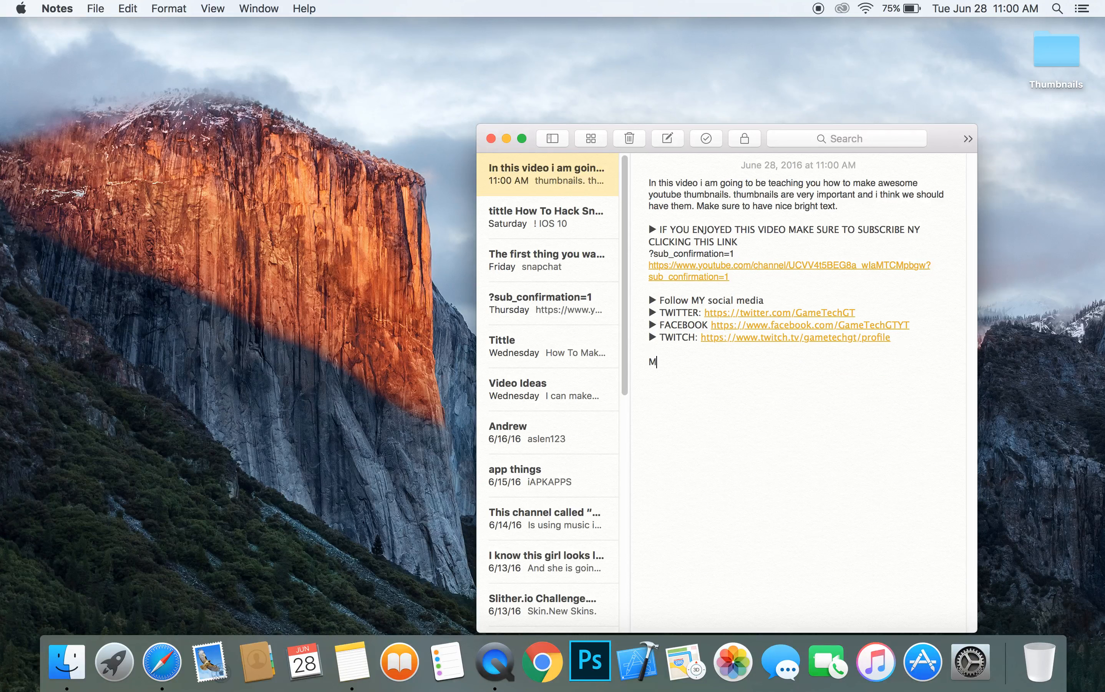
type("y")
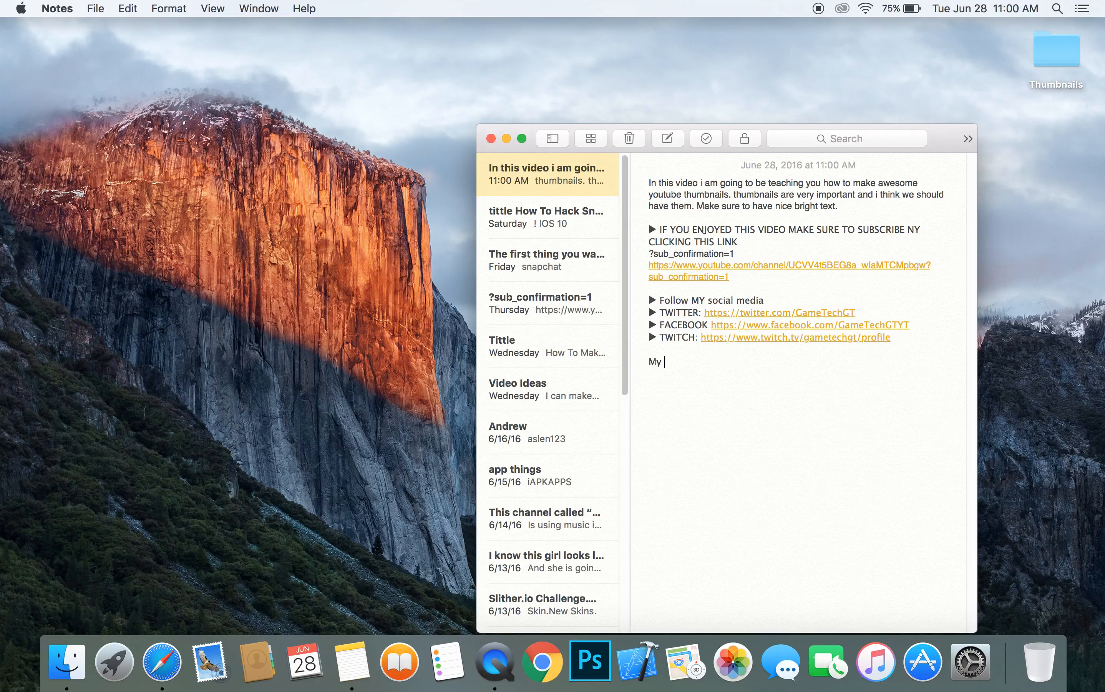
type("Play")
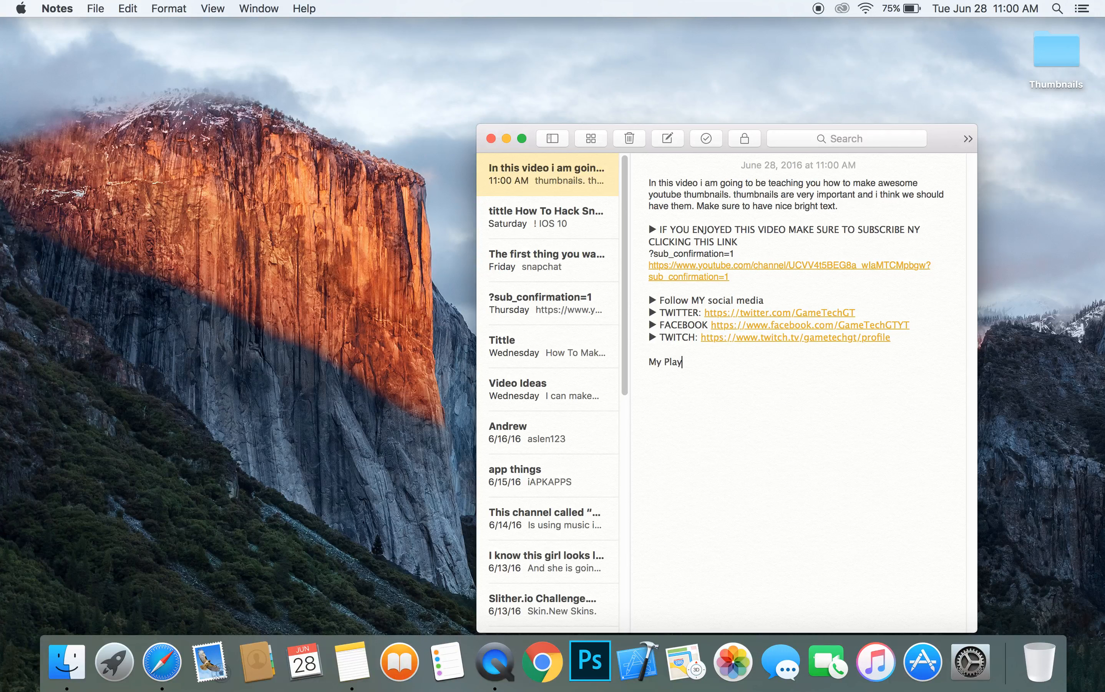
type("Lists")
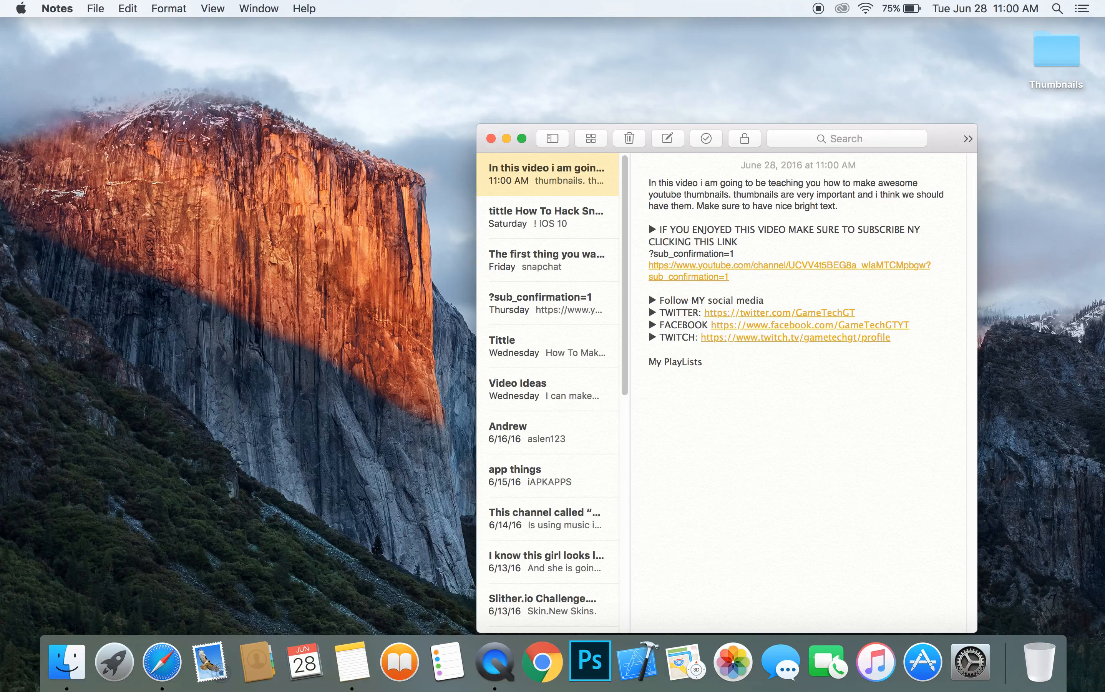
type("https://www.twitch.tv/gametechgt/profile")
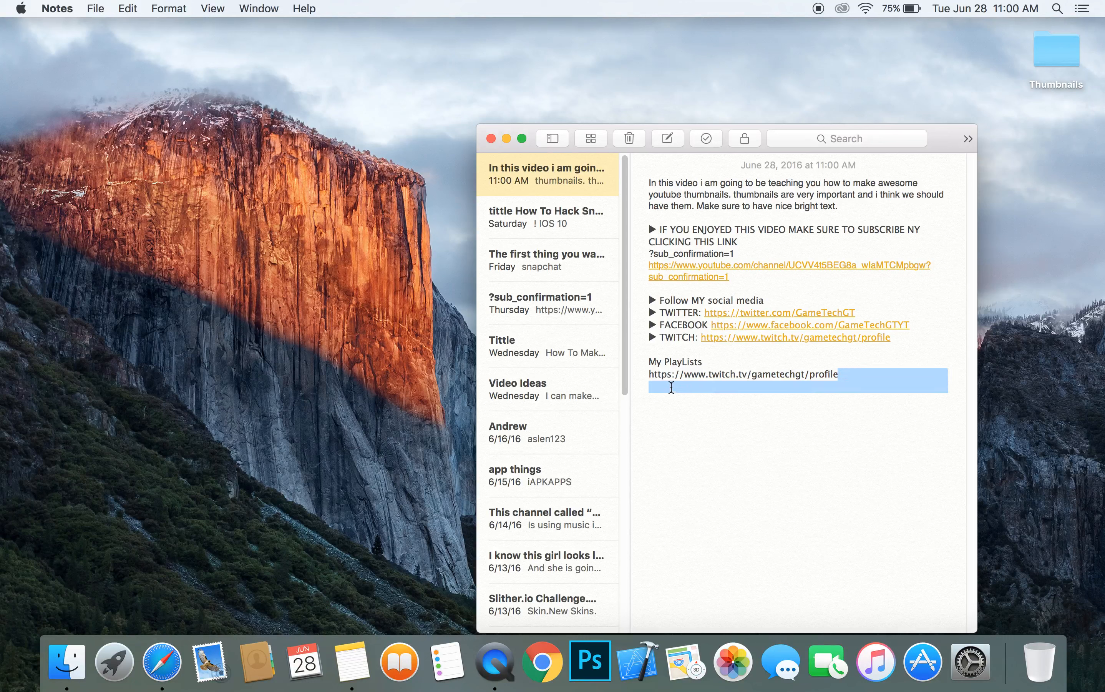
key("backspace")
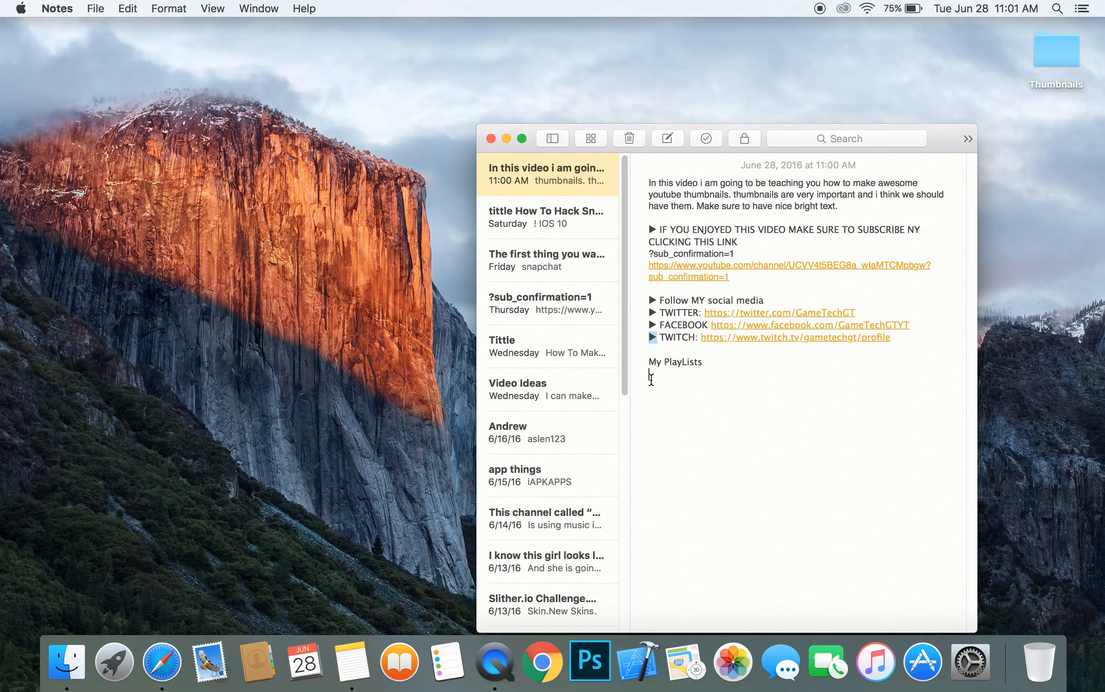
type("▶")
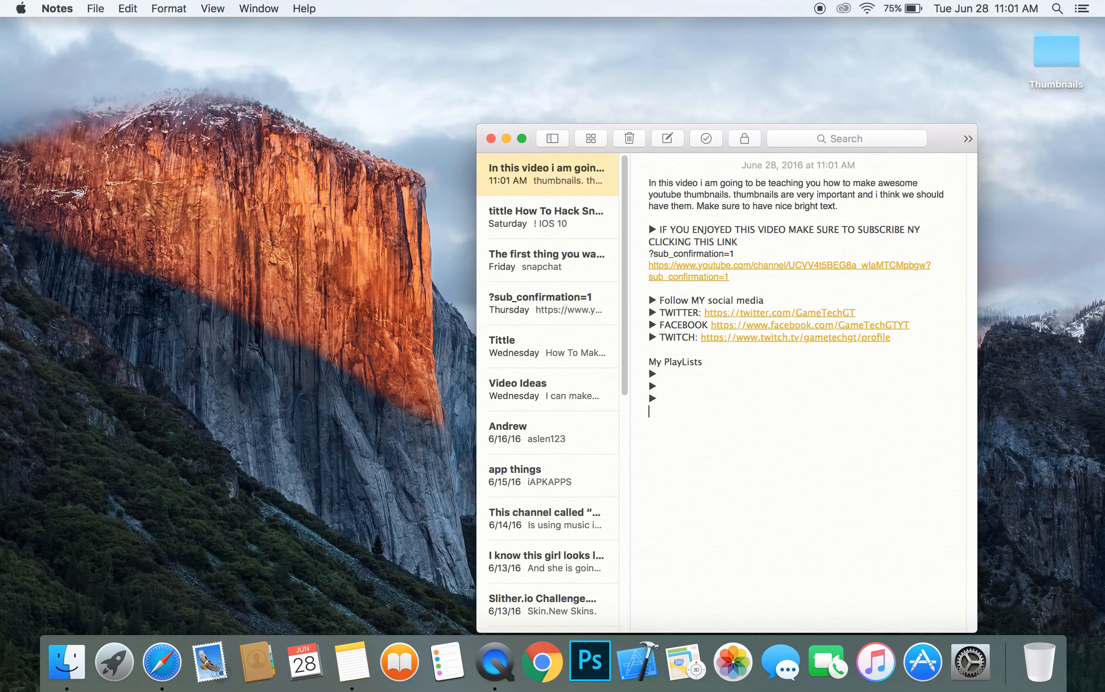
mouse_move(162, 661)
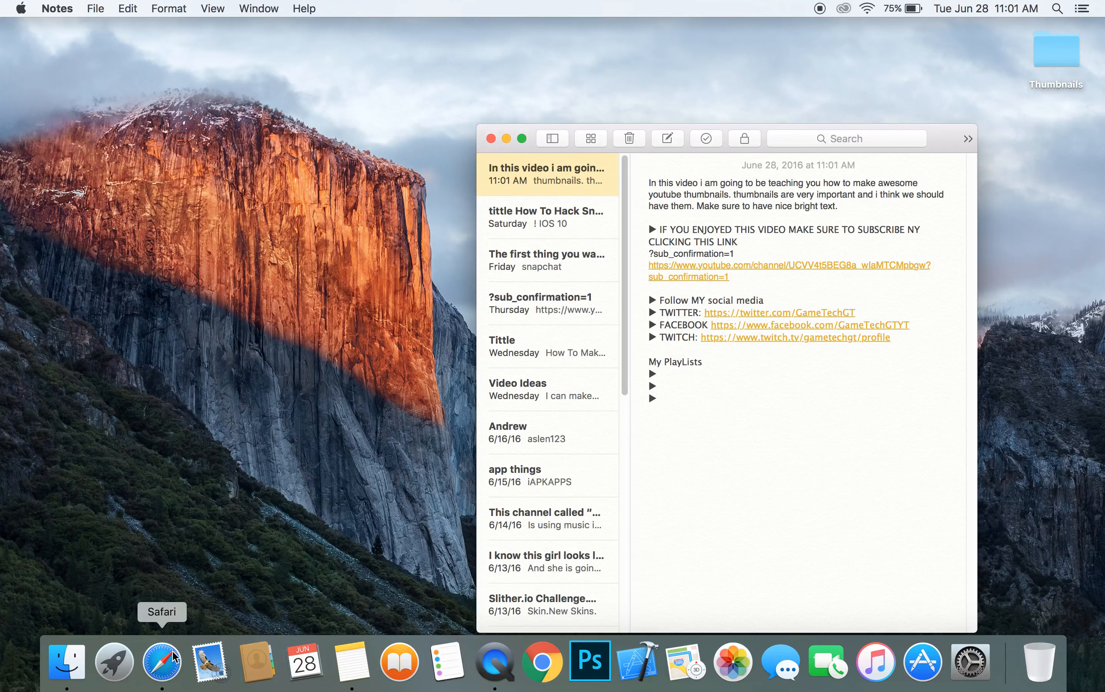
- In Safari, go to youtube.com and reach the Game Tech channel page from the guide menu
left_click(161, 662)
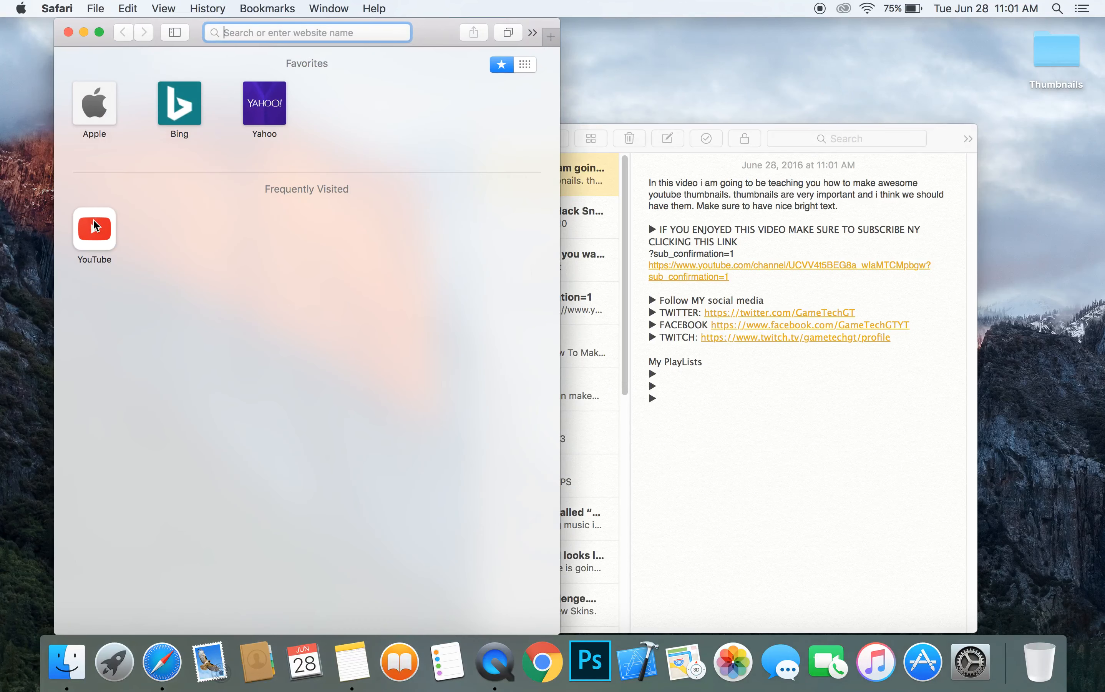
type("youtube.com")
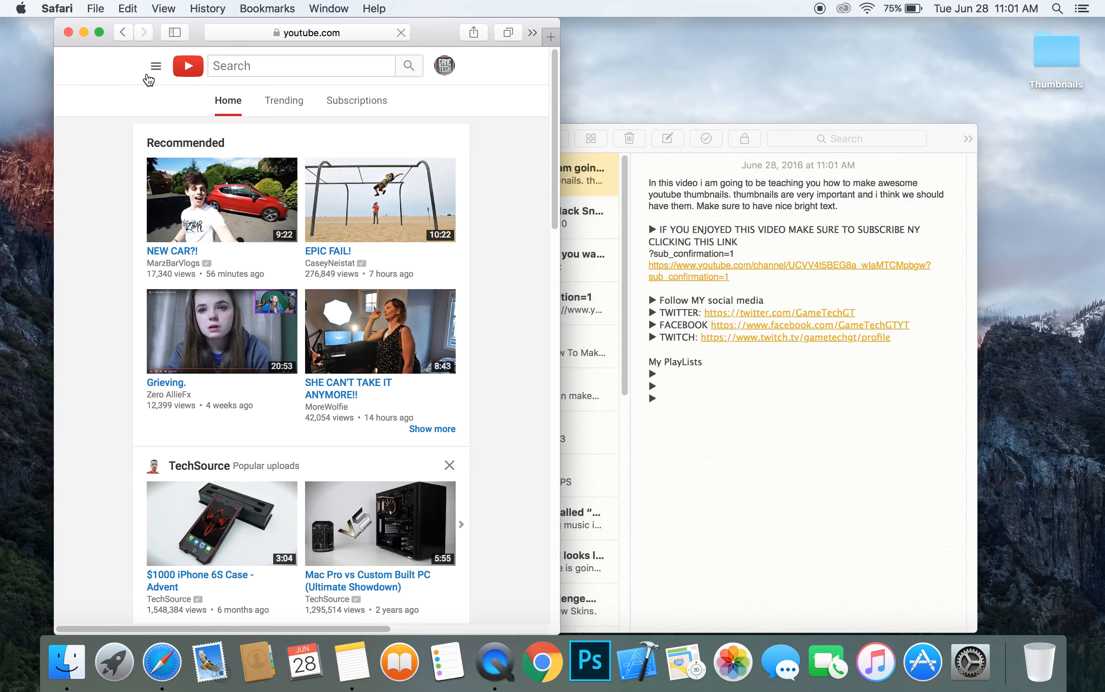
left_click(155, 65)
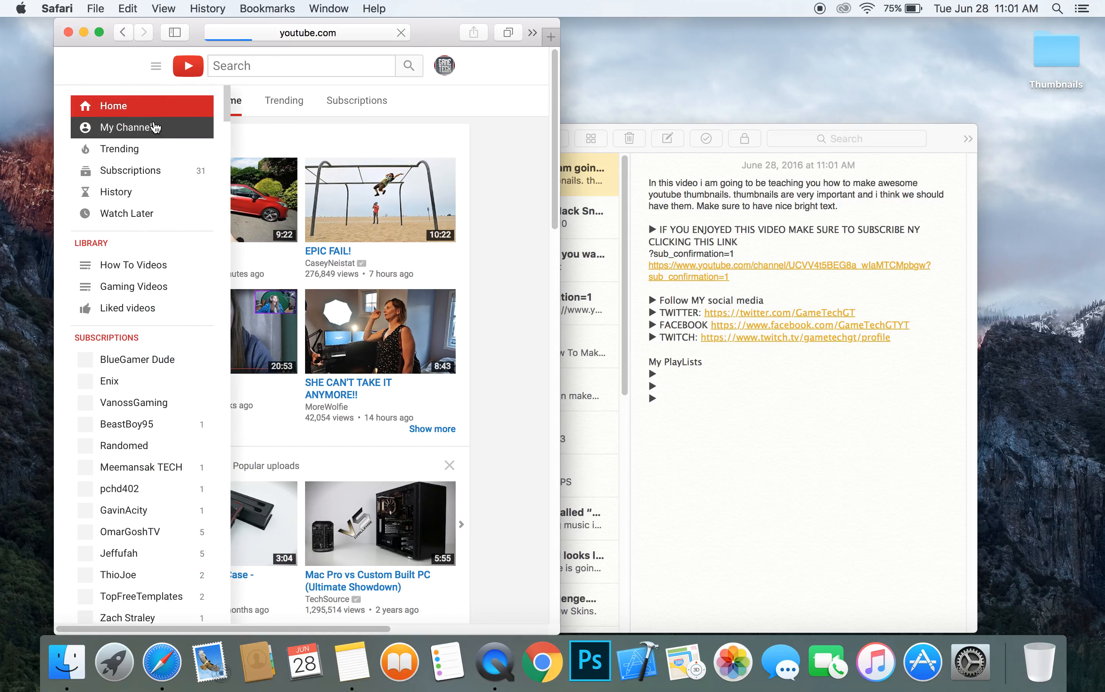
left_click(128, 128)
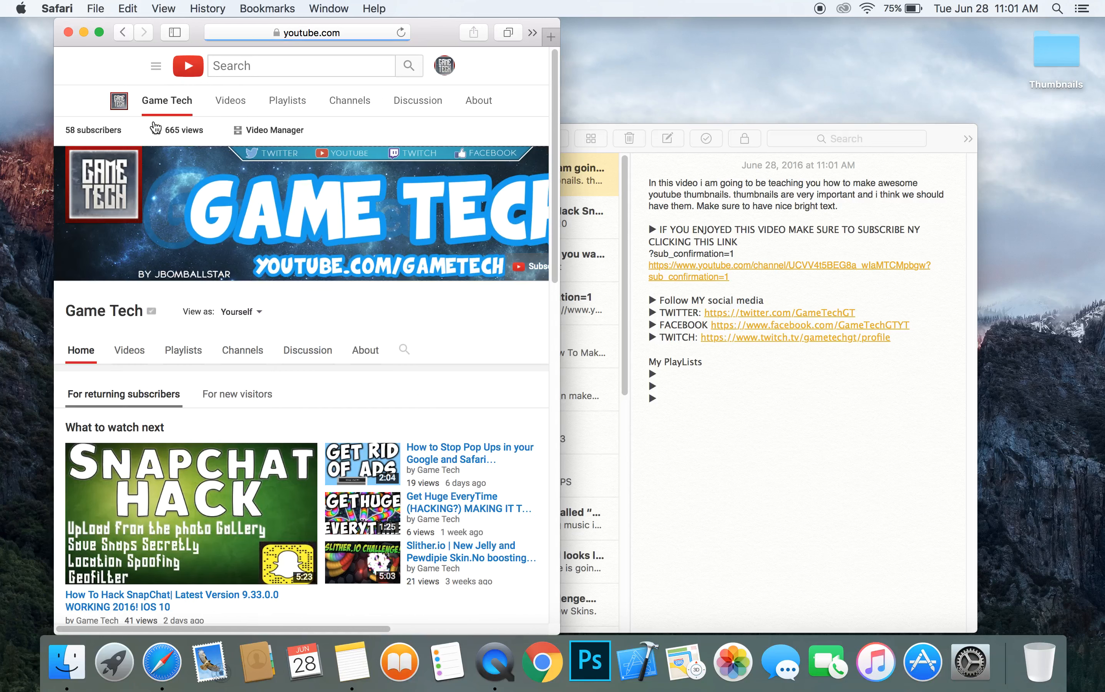
- Show the channel's created playlists page and return toward Notes
scroll("down", 3)
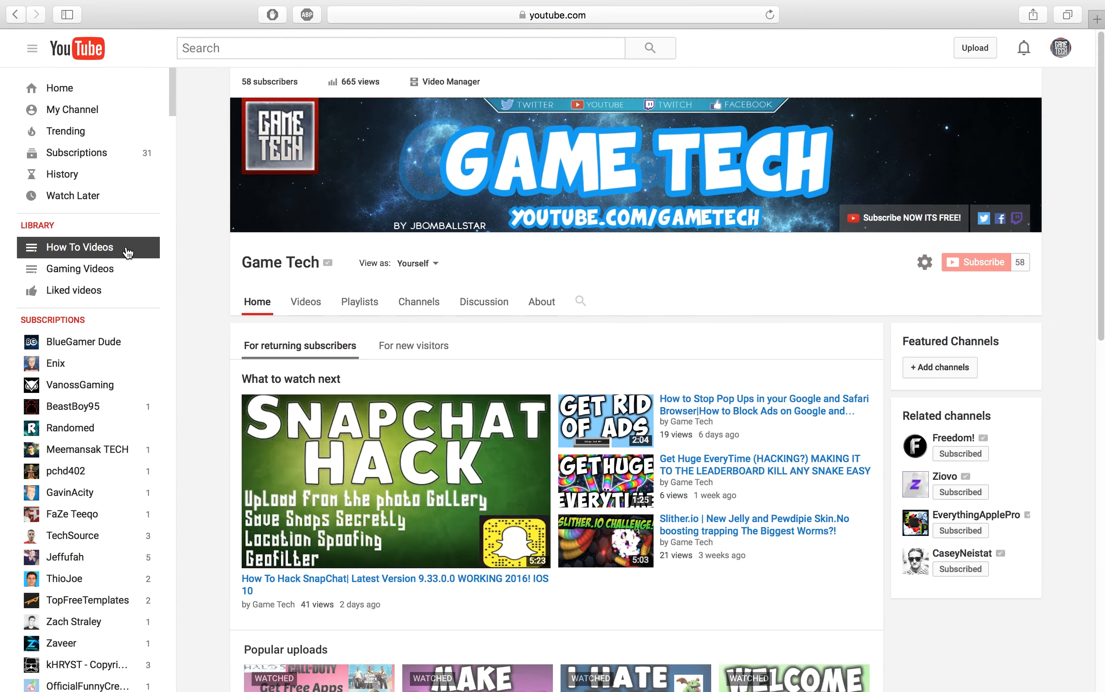
left_click(80, 247)
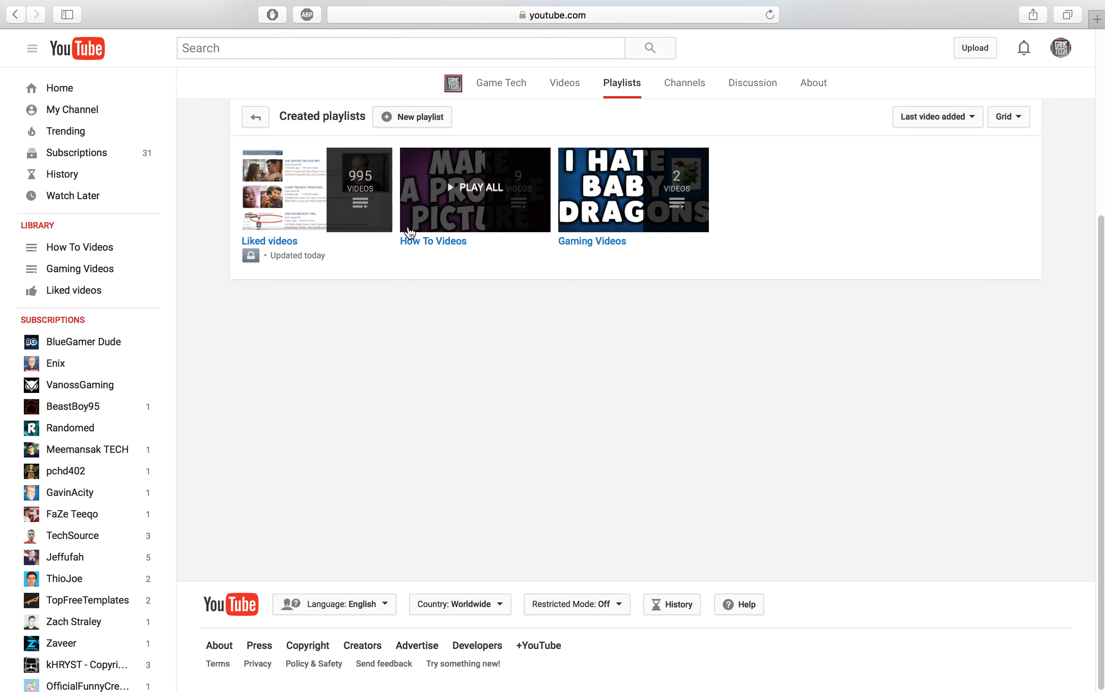
left_click(553, 14)
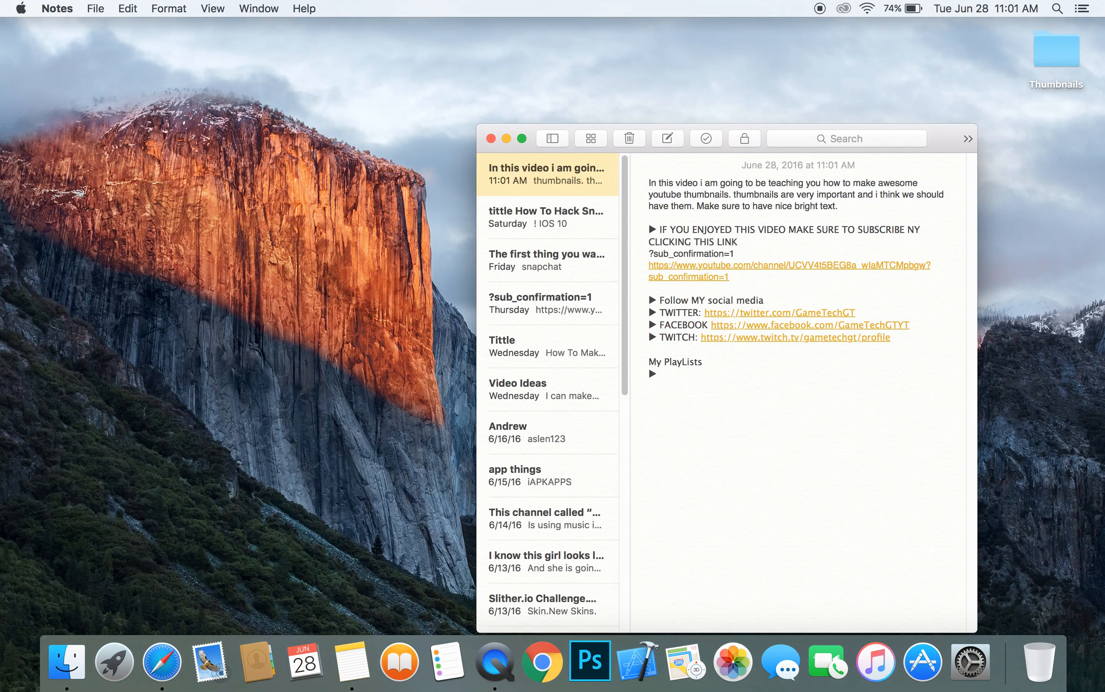
- Add an ALL MY PLAYLISTS line with the channel's playlists URL to the template
type("ALL MY")
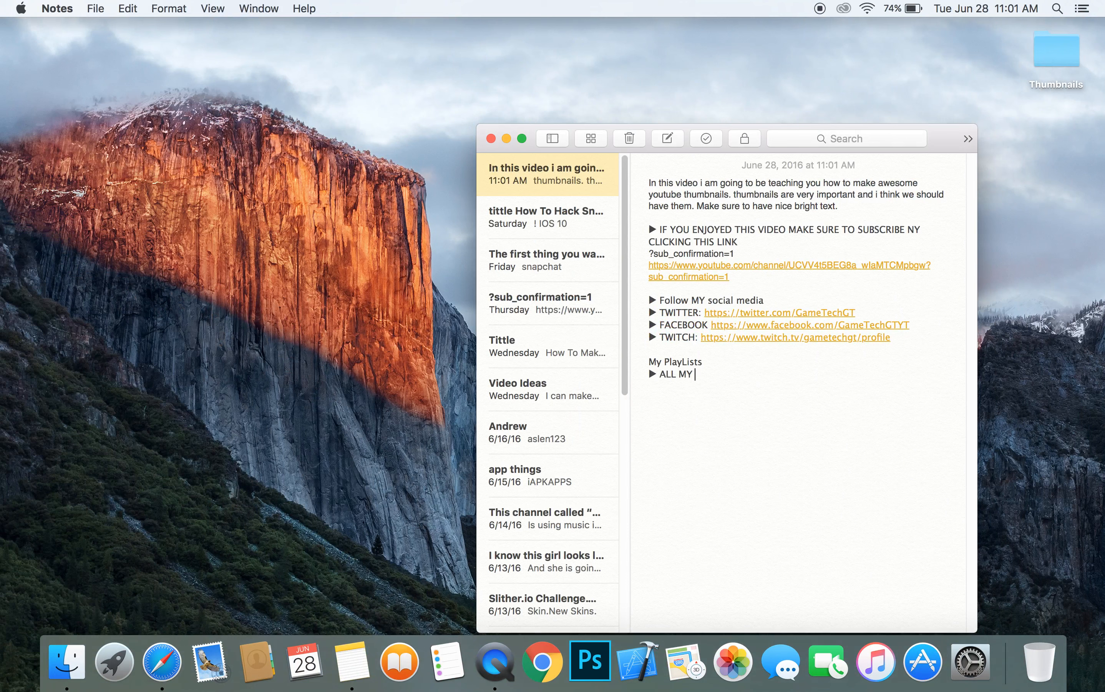
type("PLAYL")
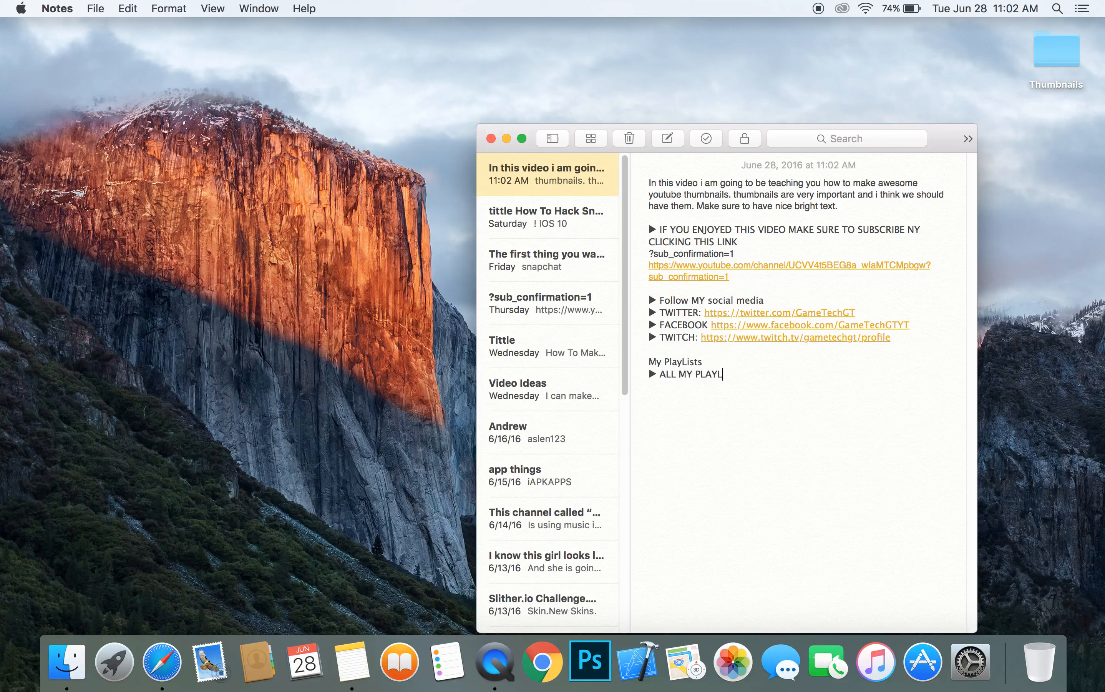
type("ITS")
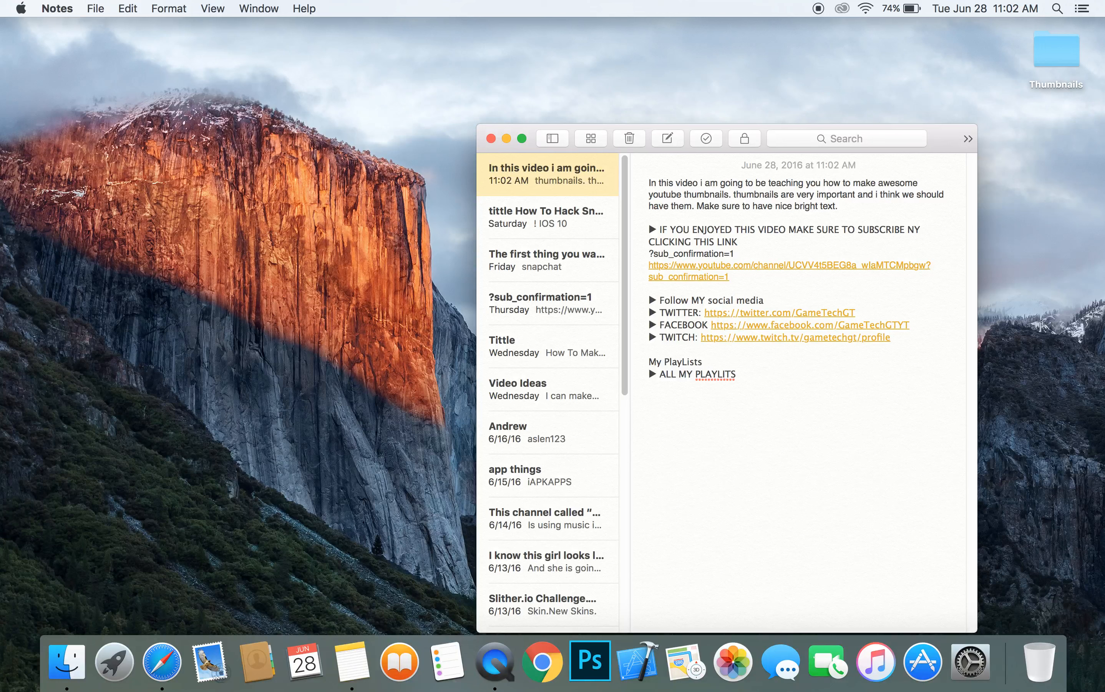
type("https://www.youtube.com/channel/UCVV4t5BEG8a_wlaMTCMpbgw/playlists")
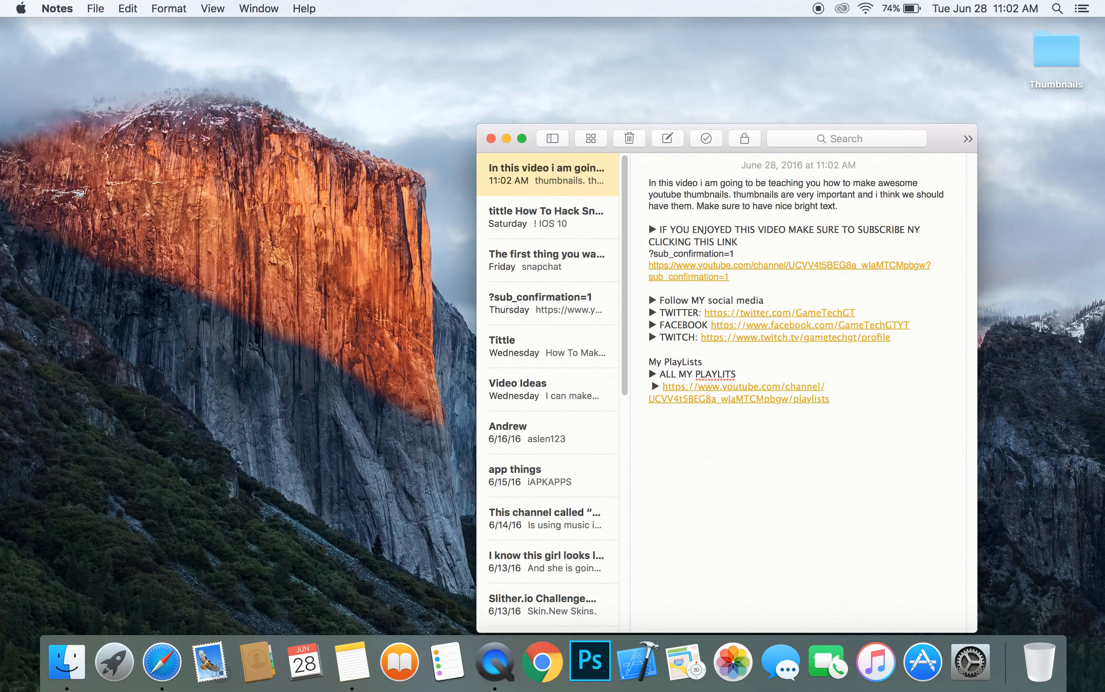
- Write the THANKS SO MUCH FOR WATCHING sign-off urging subscribe, like, comment and checking other gaming and technology videos
type("THANKS")
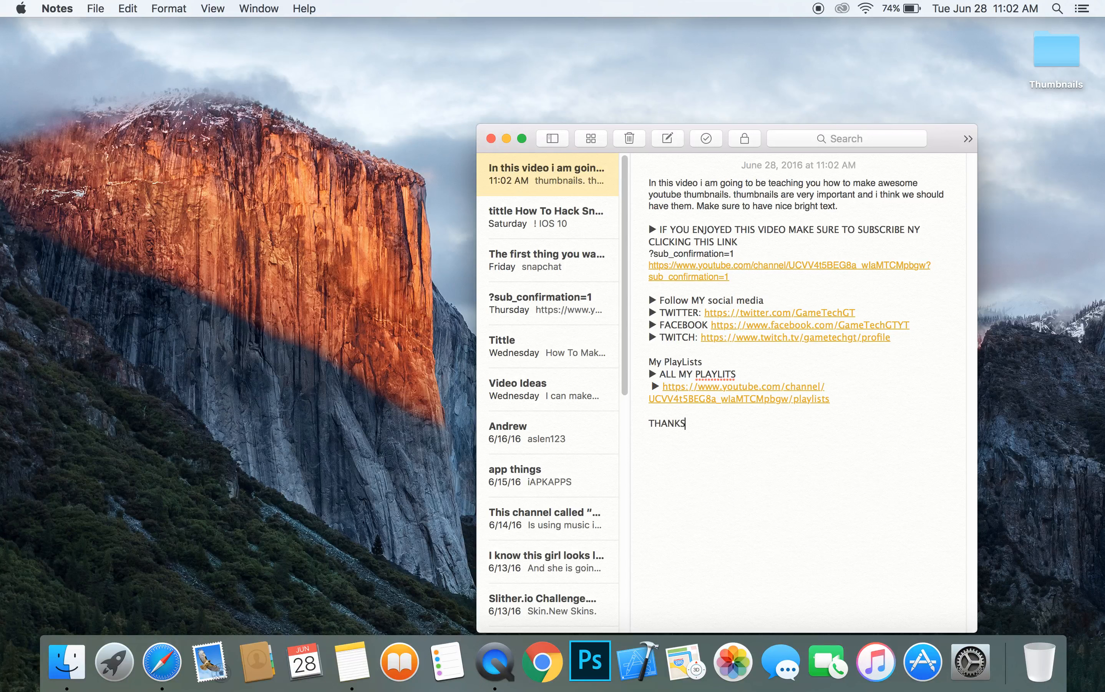
type("SO MUCH")
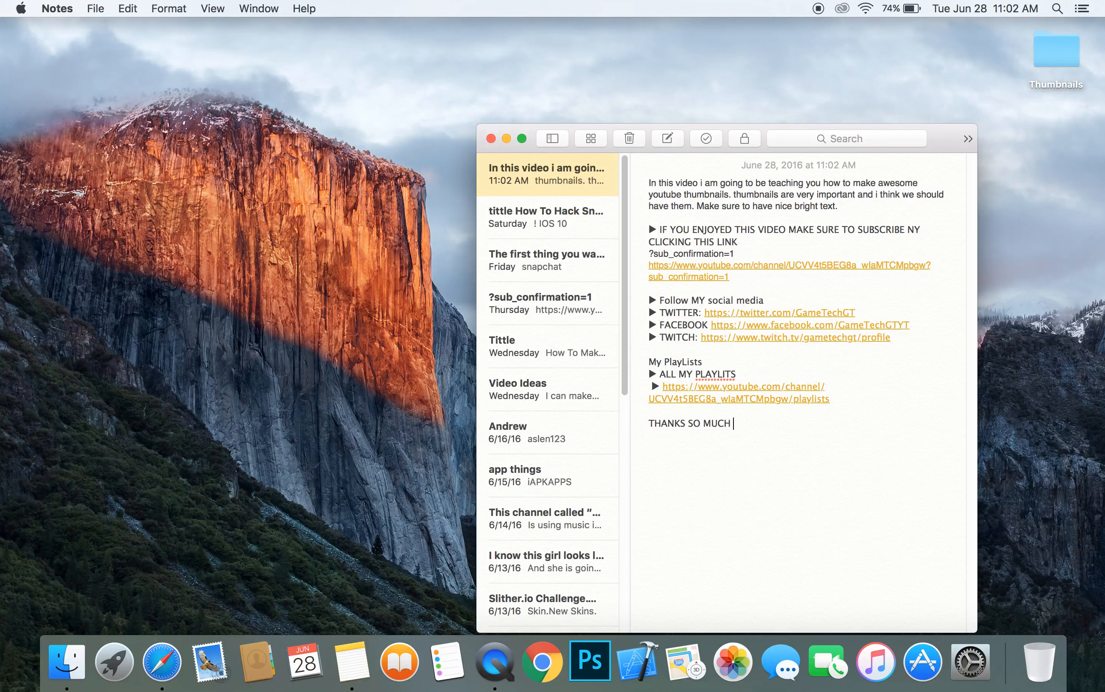
type("FOR")
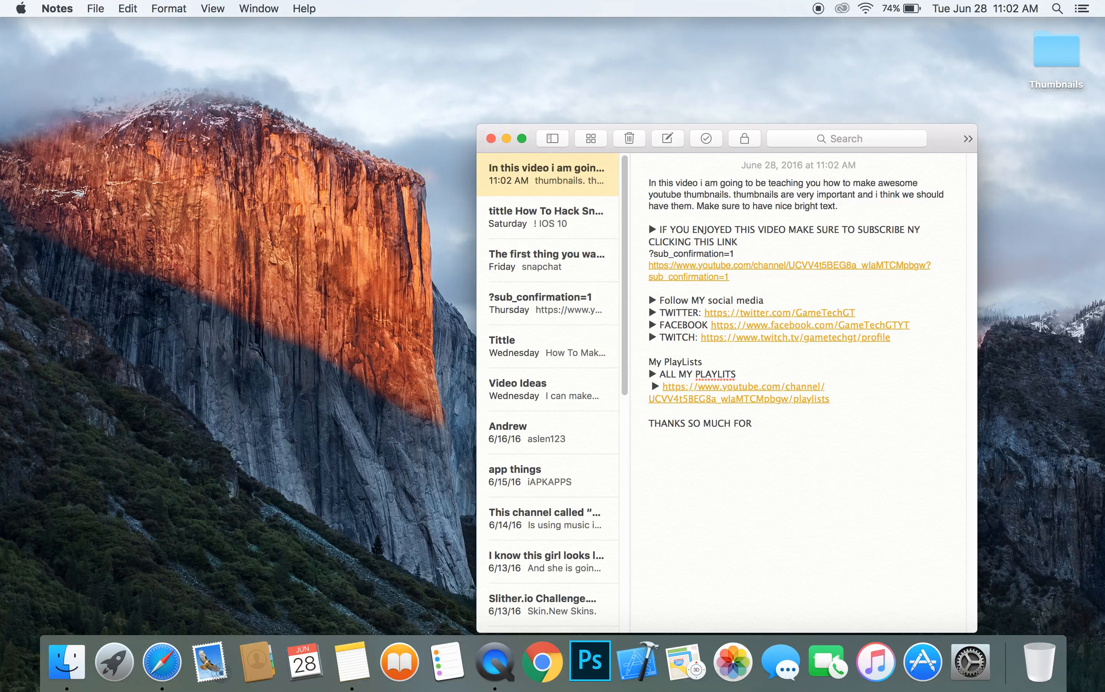
left_click(752, 423)
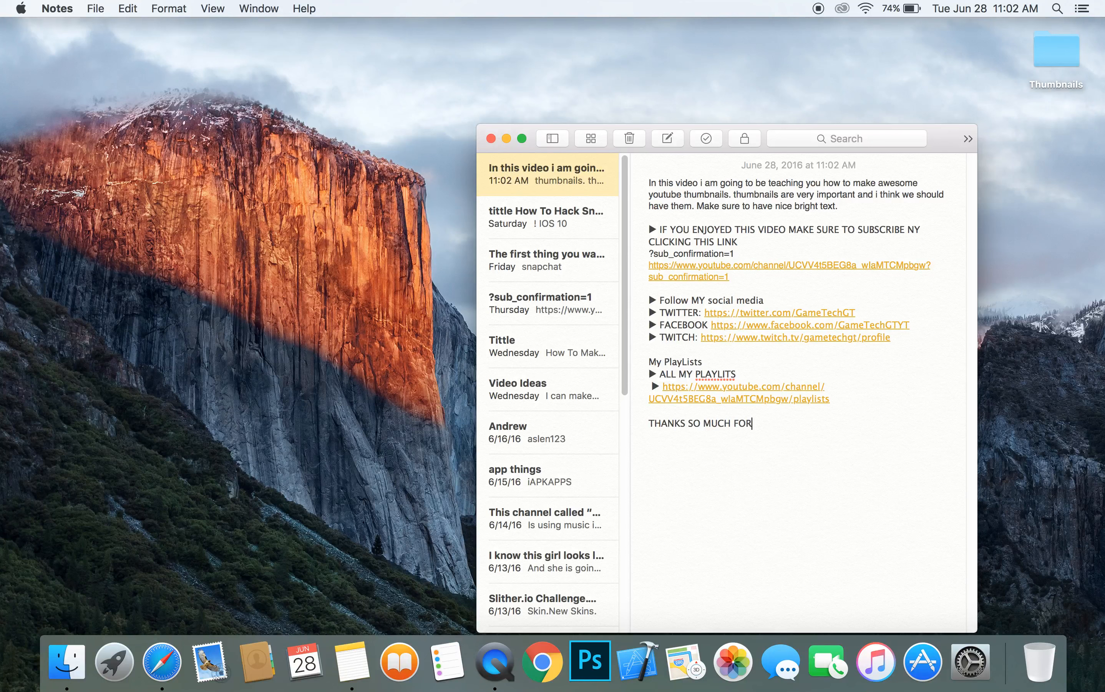
type("WATCHING")
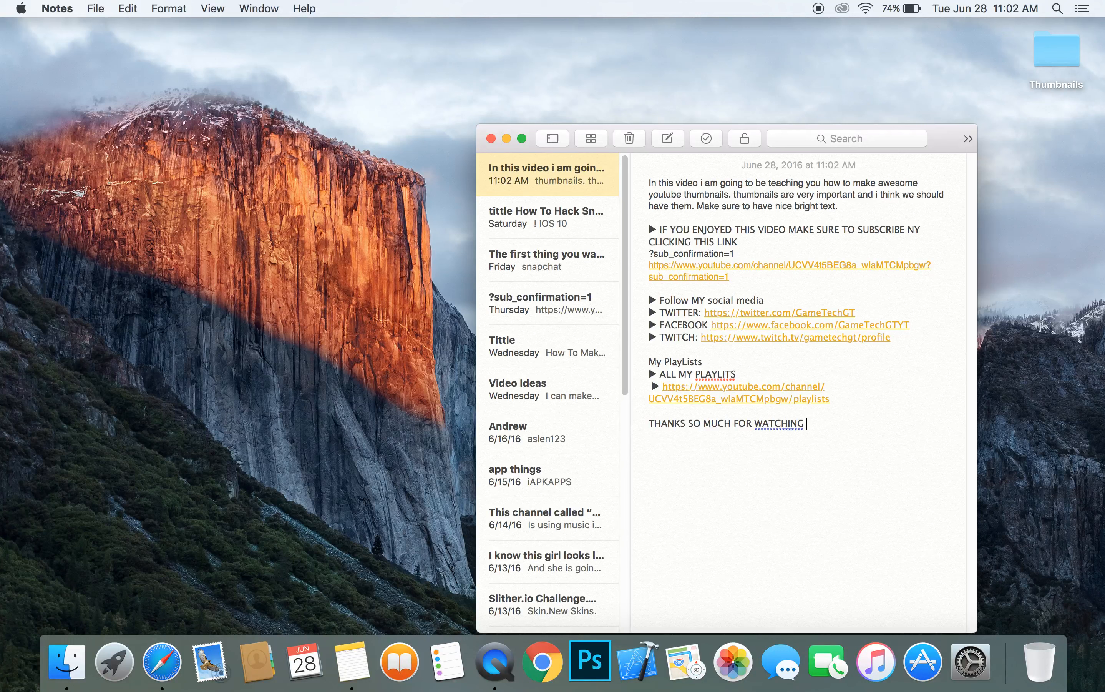
type("IF YOU")
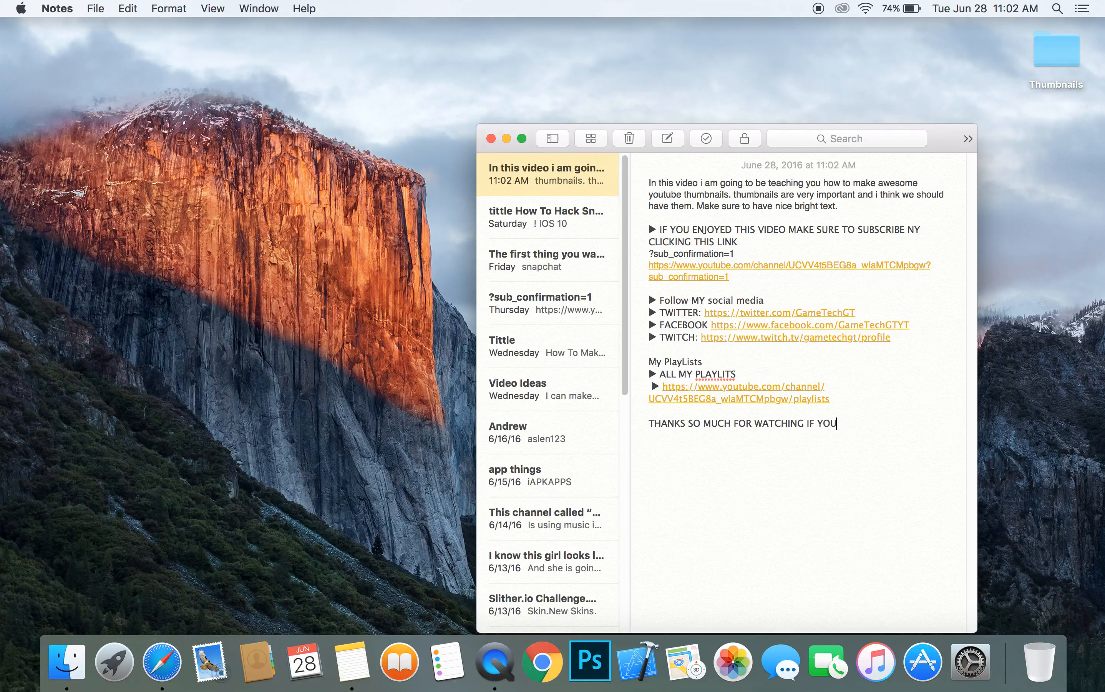
type("ENJOYED")
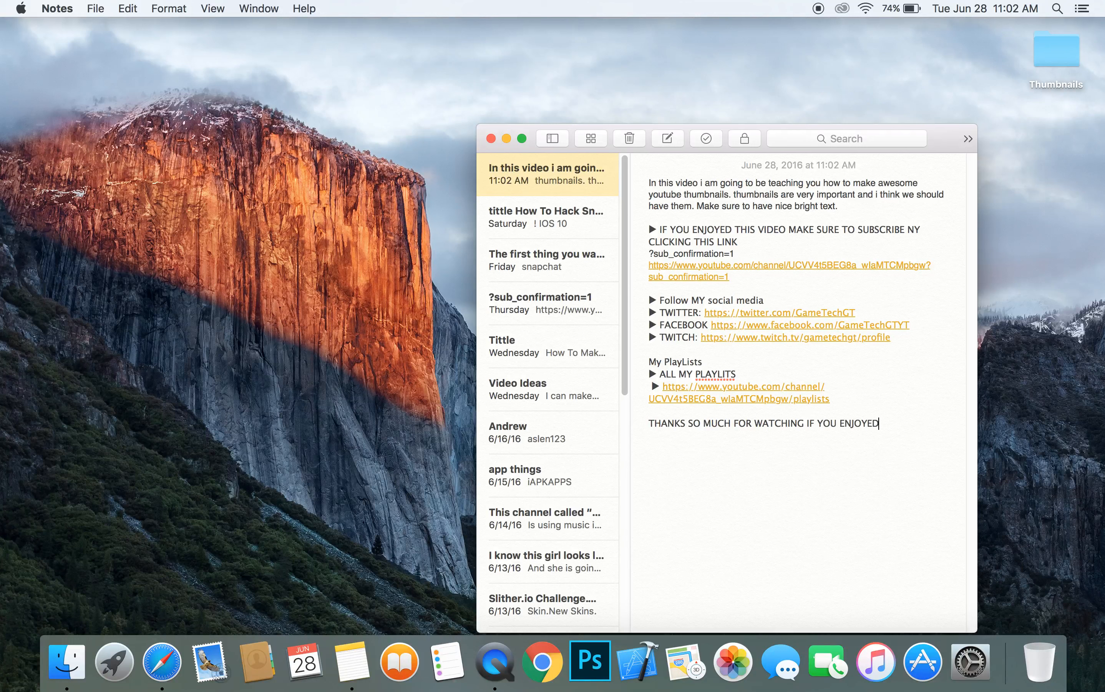
type("MAKE SU")
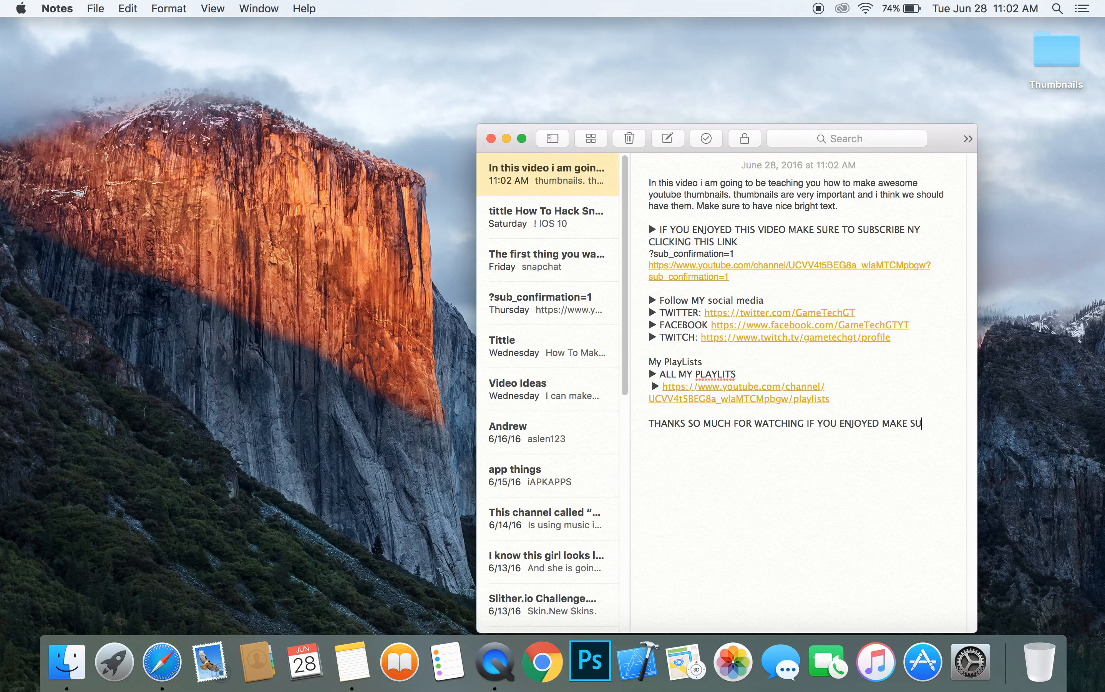
type("RE TO SUBSCRIBE LI")
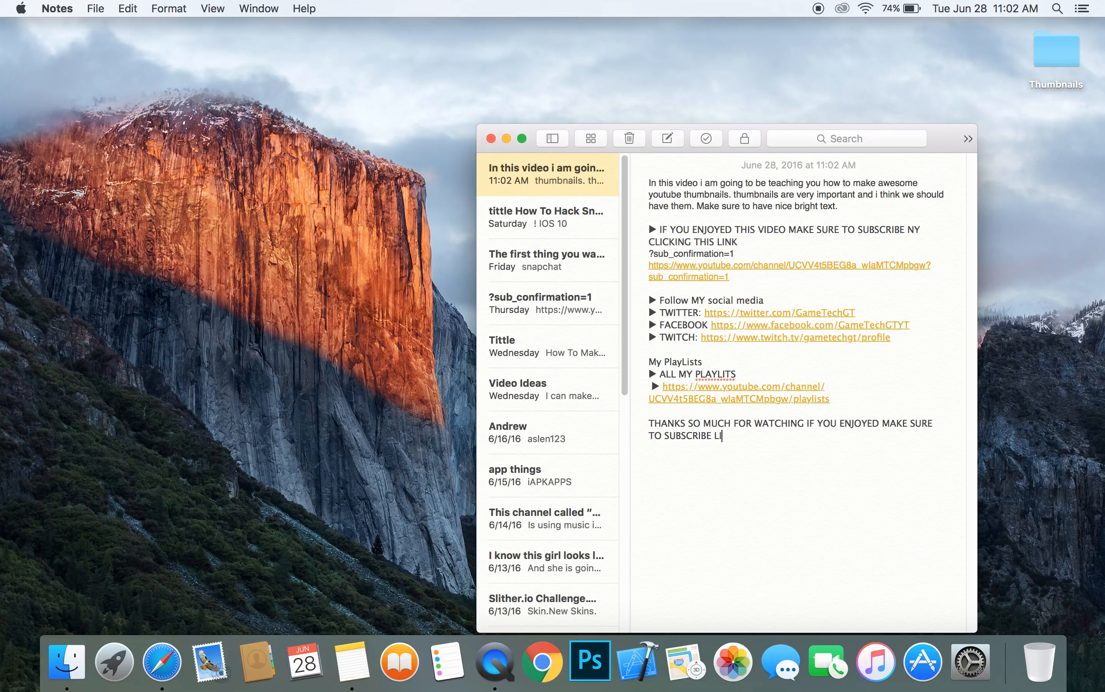
type("KE AND CO")
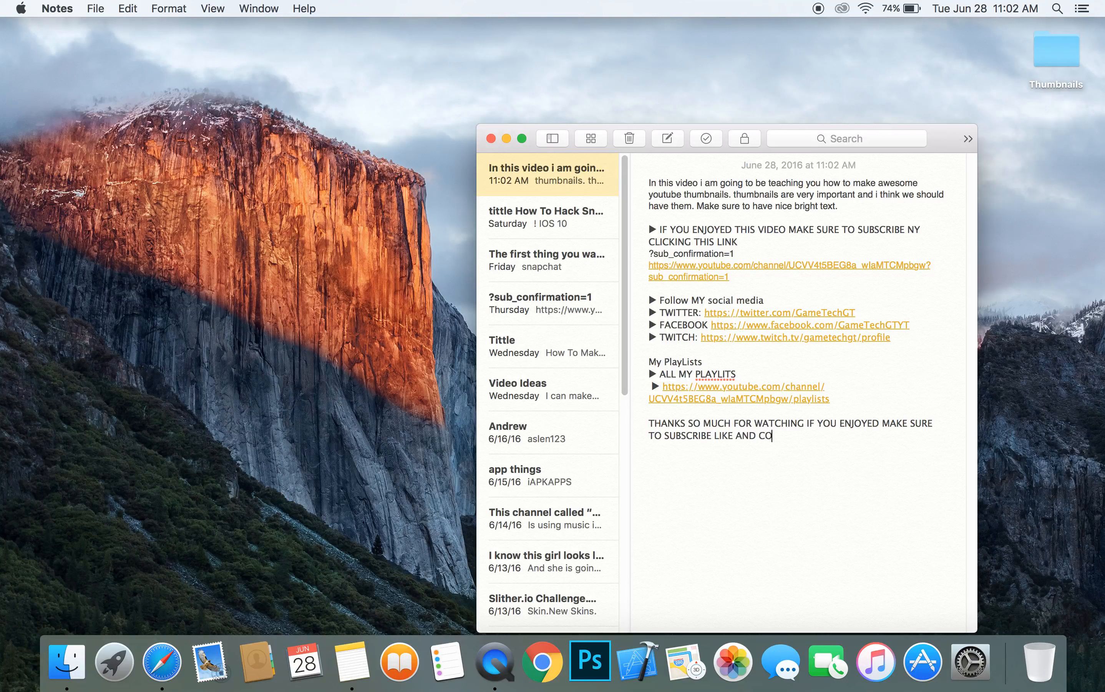
type("MMENT AND CHECK OUT")
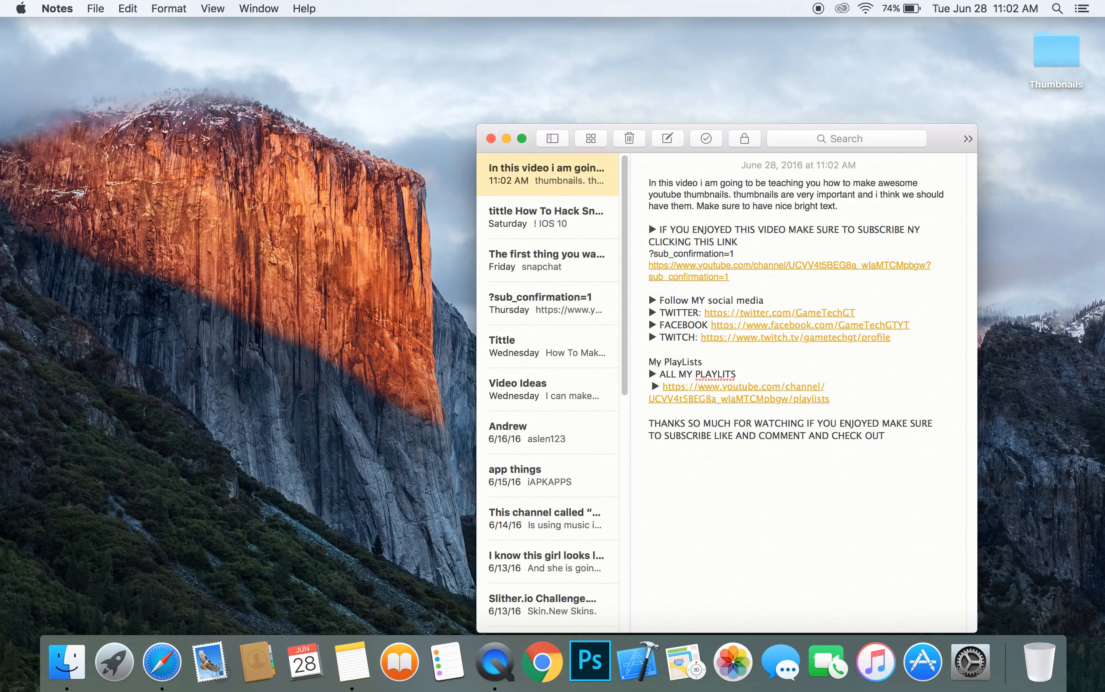
type("OUR OTHER GAMING AND")
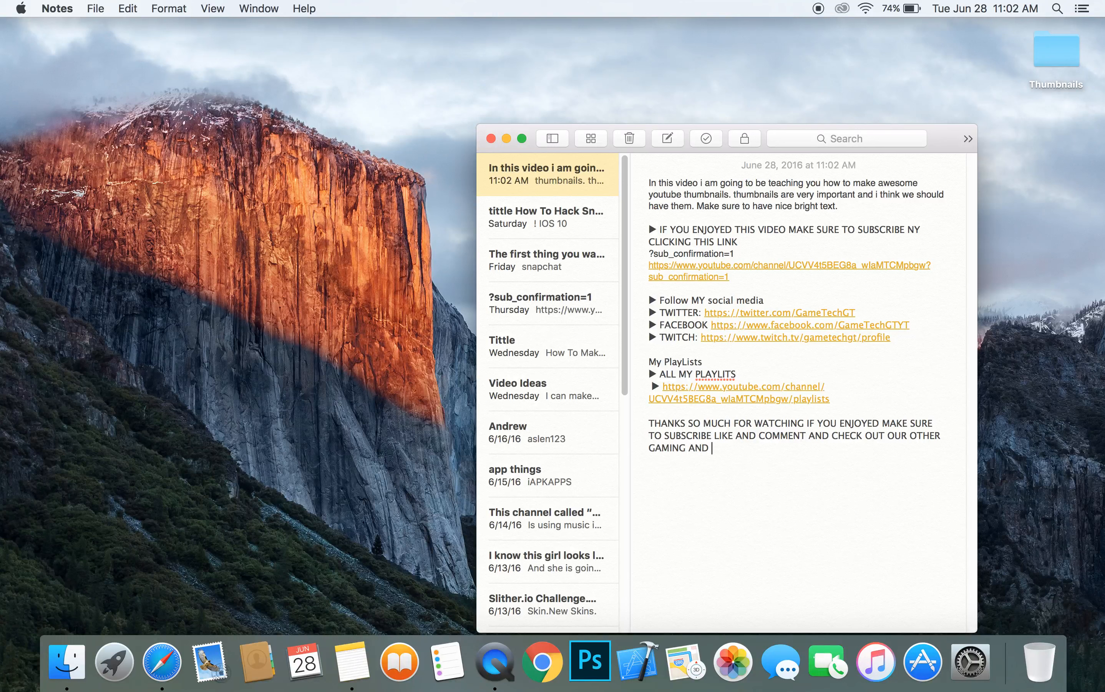
type("TECHNOL")
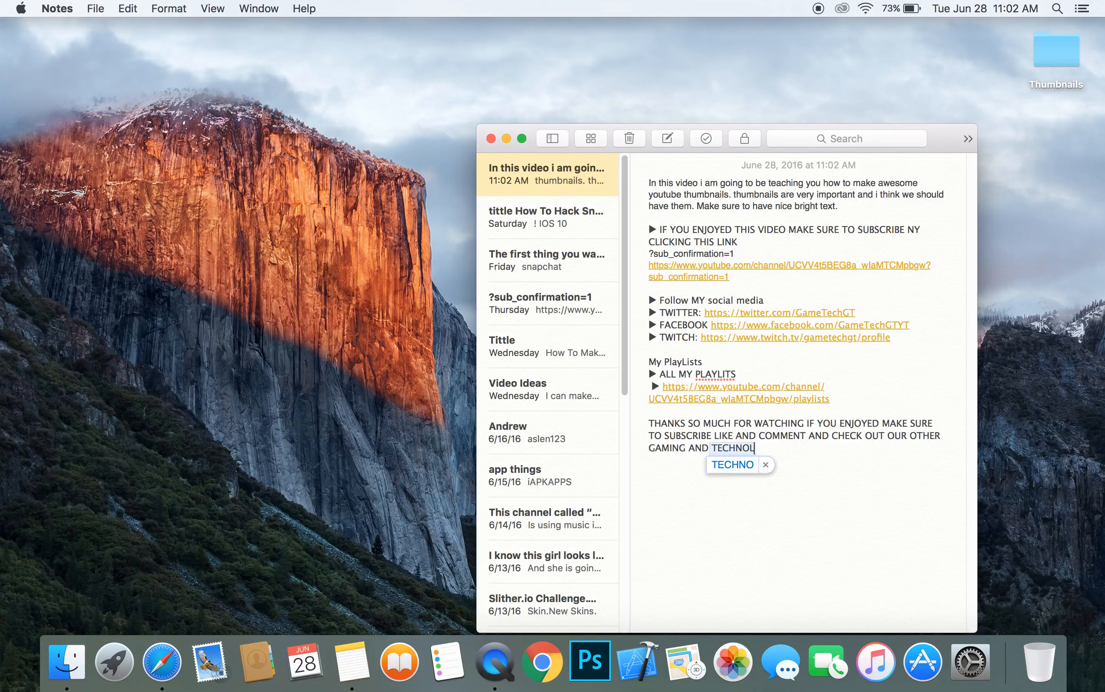
type("OLOGY VIDEOS")
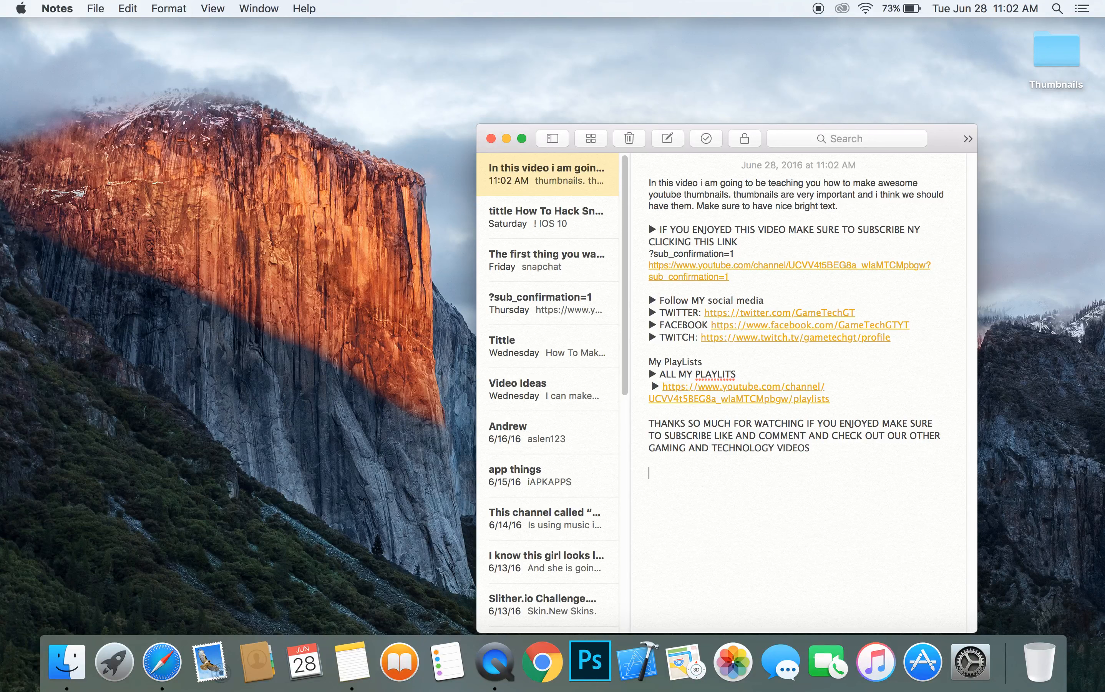
- End with 'if you read all of this i love you !' and select the whole template for copying
type("if")
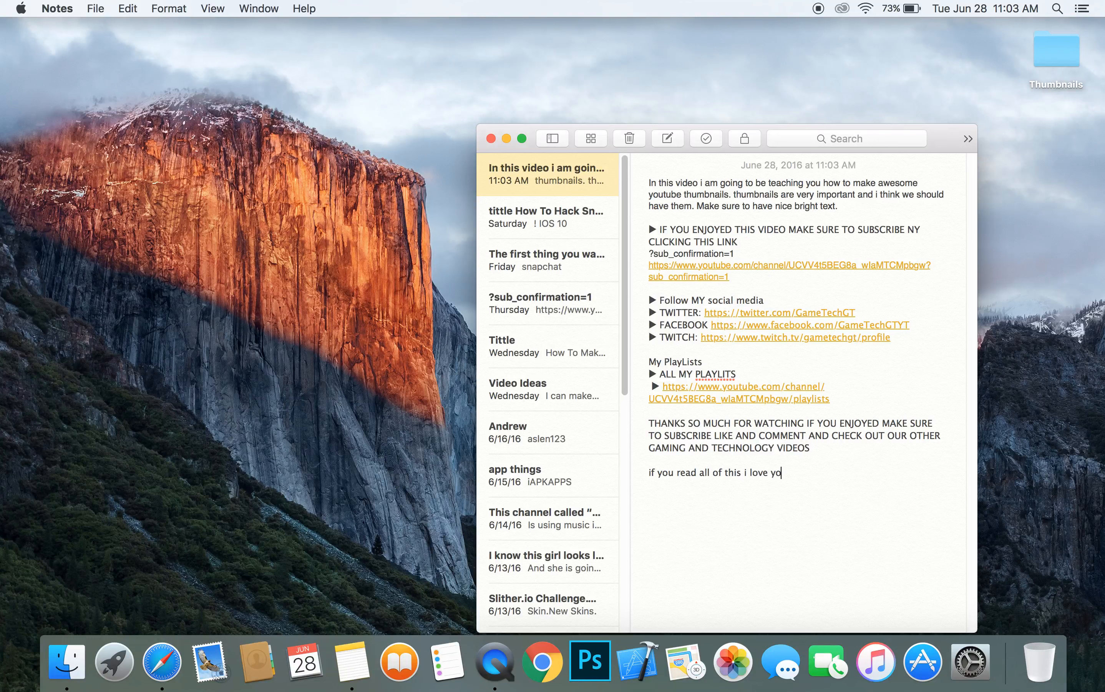
type("u !")
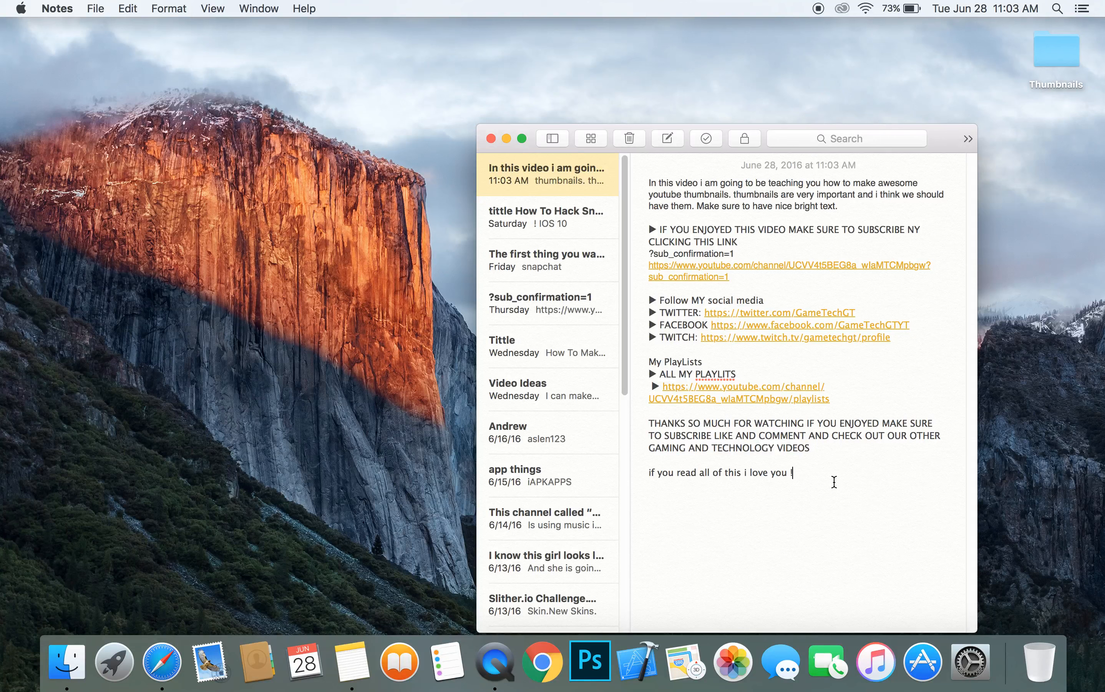
key("cmd+a")
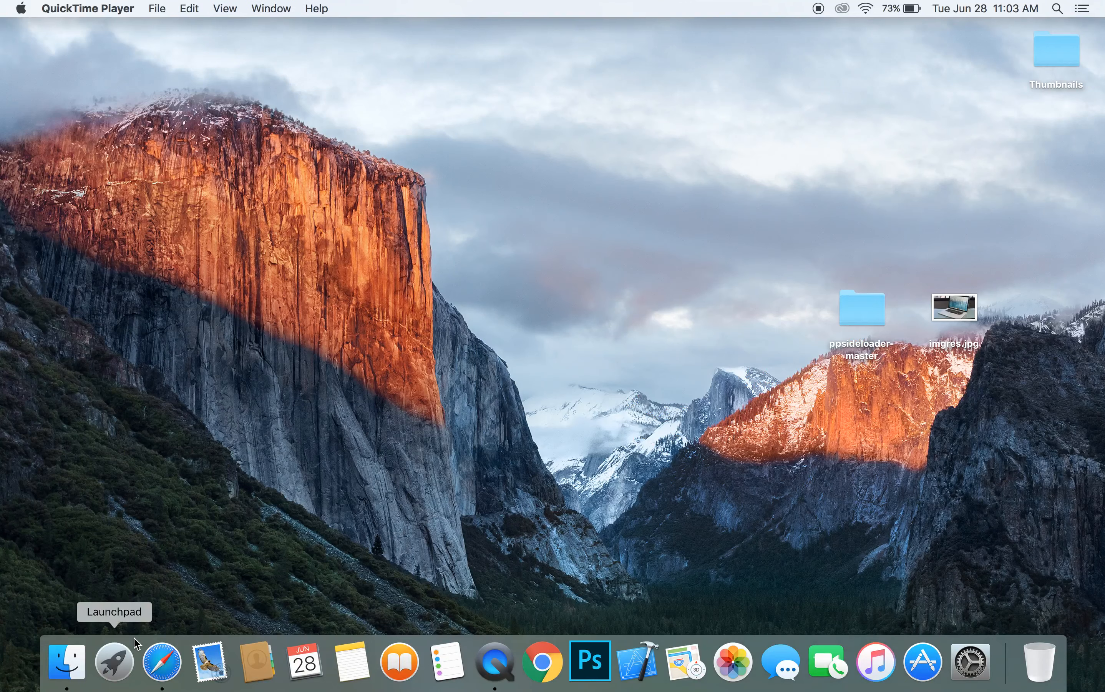
- In Safari, enter YouTube Creator Studio via the avatar menu and show the channel status and features page
left_click(163, 662)
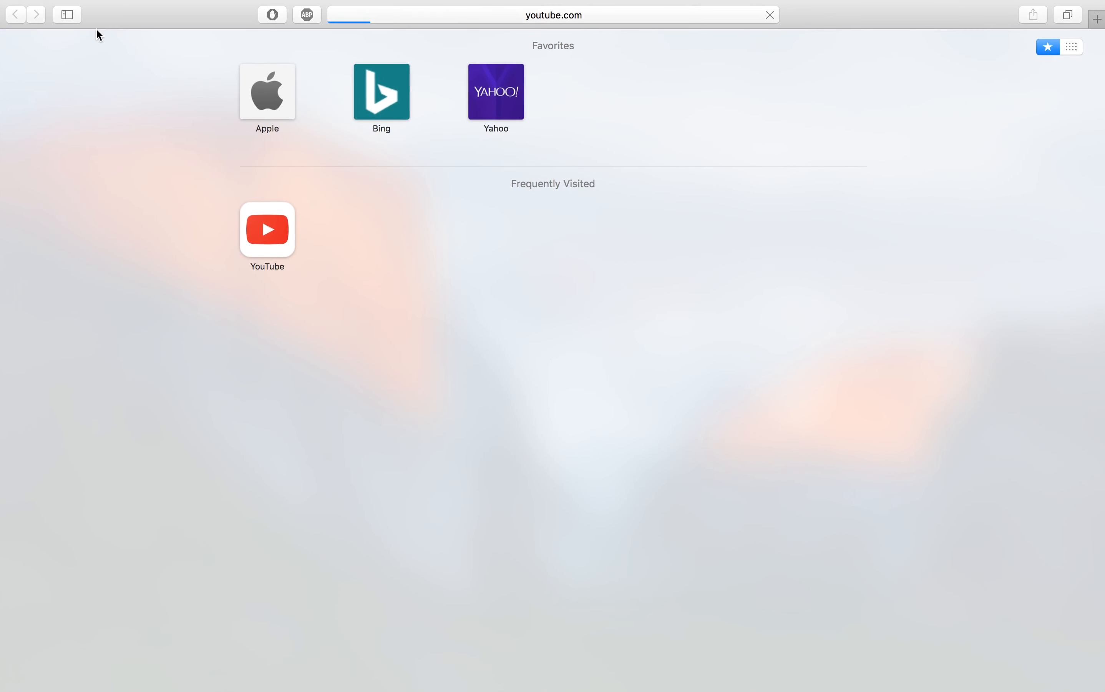
left_click(267, 228)
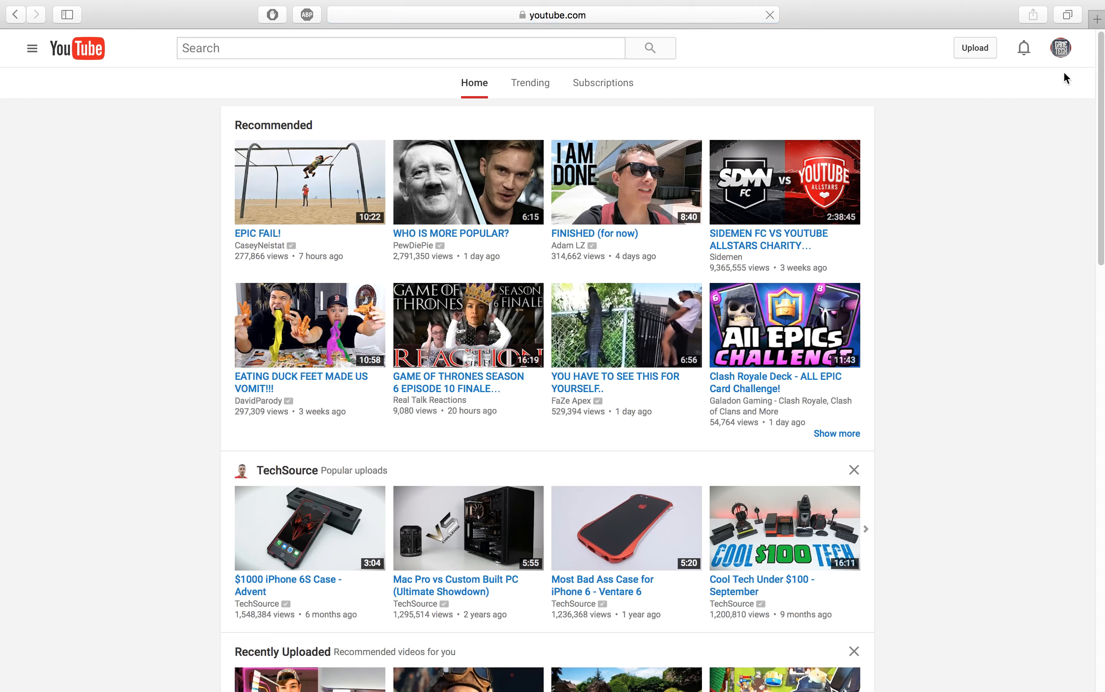
left_click(1060, 47)
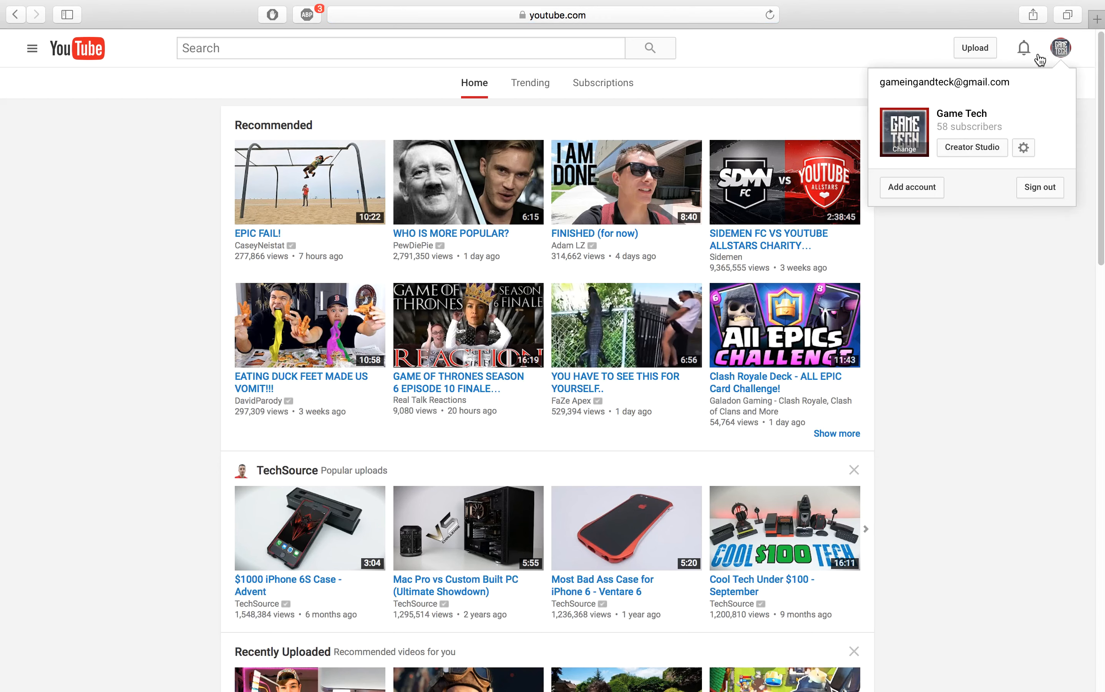
left_click(972, 148)
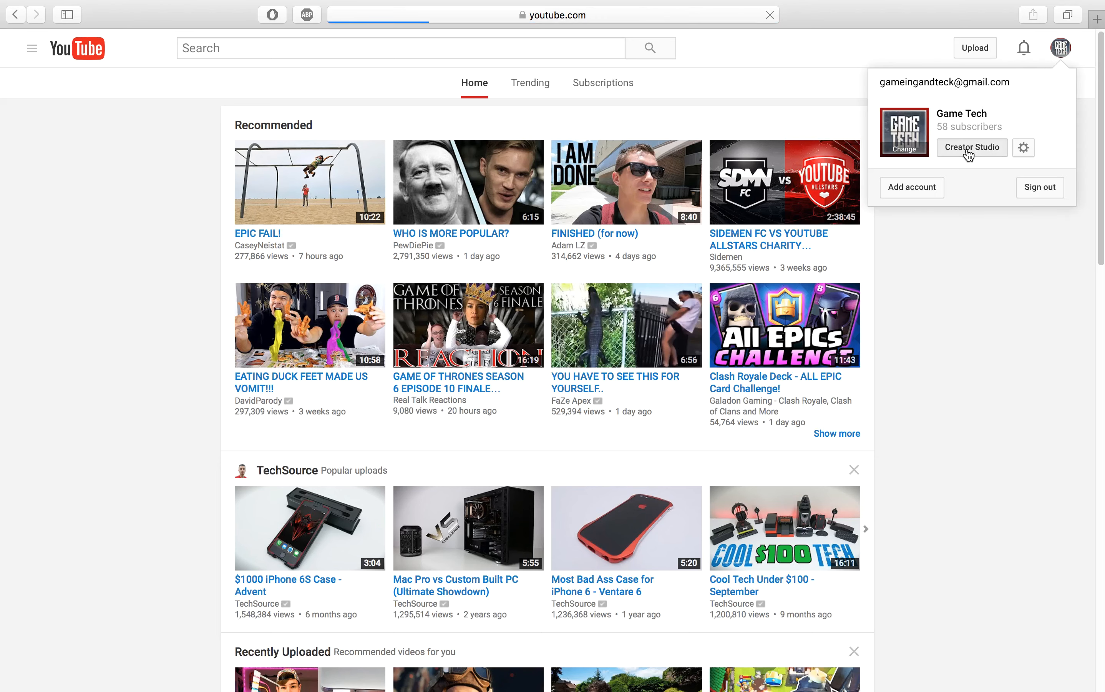
left_click(971, 148)
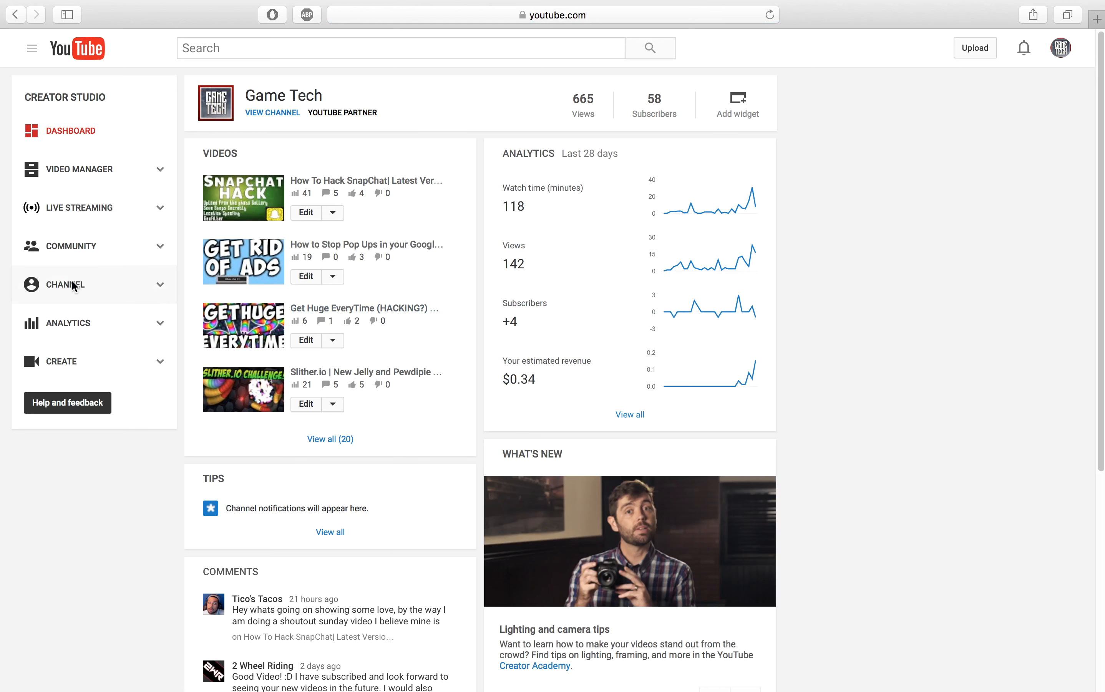
left_click(64, 284)
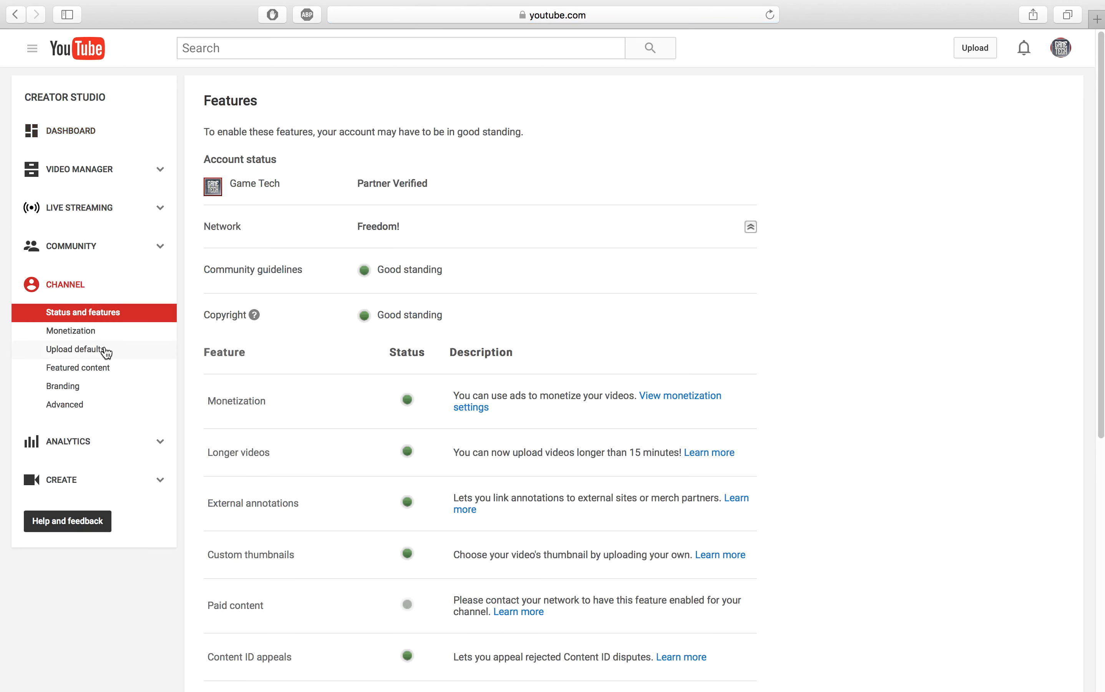
- In Upload defaults, paste the template into Description under a 'SENTENCE ABOUT THE VIDEO.' placeholder
left_click(74, 349)
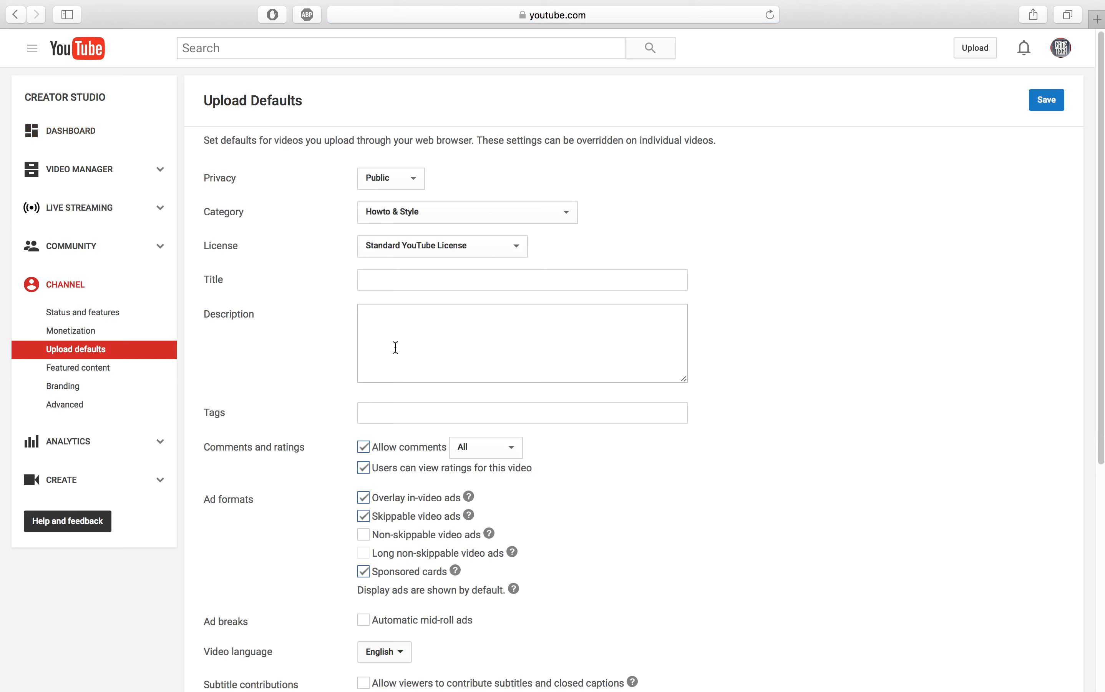
type("THANKS SO MUCH FOR WATCHING IF YOU ENJOYED MAKE SURE TO SUBSCRIBE LIKE AND COMMENT AND CHECK OUT OUR OTHER GAMING AND TECHNOLOGY VIDEOS")
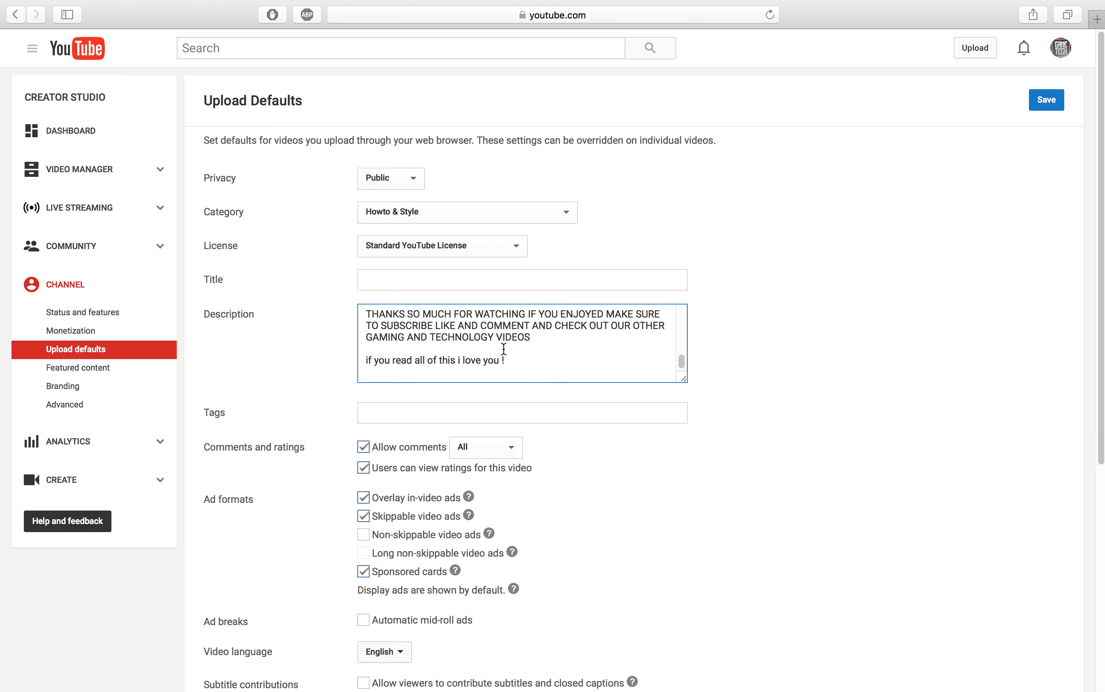
scroll("down", 3)
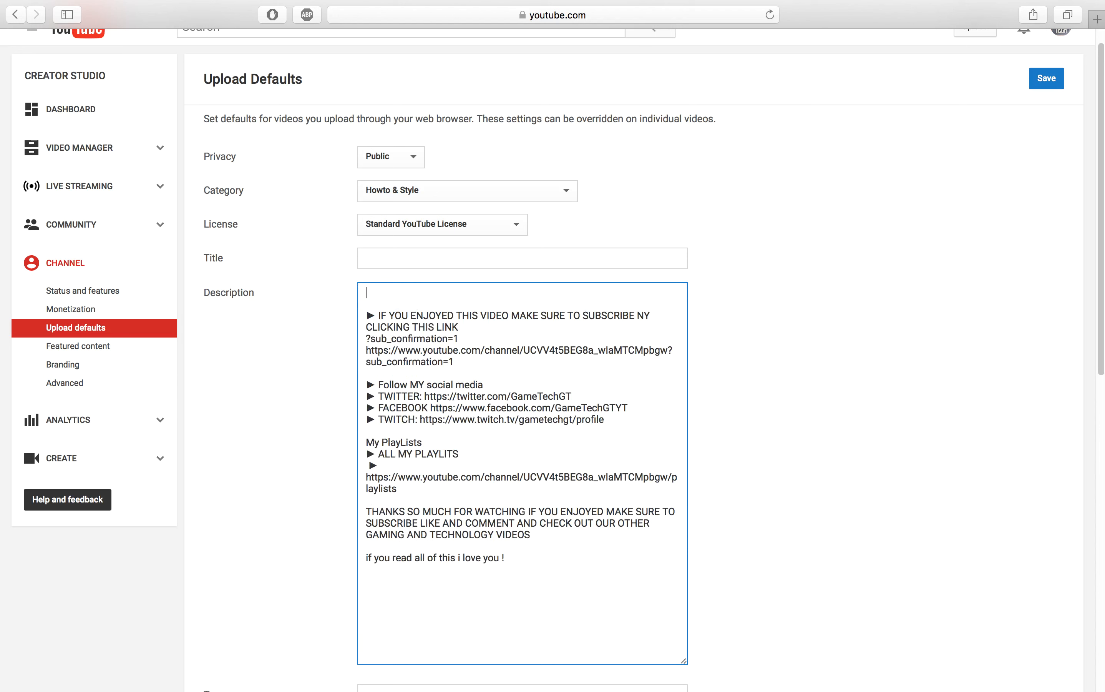
type("SEN")
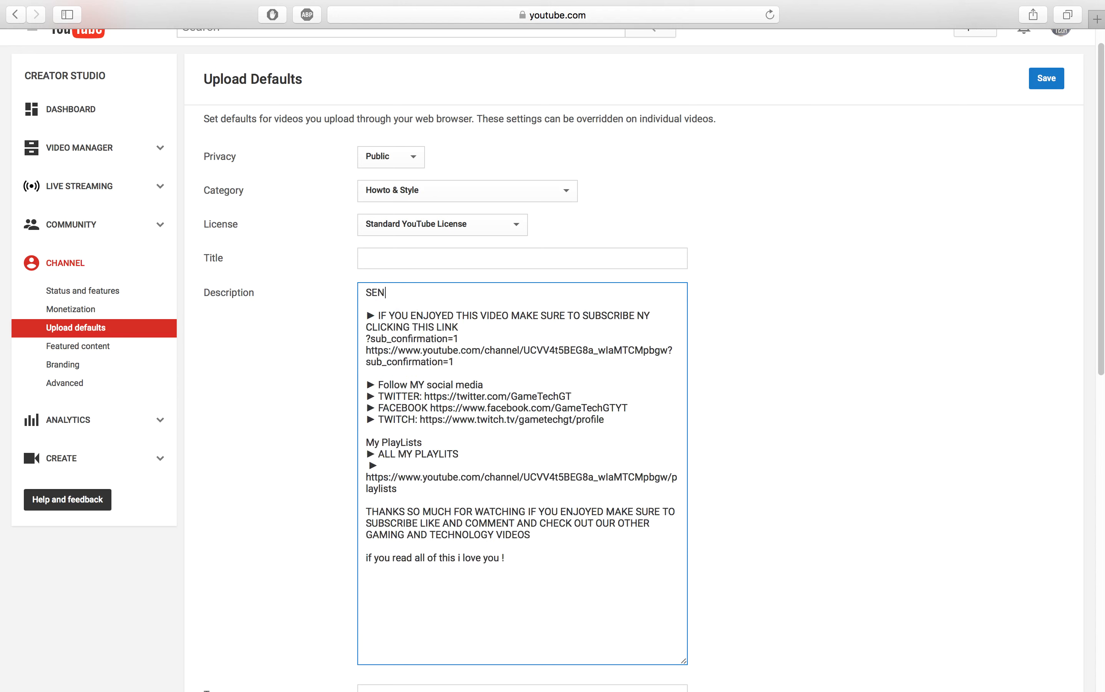
type("TENCE A")
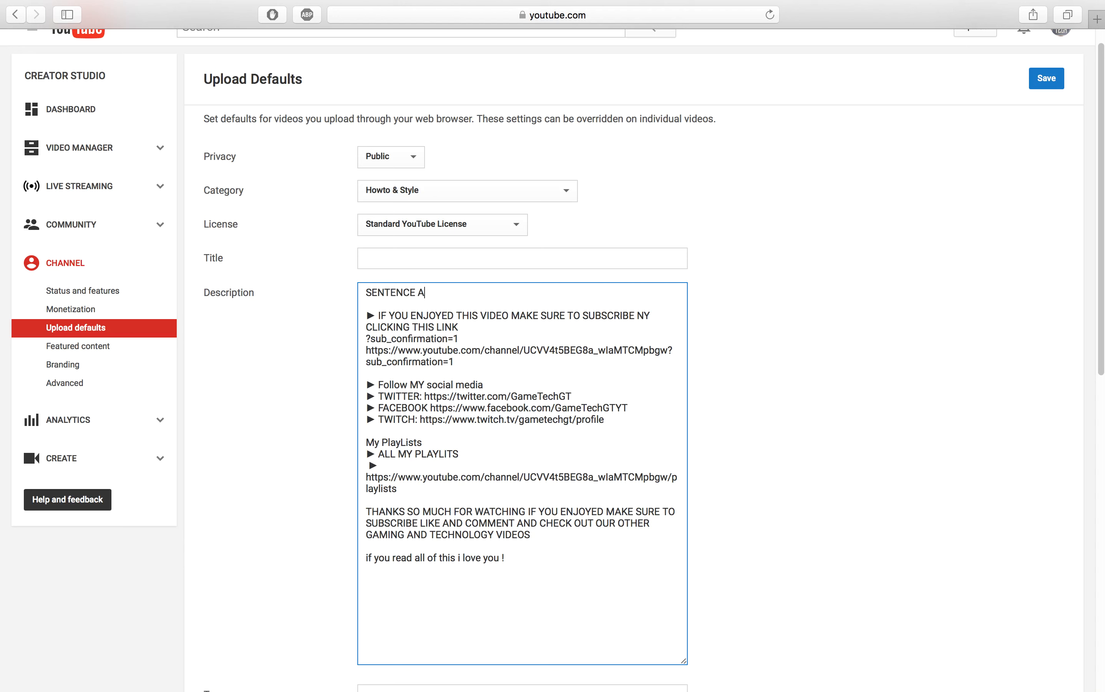
type("BOUT THE V")
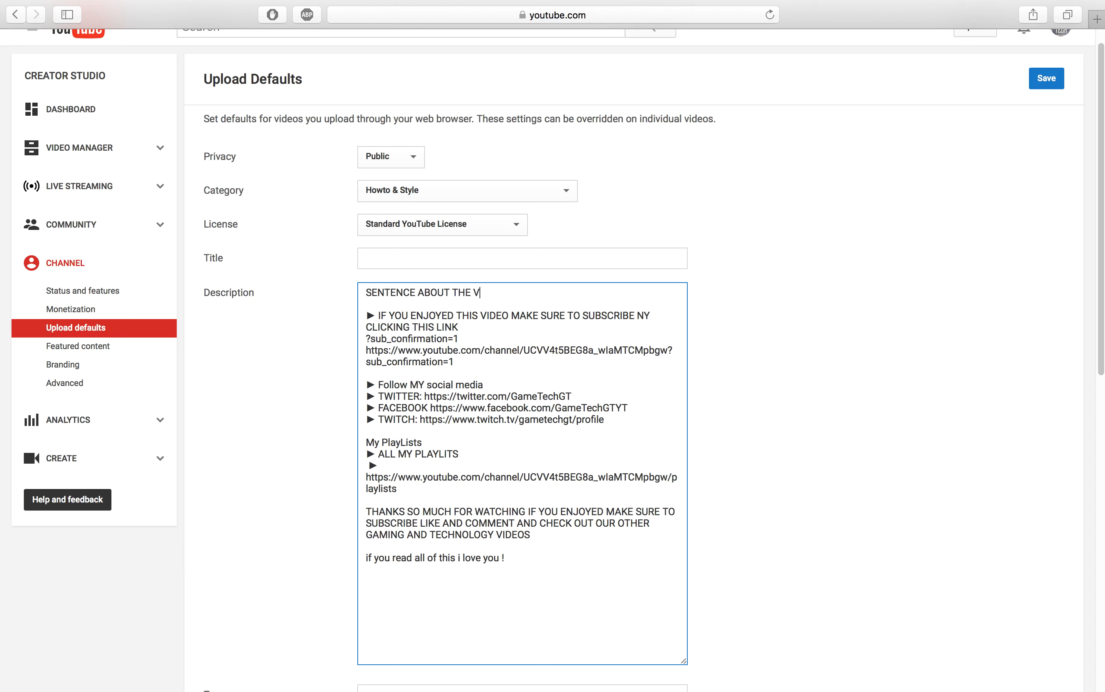
type("IDEO........")
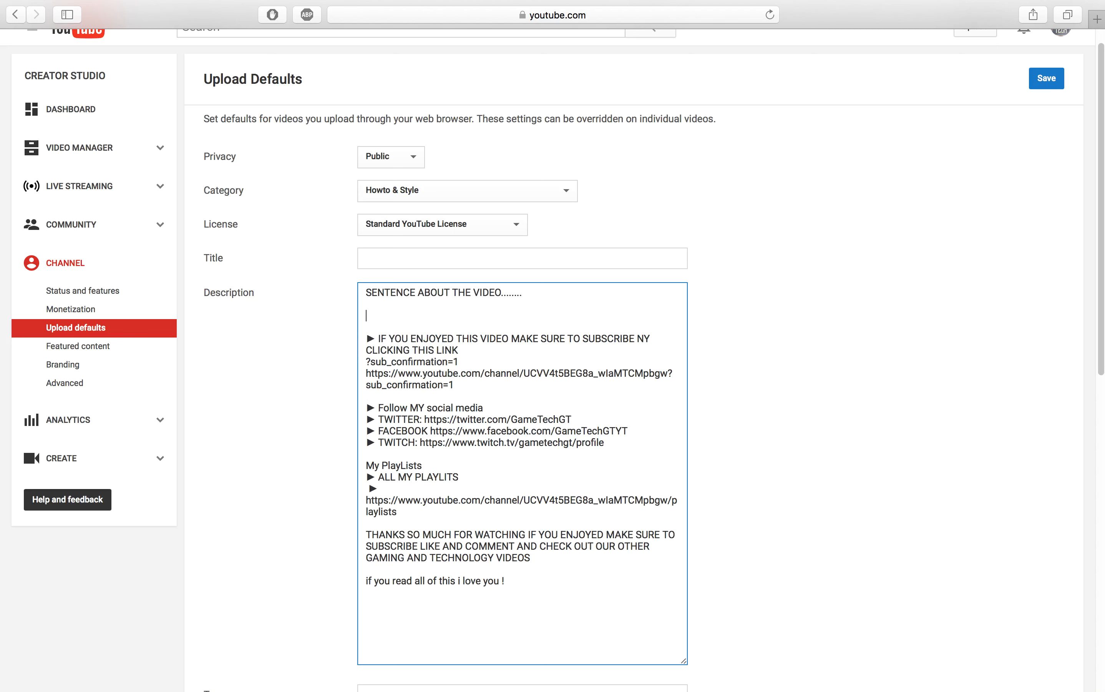
- Add GameTech as the default tag
scroll("down", 3)
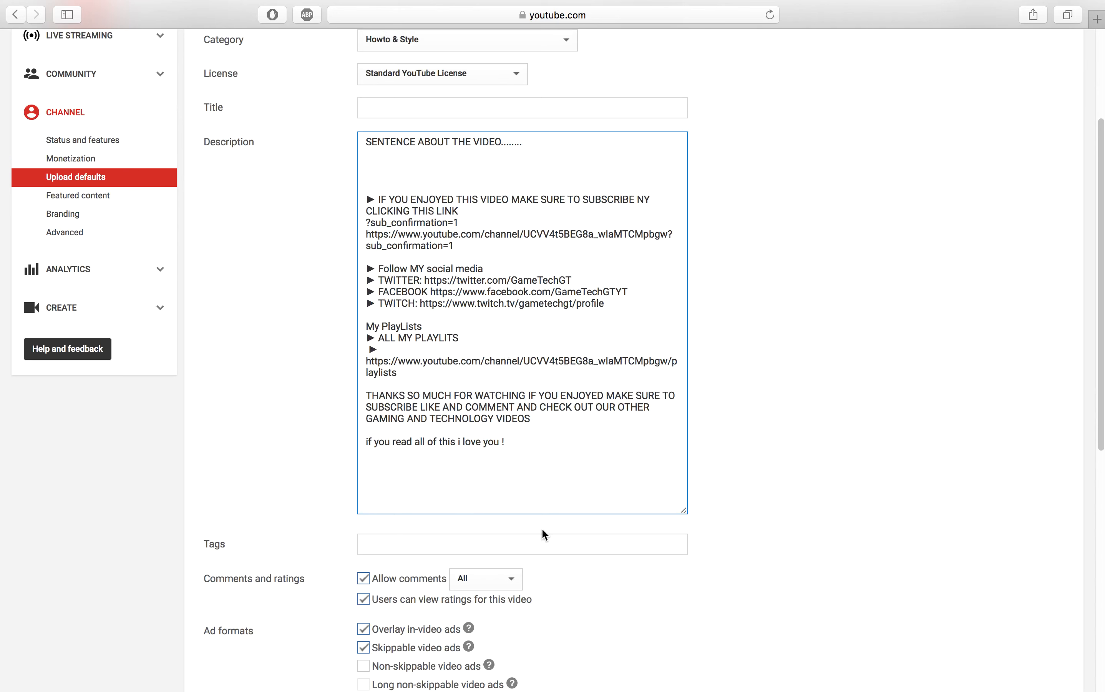
left_click(522, 543)
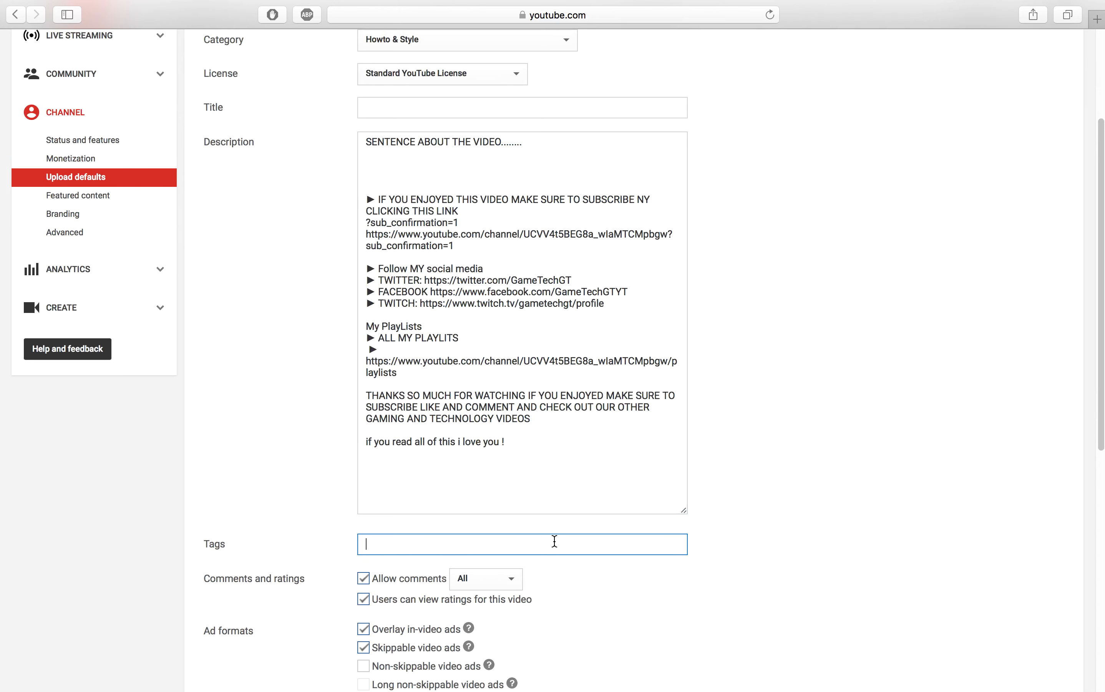
type("GAM")
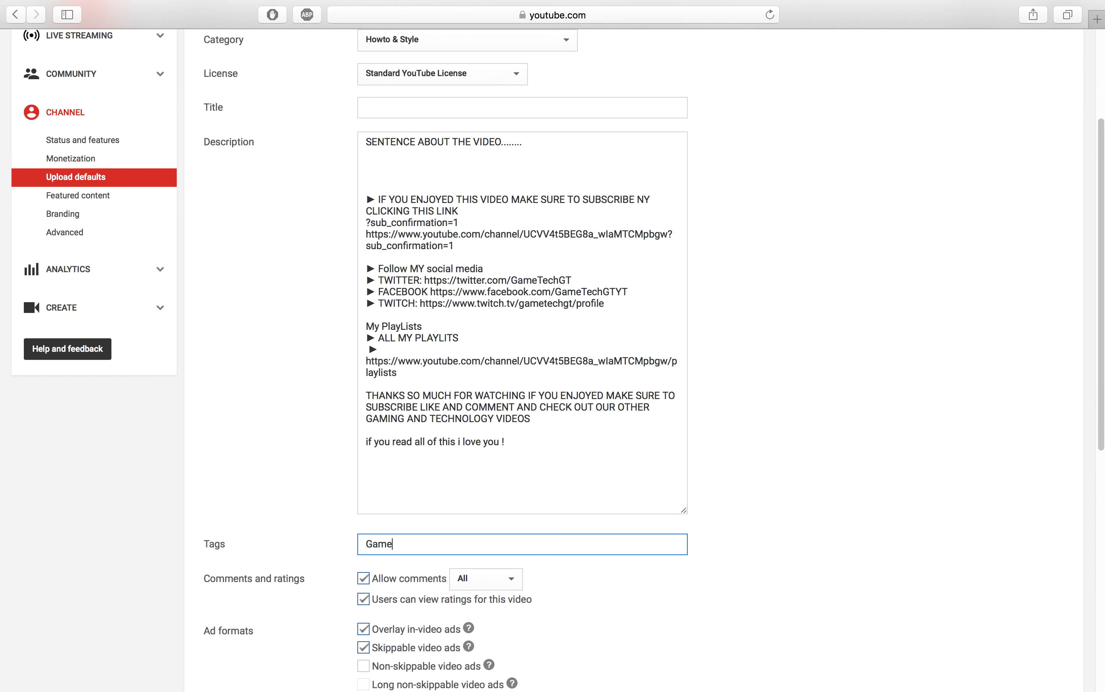
type("Tech")
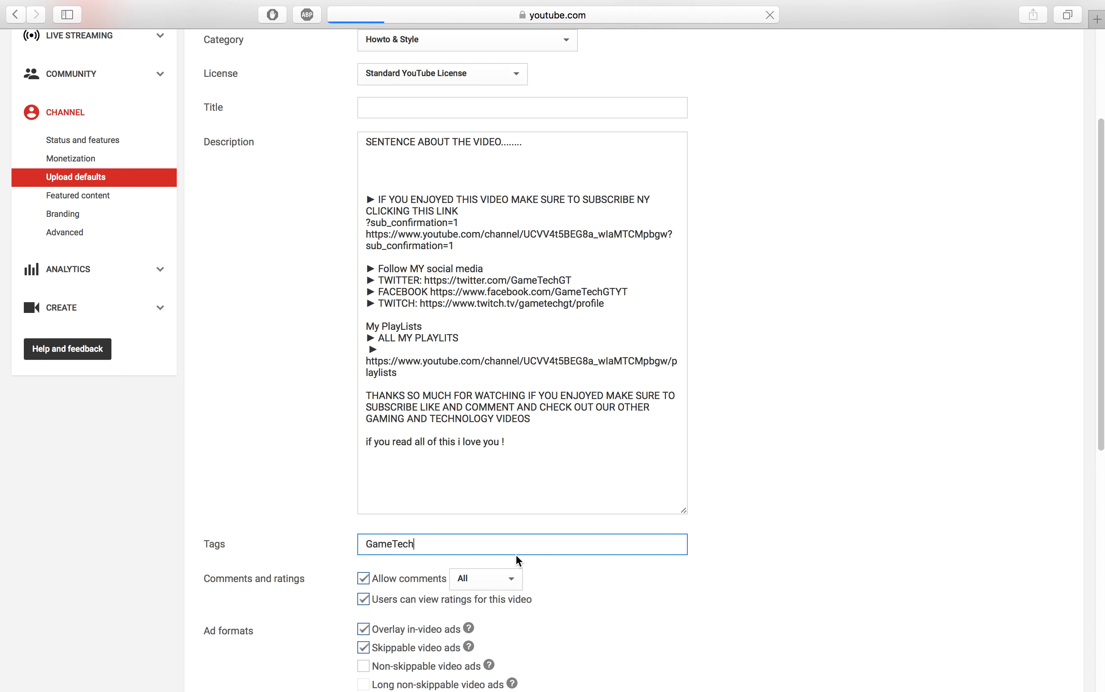
- Save the upload defaults and search 'United' in the Video location box
left_click(1046, 144)
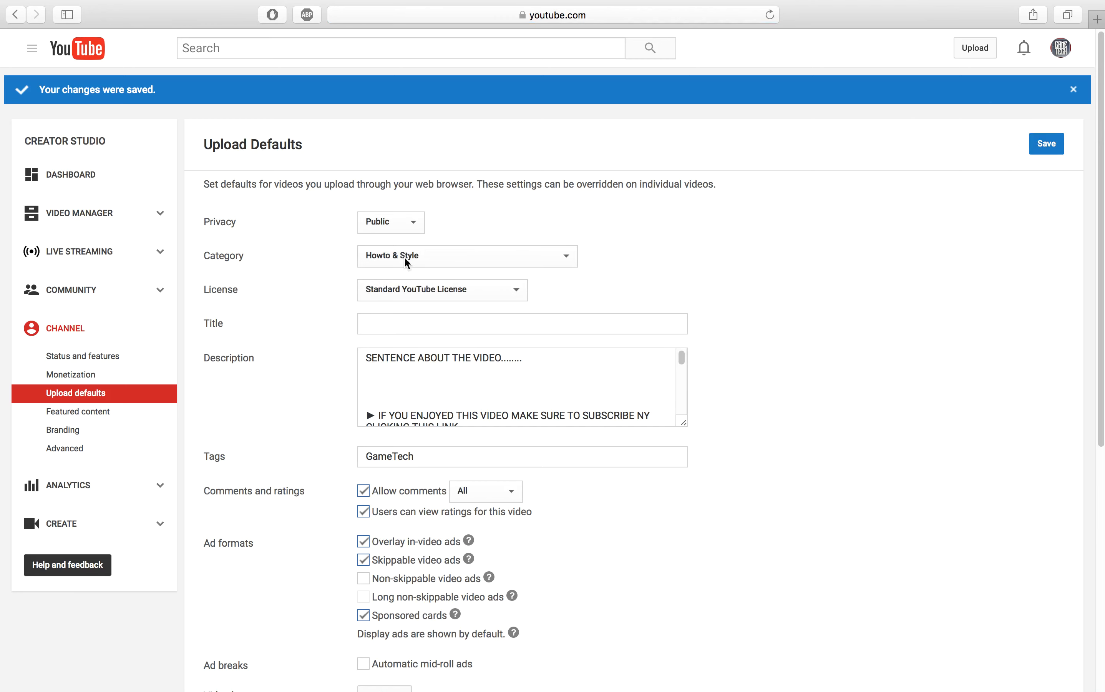
scroll("down", 3)
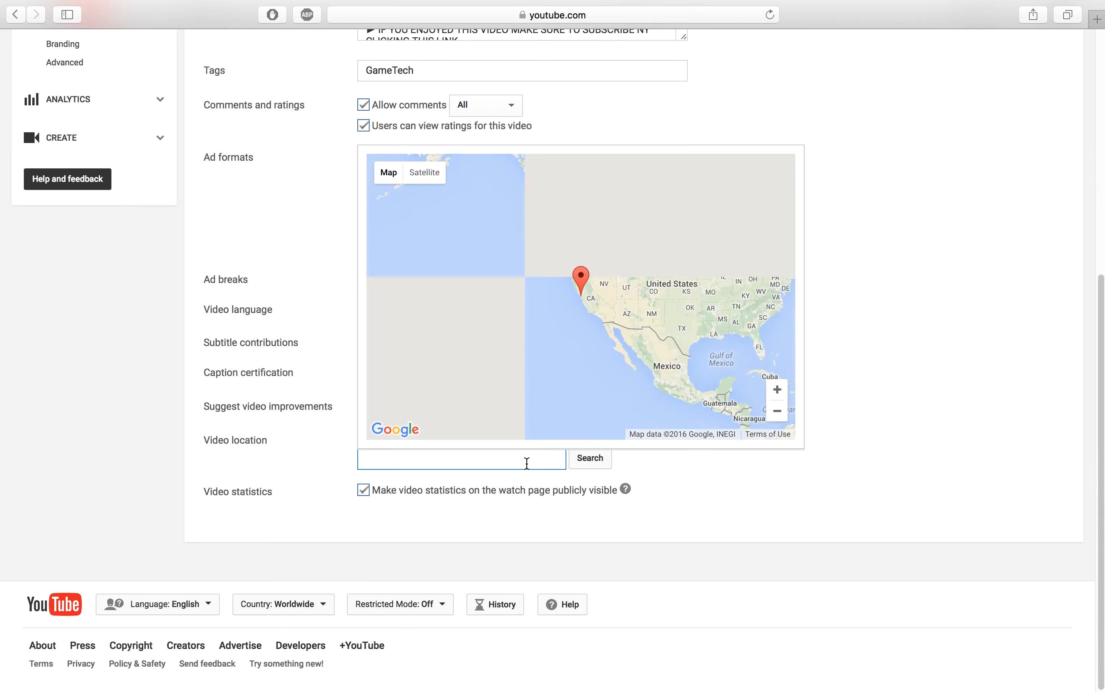
type("United")
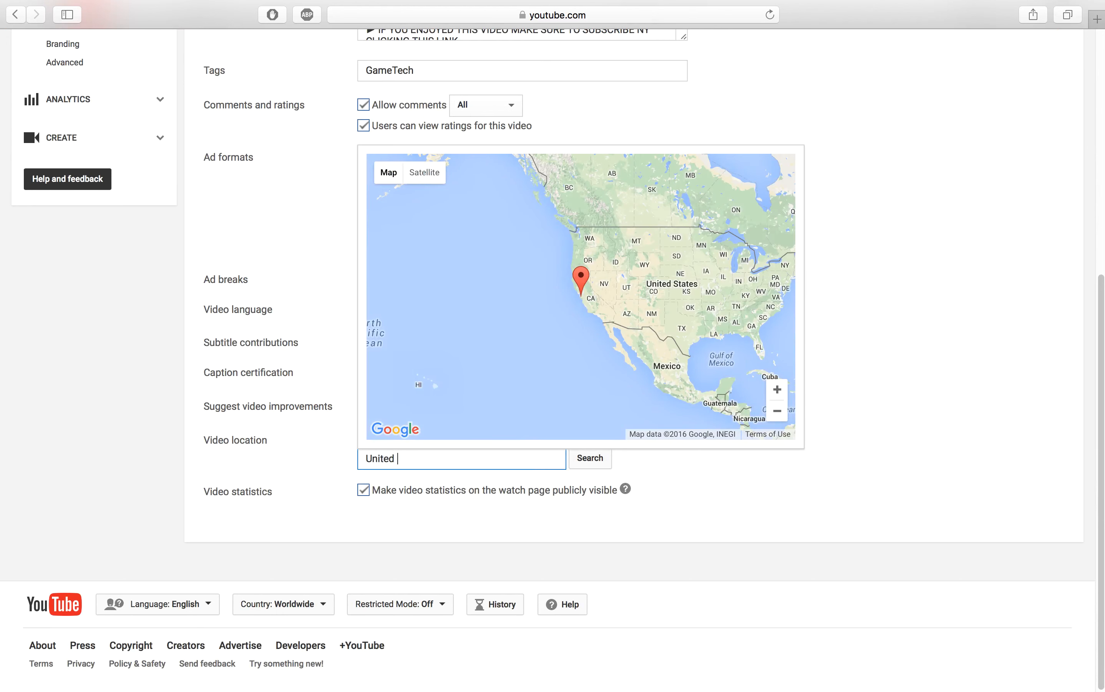